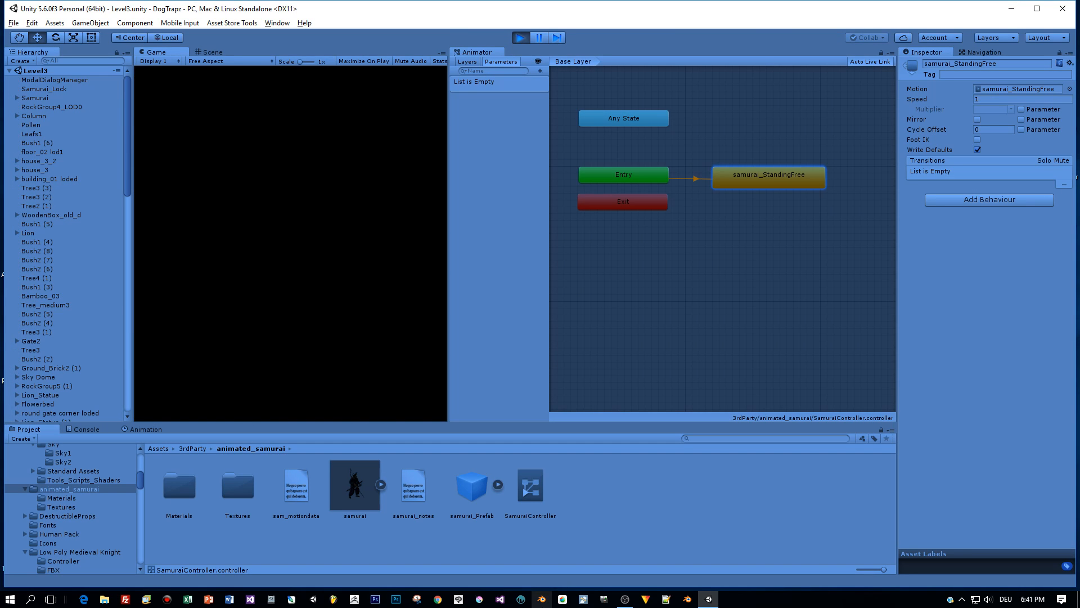
# - Enter Play mode and watch the samurai standing idle near the player
pyautogui.click(520, 37)
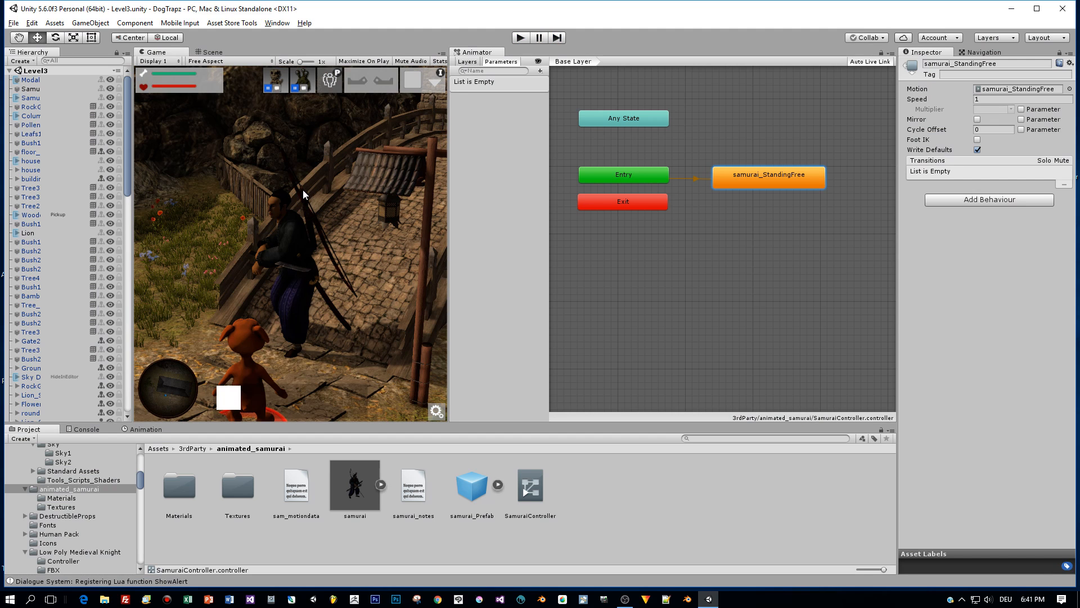
pyautogui.moveTo(653, 343)
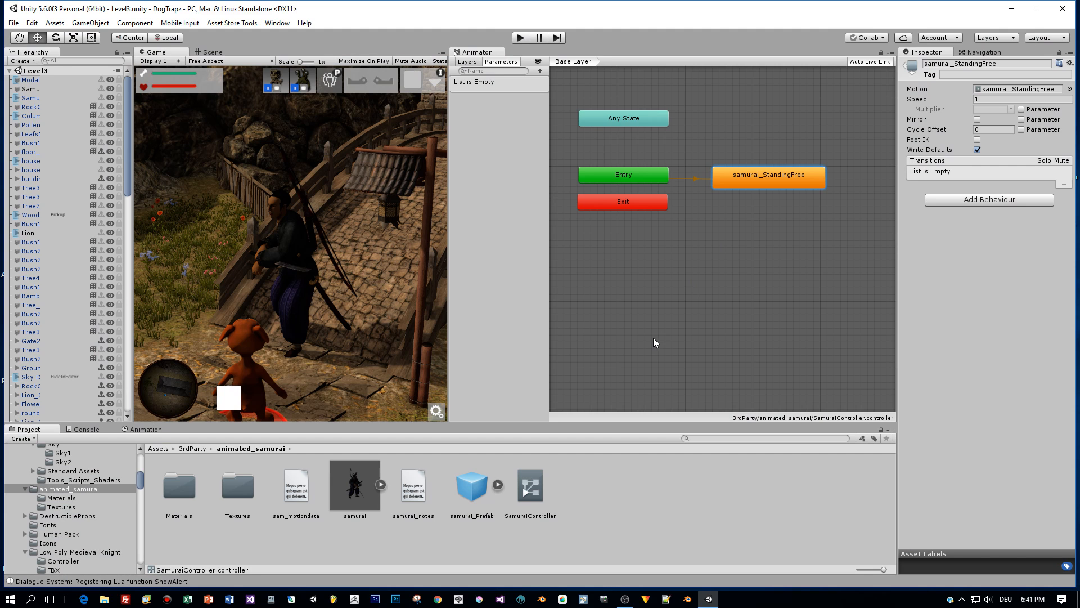
pyautogui.moveTo(762, 178)
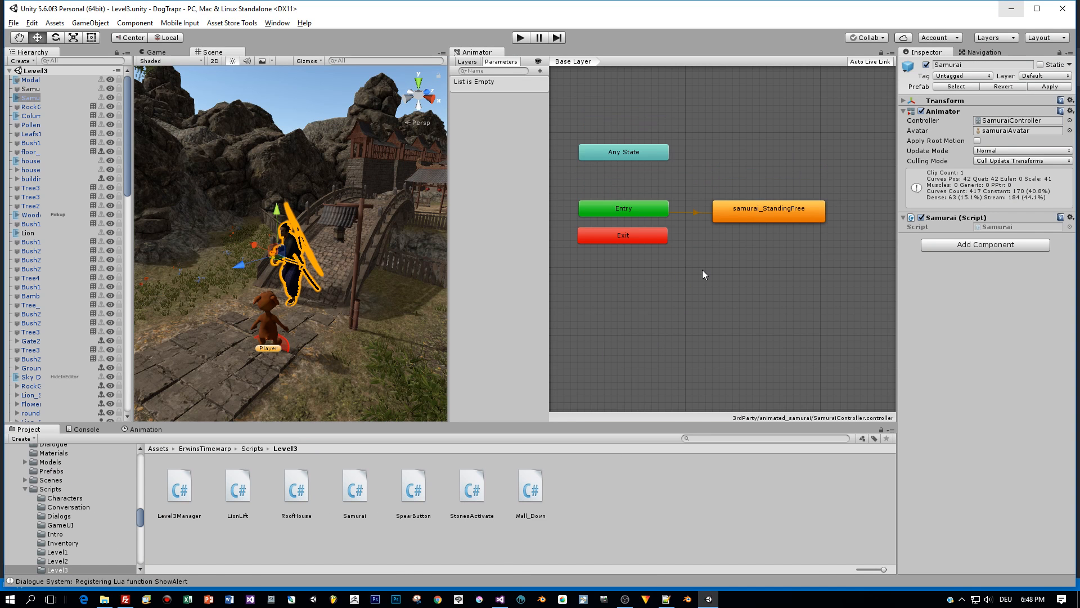
# - Expand samurai.fbx and preview the samurai_swing_mid_left and samurai_swing_mid_right clips
pyautogui.click(768, 210)
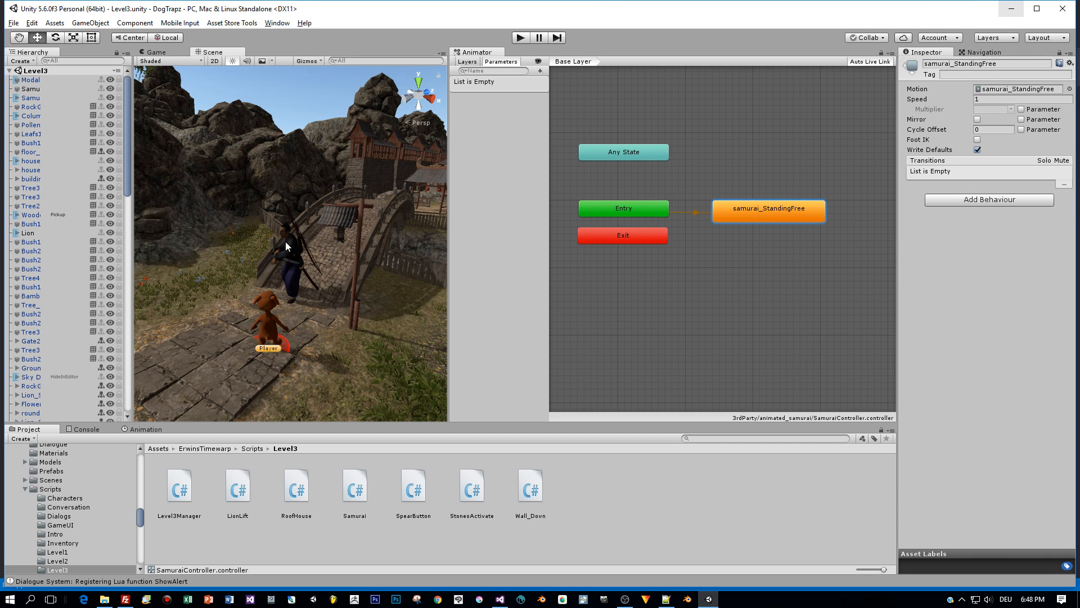
pyautogui.click(30, 97)
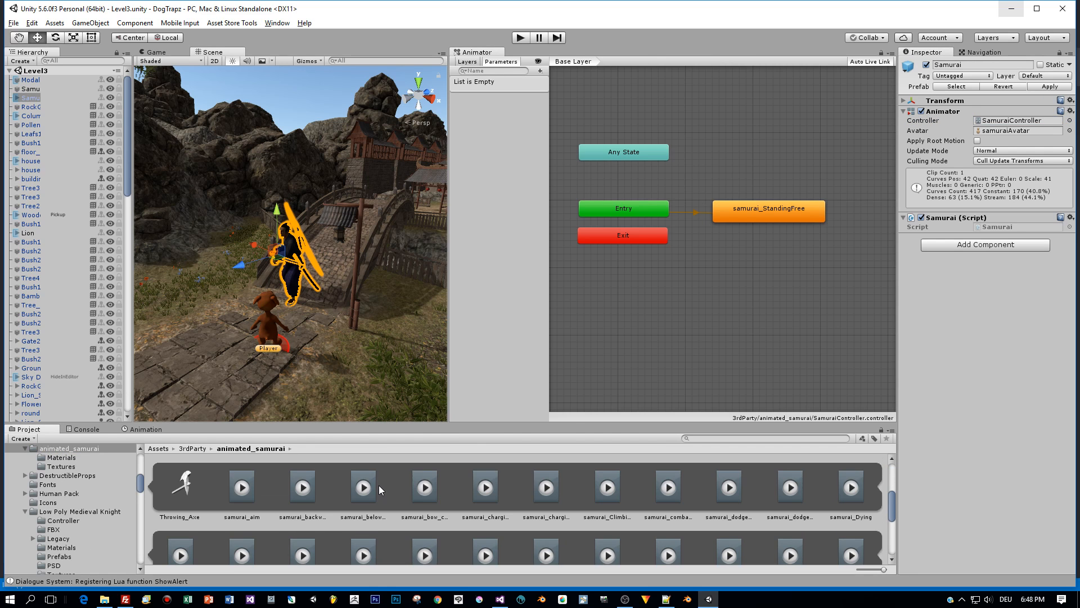
pyautogui.scroll(-3)
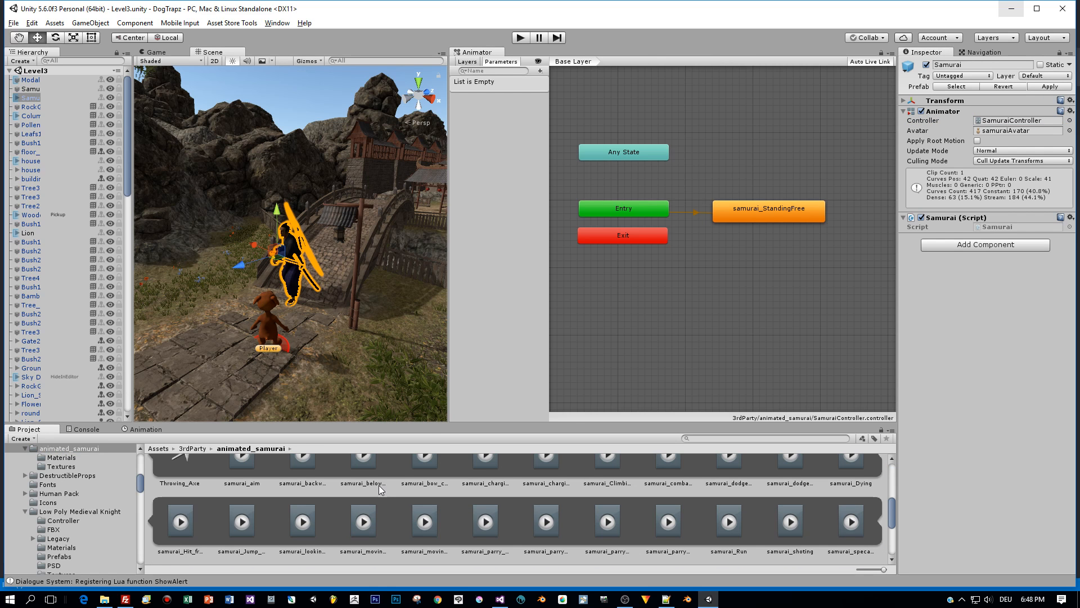
pyautogui.click(363, 521)
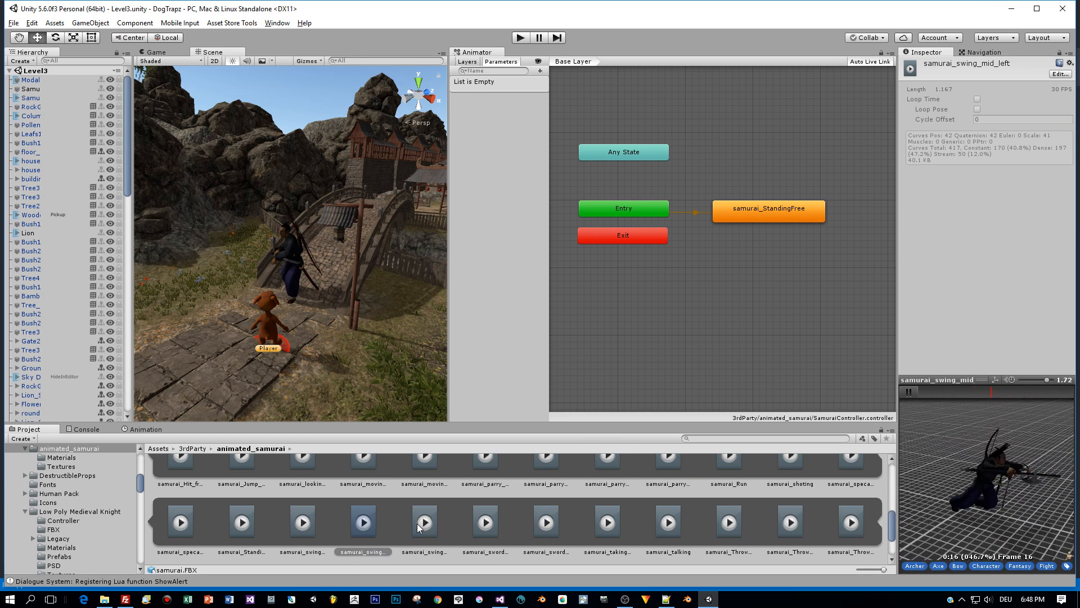
pyautogui.click(423, 522)
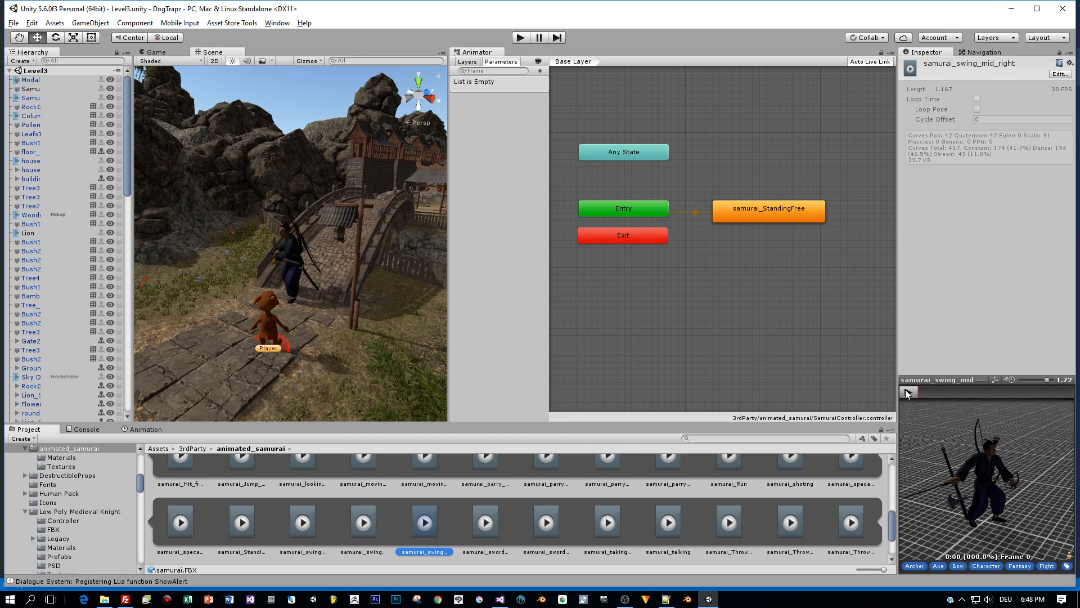
pyautogui.click(906, 394)
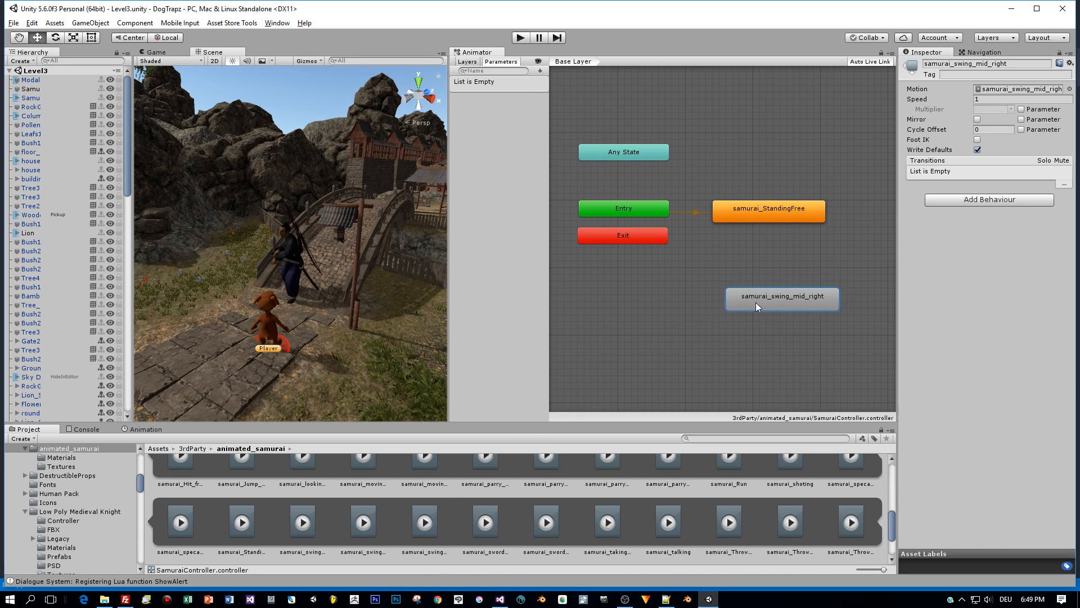
# - Rename the swing state to Attack_Sword and add a Bool parameter named Attack
pyautogui.click(781, 298)
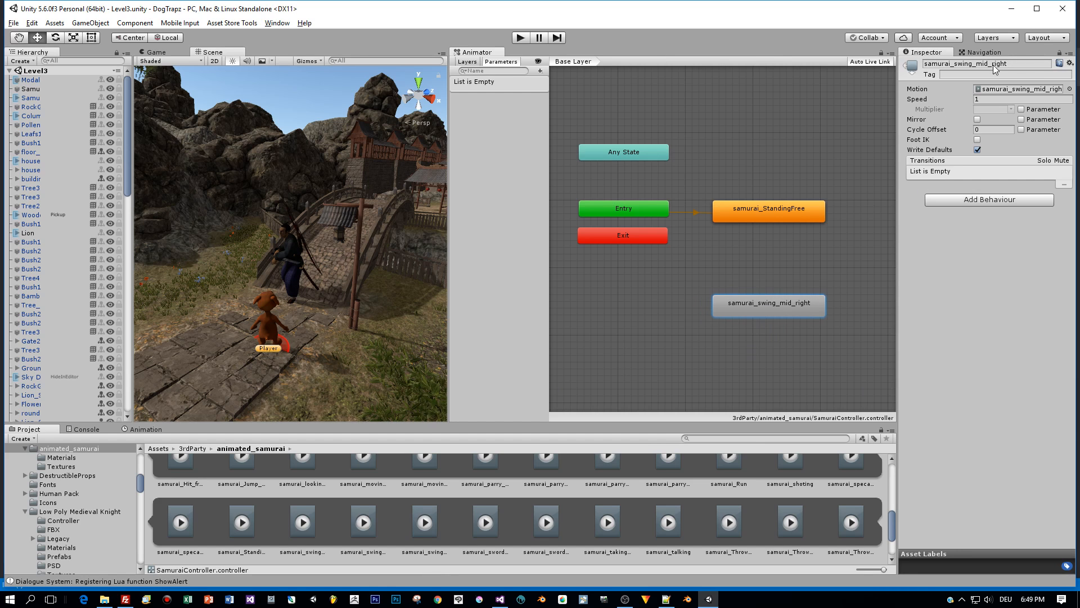
pyautogui.write('Attack_Sword')
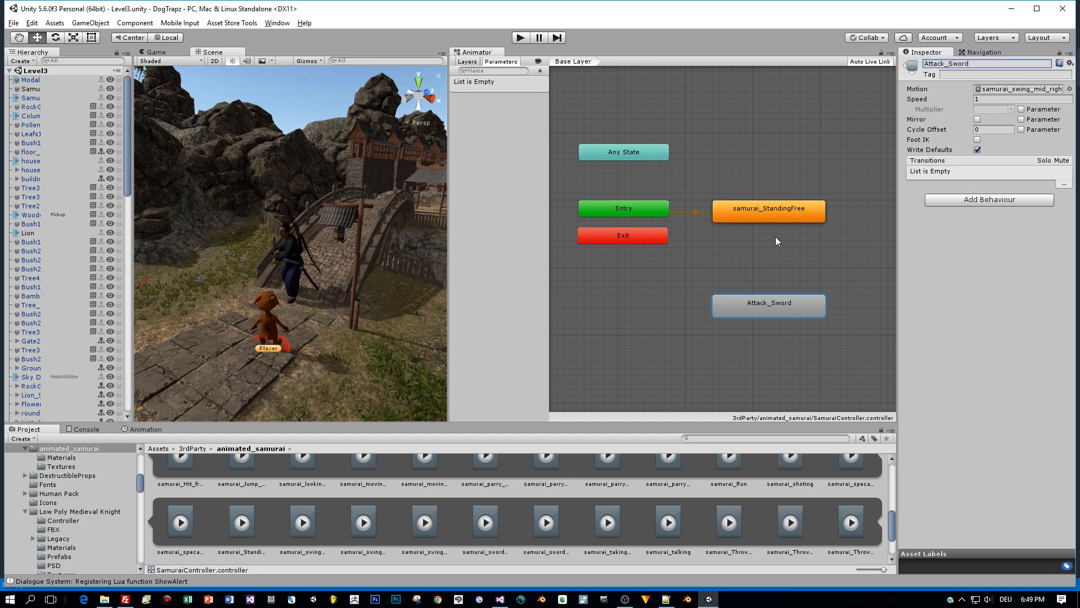
pyautogui.moveTo(768, 277)
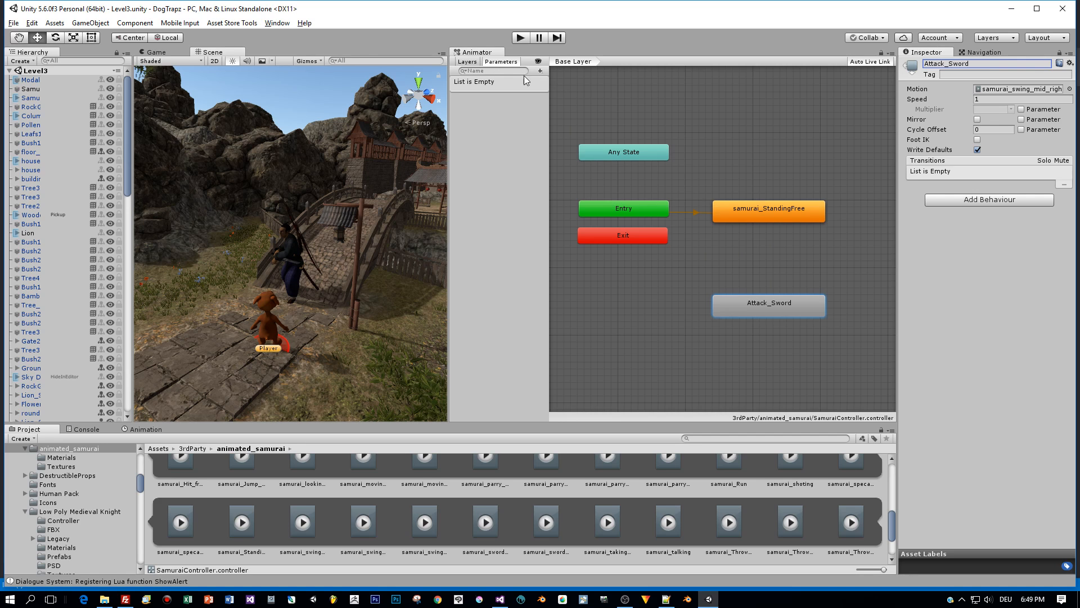
pyautogui.click(541, 71)
pyautogui.write('Attack')
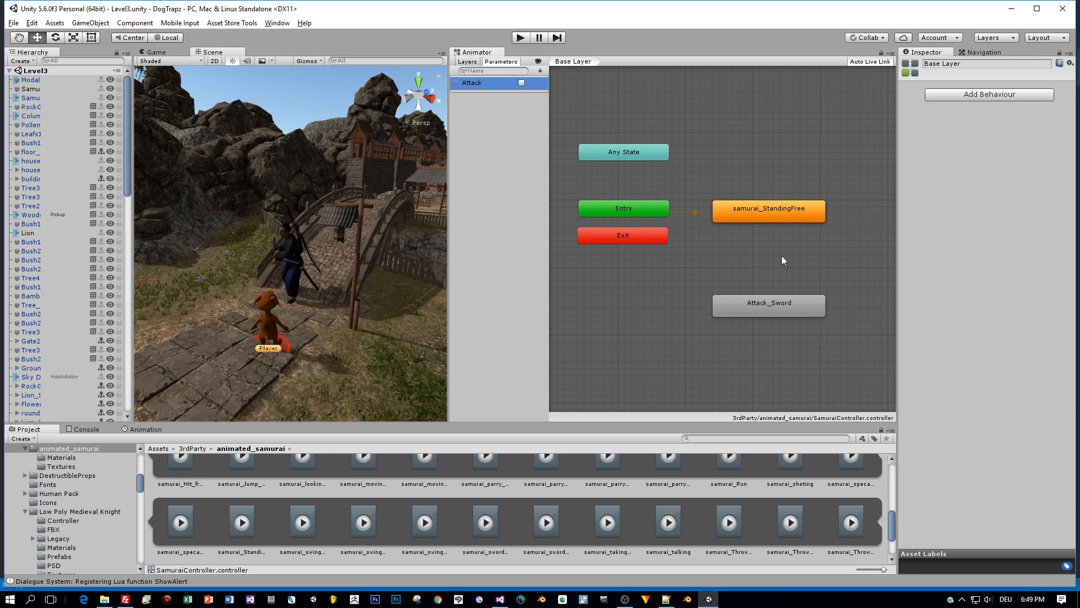
# - Transition StandingFree to Attack_Sword on Attack true without exit time, plus a return transition
pyautogui.rightClick(768, 210)
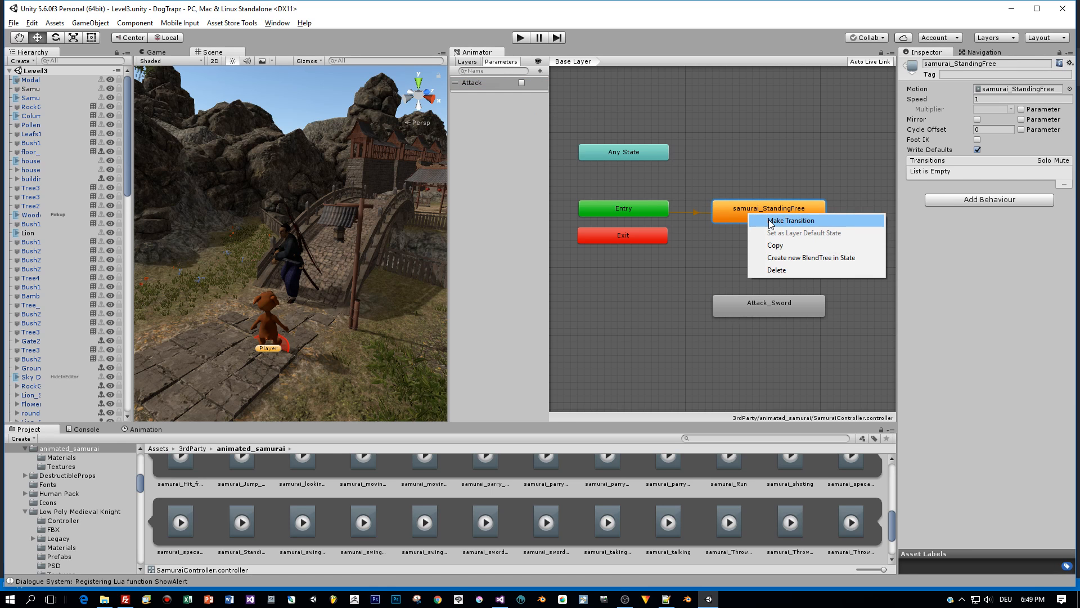
pyautogui.click(791, 221)
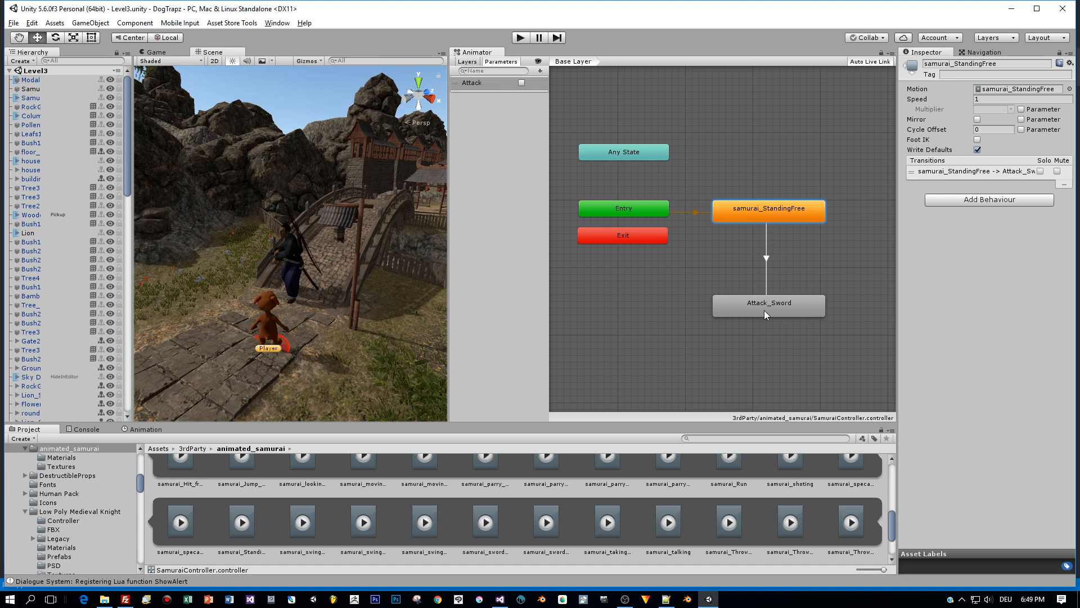
pyautogui.click(765, 260)
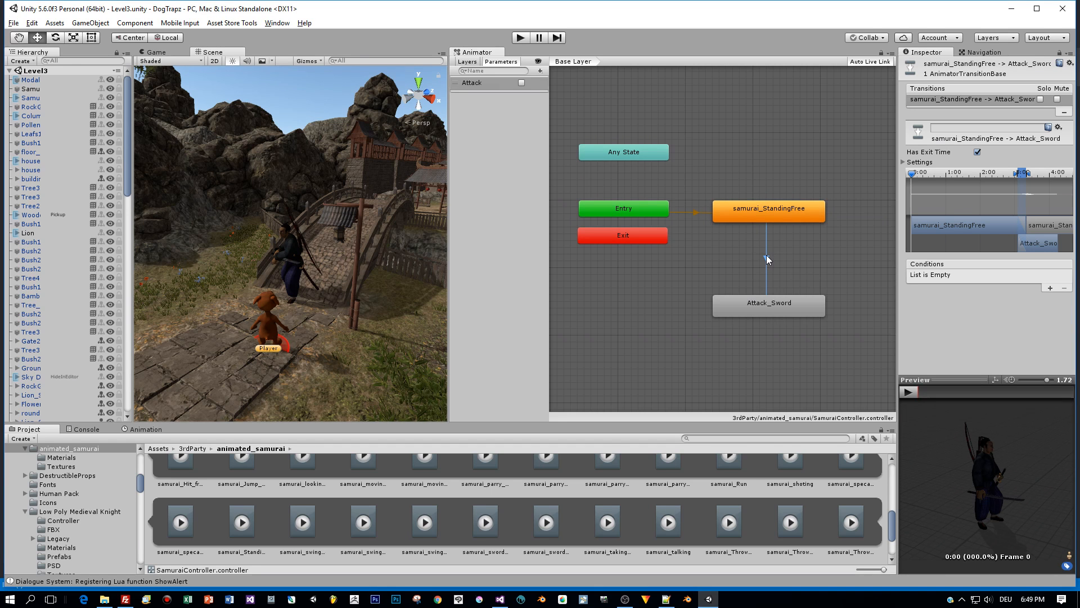
pyautogui.click(976, 151)
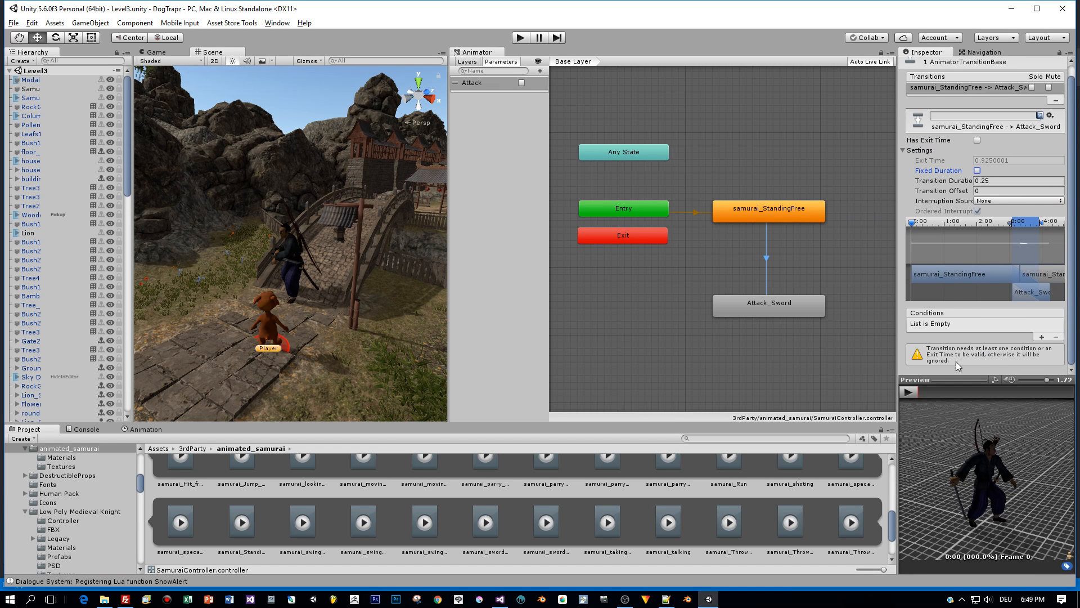
pyautogui.click(1053, 329)
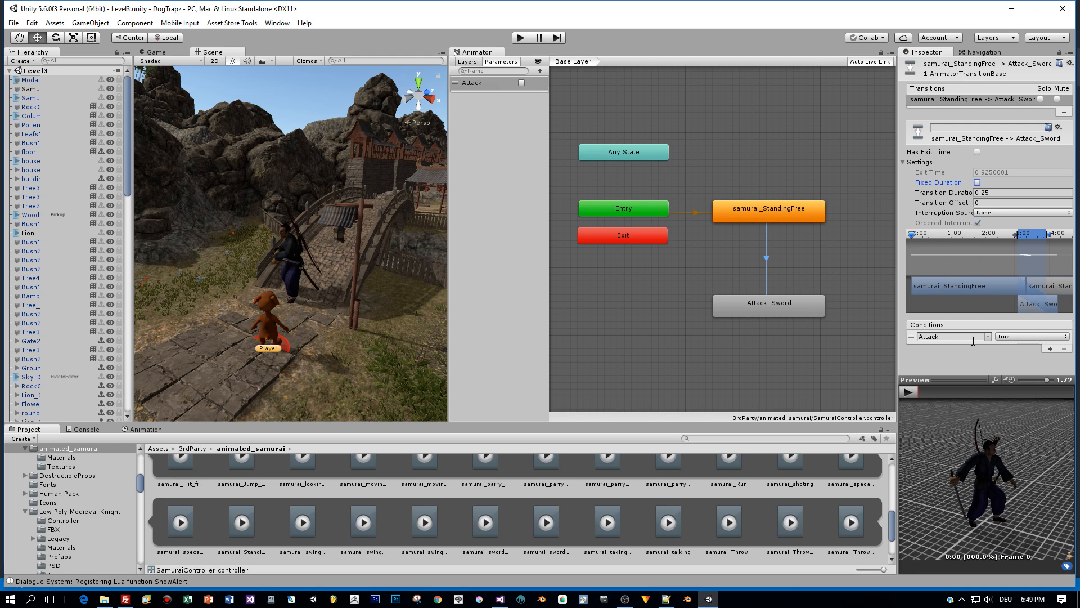
pyautogui.moveTo(797, 288)
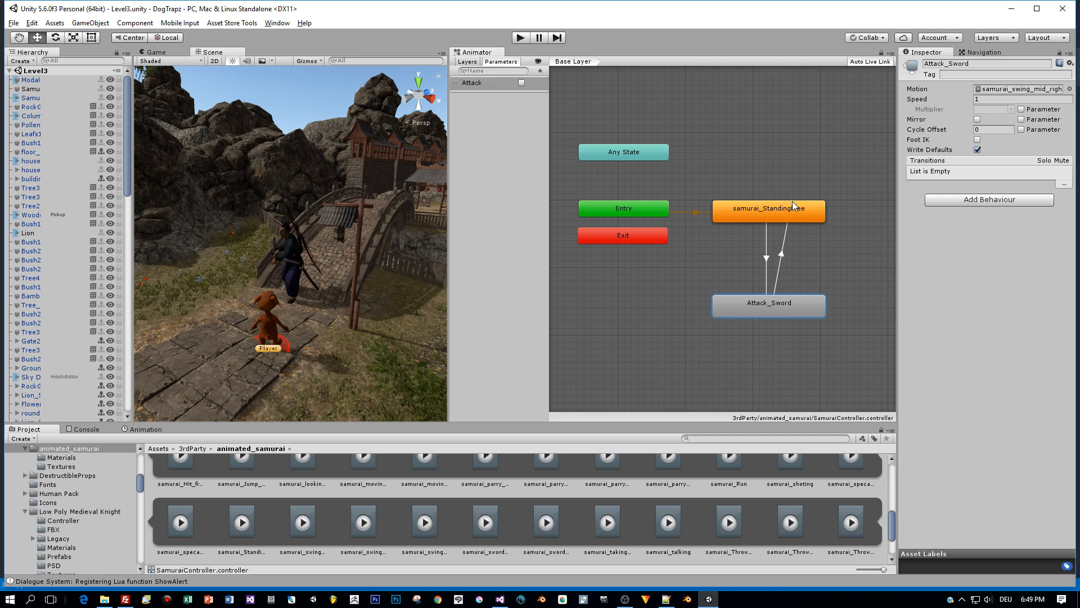
pyautogui.click(774, 258)
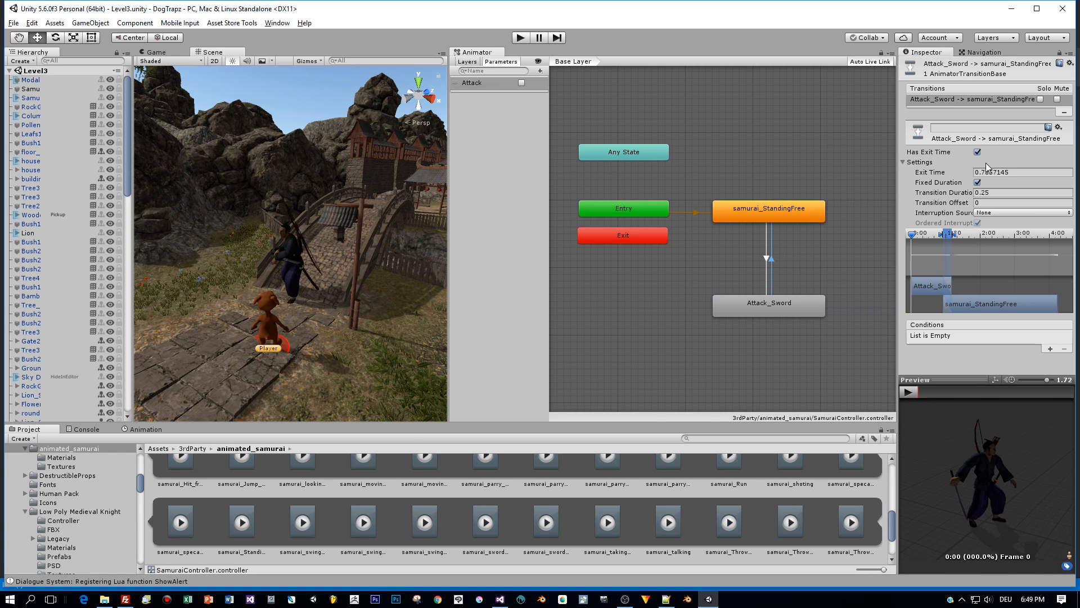
pyautogui.click(976, 151)
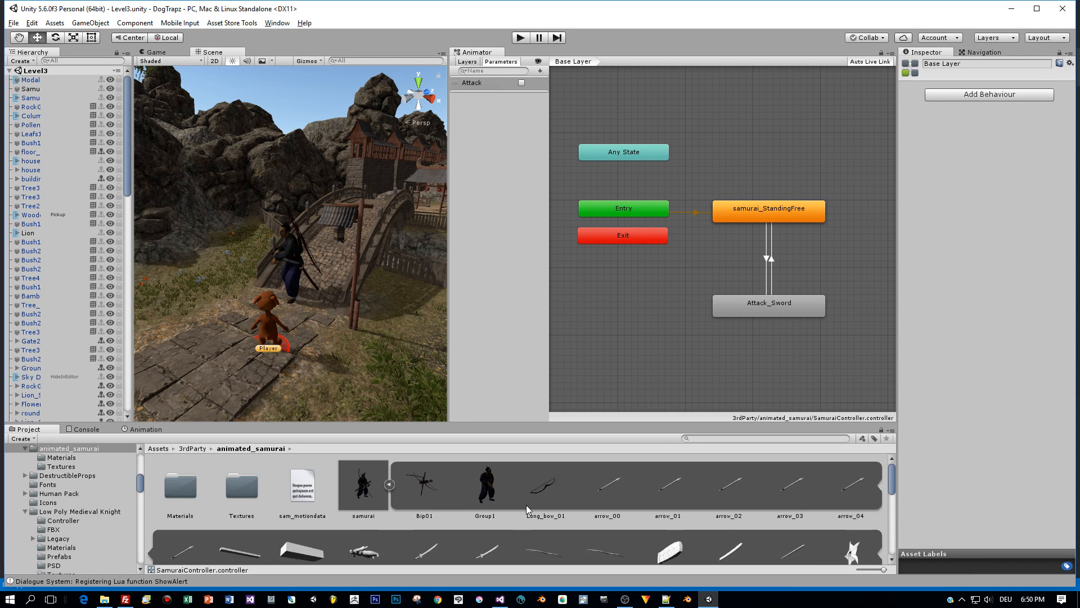
# - Enable Loop Time on samurai_swing_mid_right and add an AttackEnd animation event
pyautogui.click(362, 478)
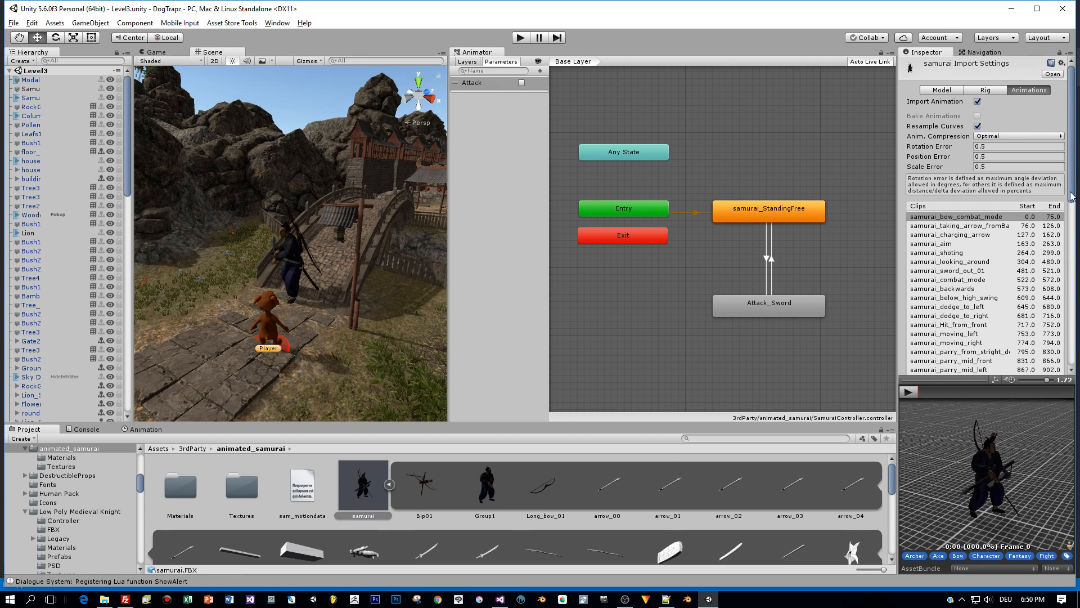
pyautogui.scroll(-3)
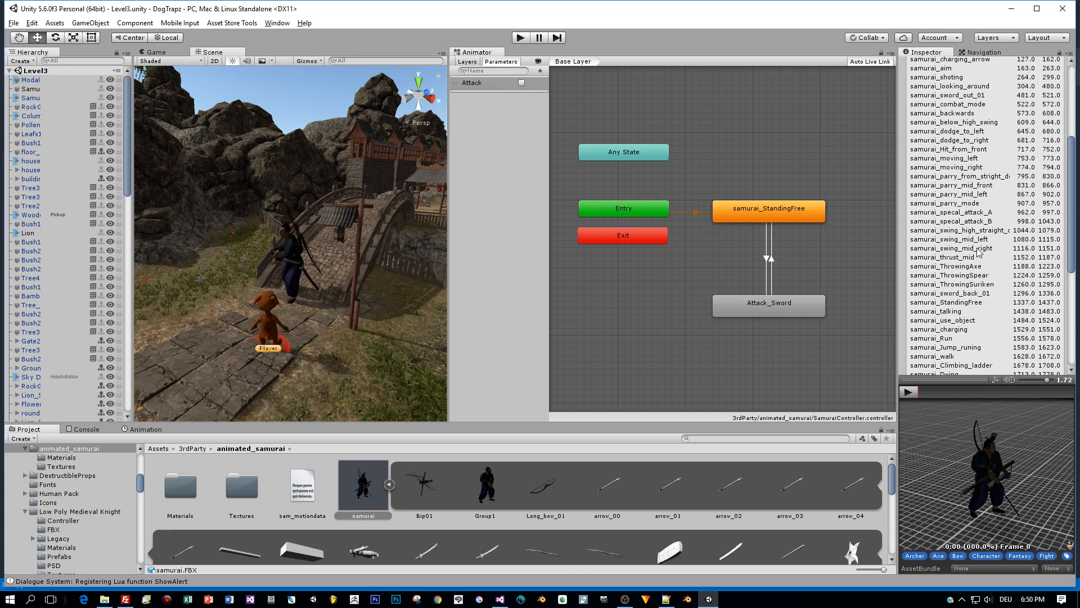
pyautogui.click(952, 248)
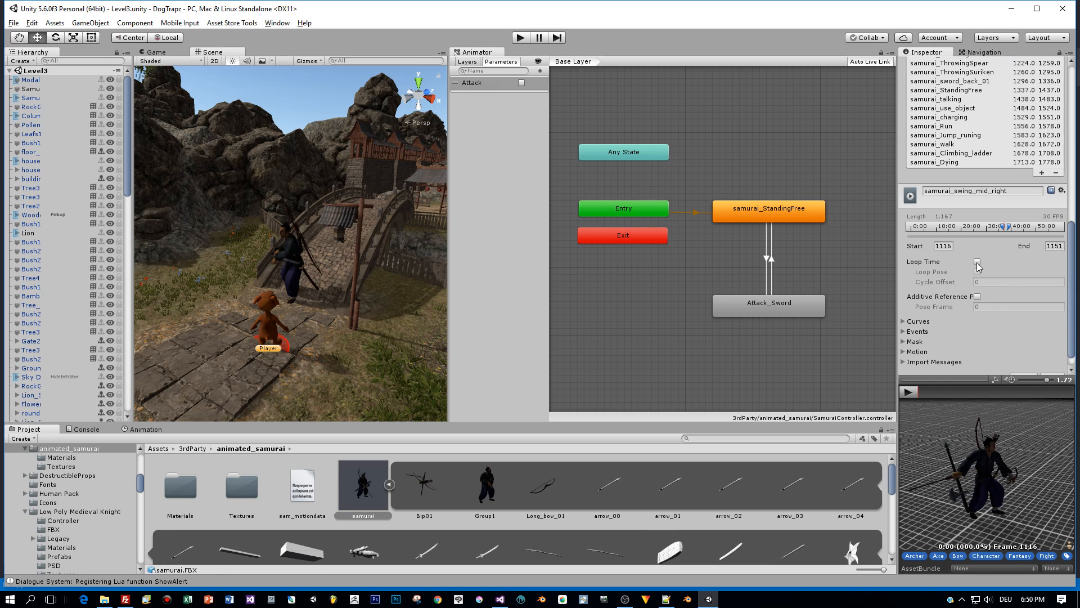
pyautogui.click(976, 261)
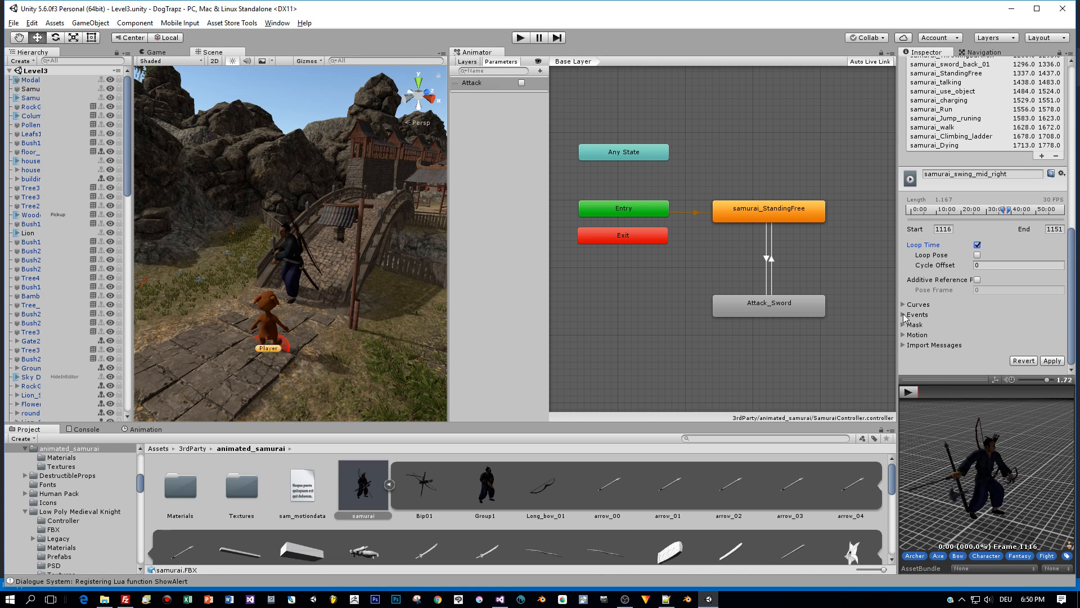
pyautogui.click(903, 314)
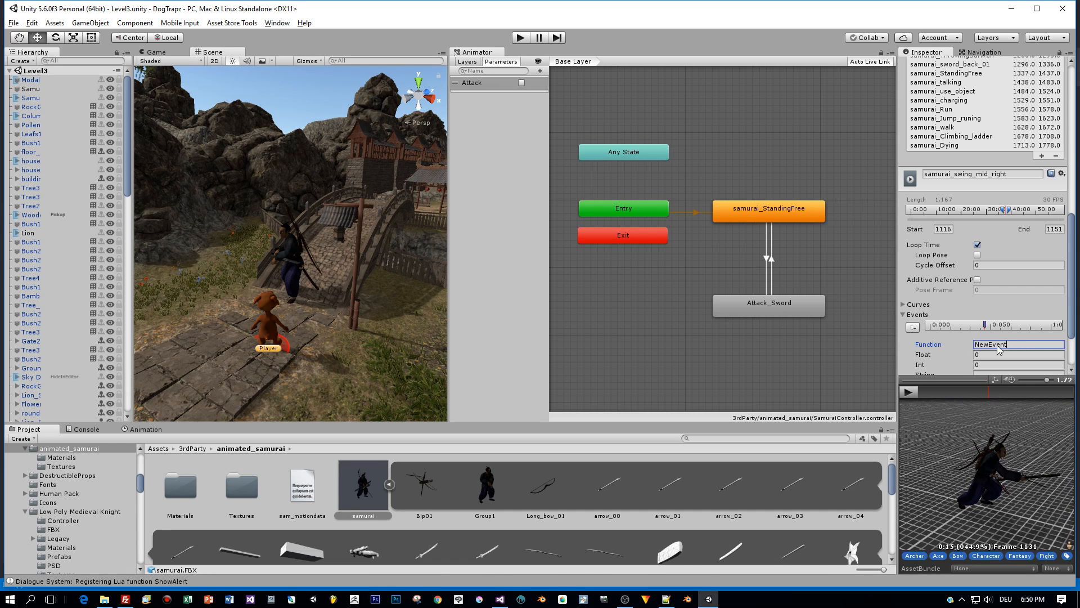
pyautogui.write('AttackEnd')
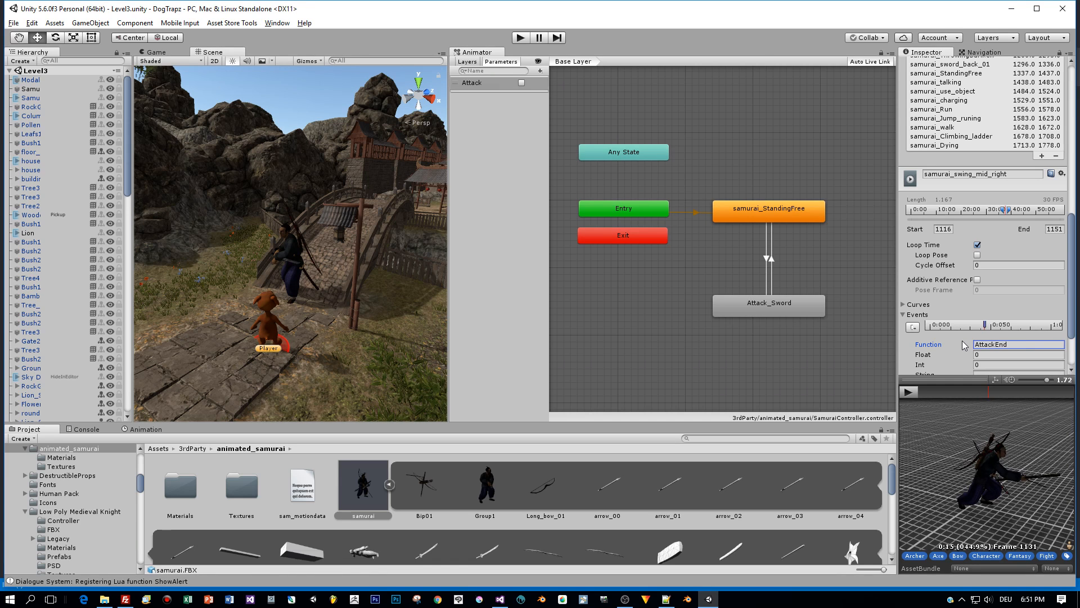
pyautogui.moveTo(788, 244)
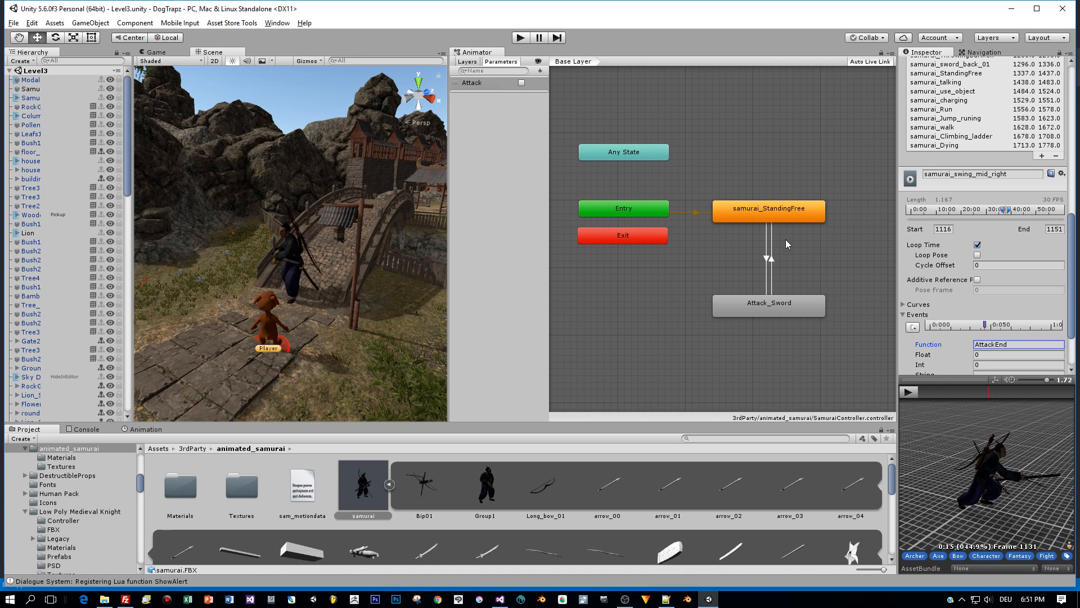
pyautogui.moveTo(768, 261)
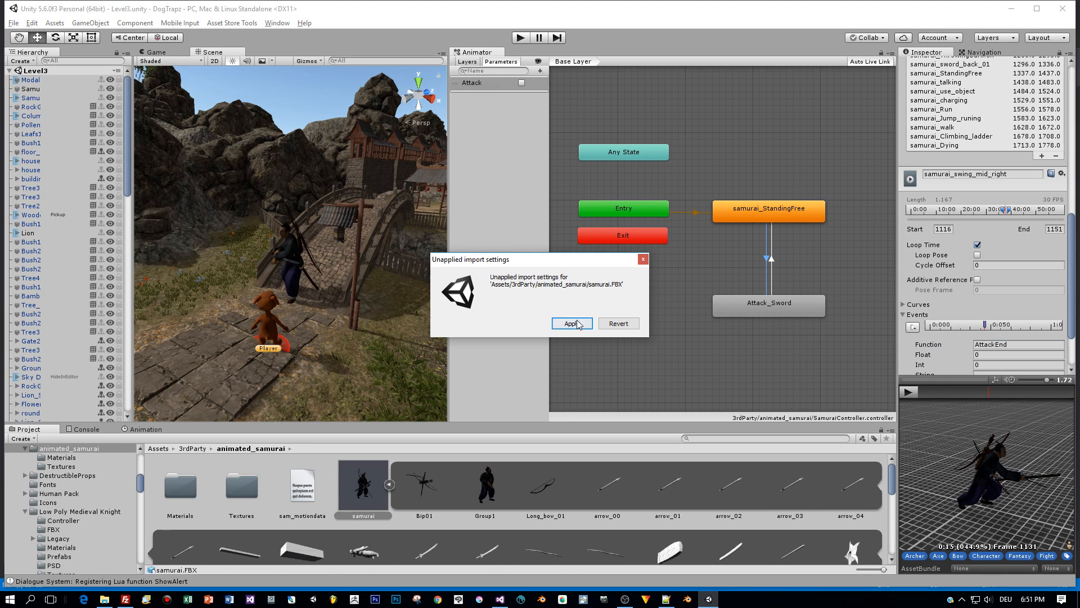
# - Apply the import settings, preview the StandingFree-to-Attack_Sword transition, and start the game
pyautogui.click(570, 323)
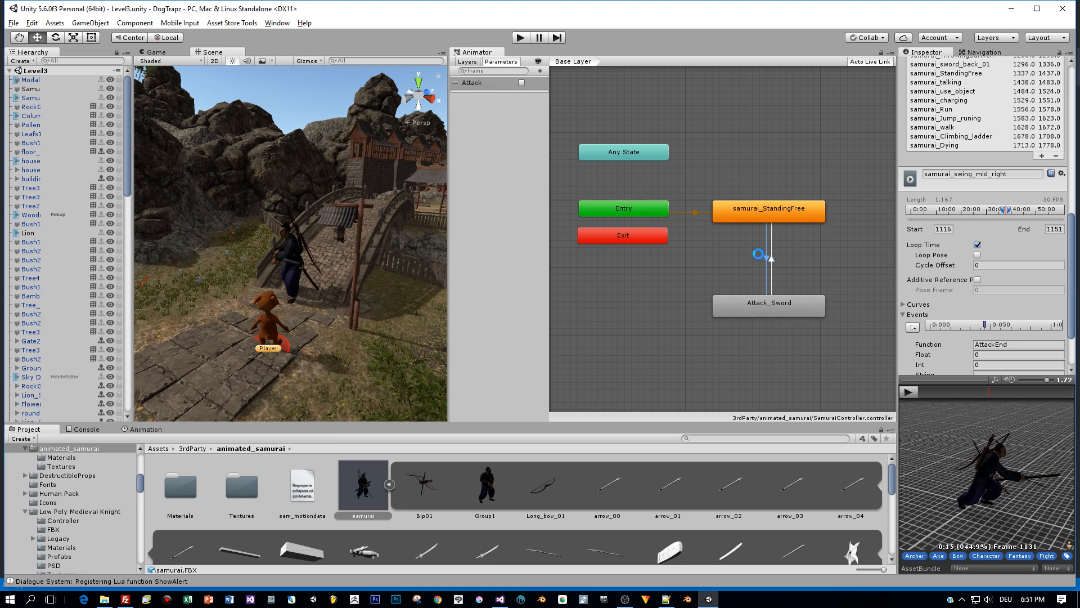
pyautogui.click(767, 260)
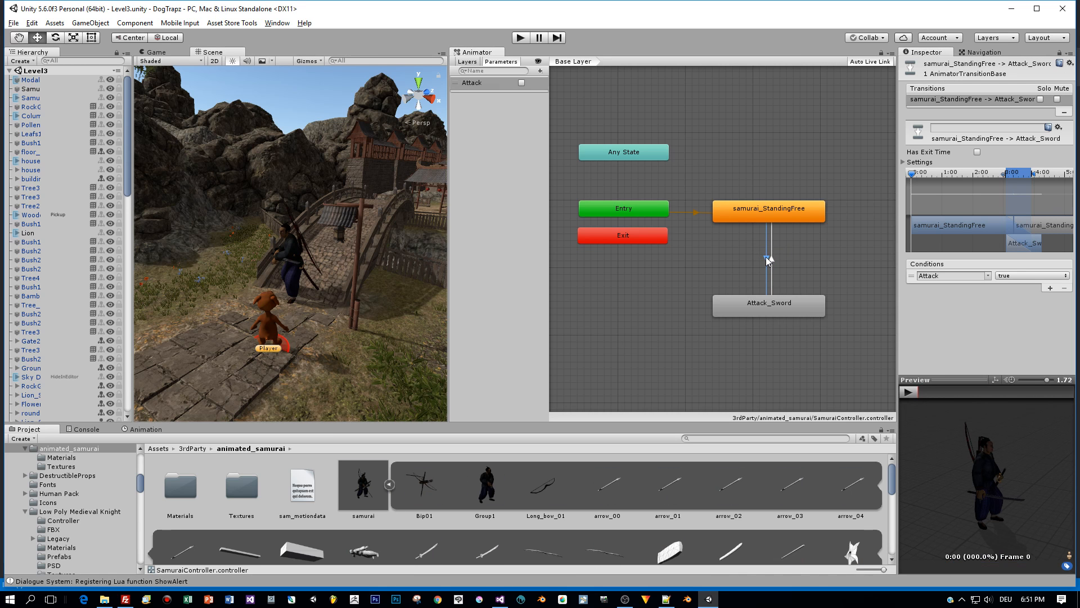
pyautogui.click(908, 392)
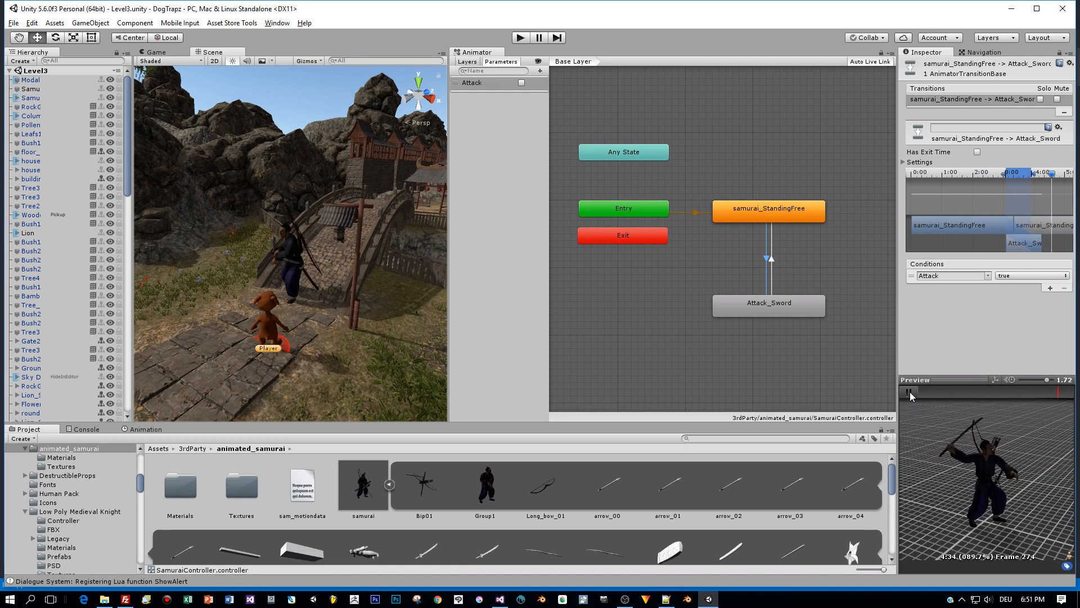
pyautogui.click(904, 391)
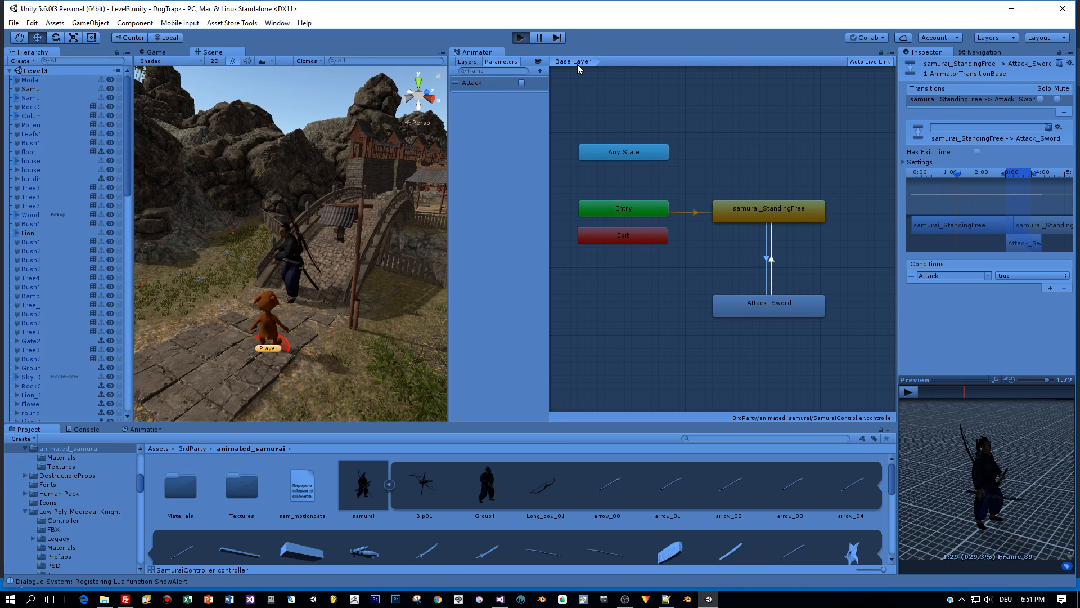
pyautogui.moveTo(339, 165)
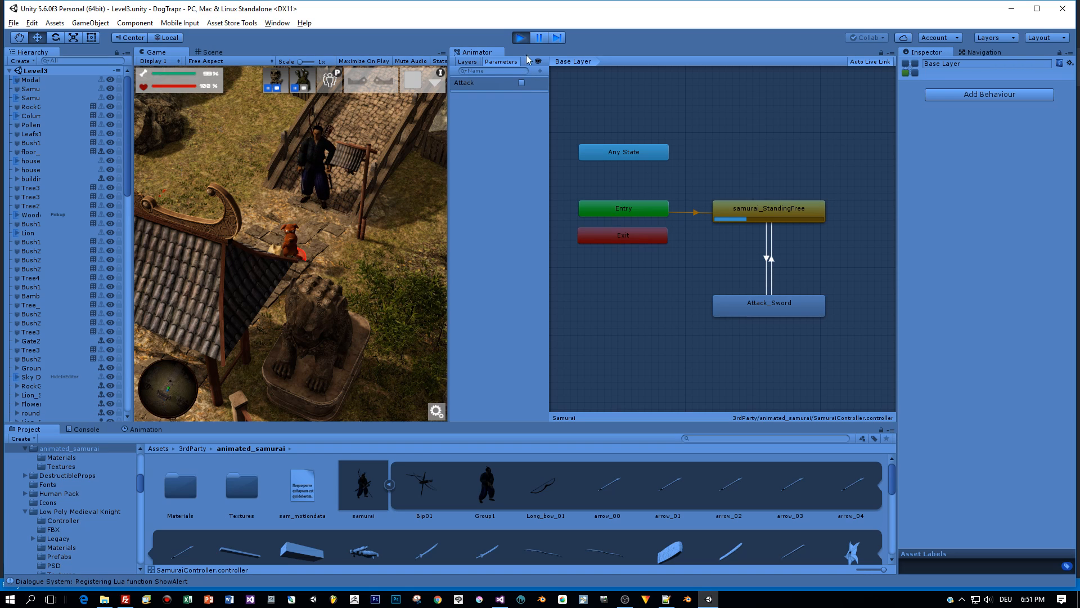
# - Test the samurai on the bridge in Play mode, then bring up Samurai.cs
pyautogui.click(211, 52)
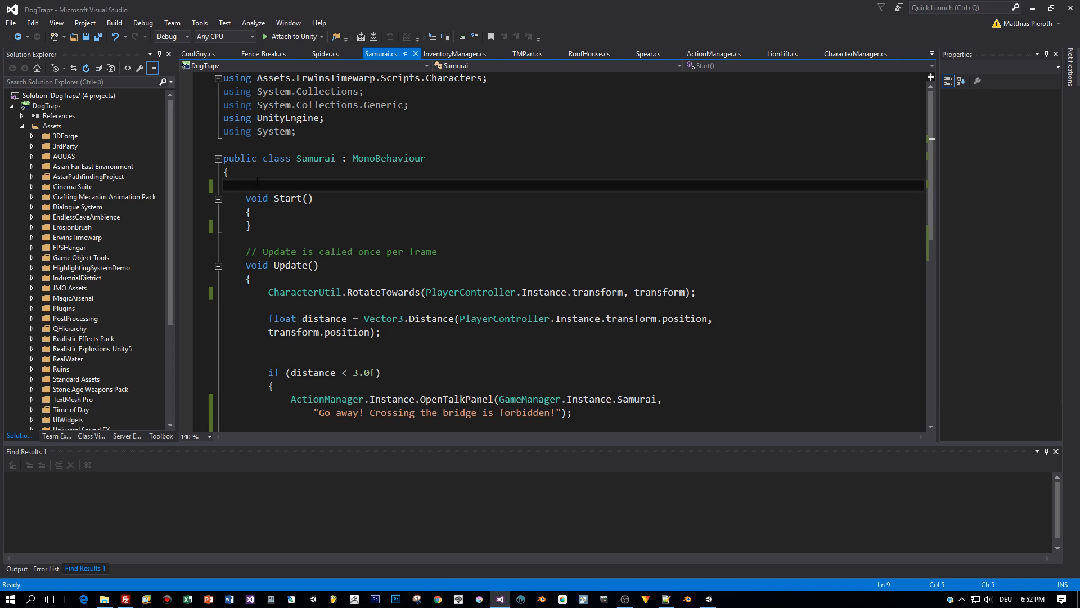
# - Declare 'private Animator _animator;' and assign GetComponent<Animator>() to it in Start
pyautogui.write('prib')
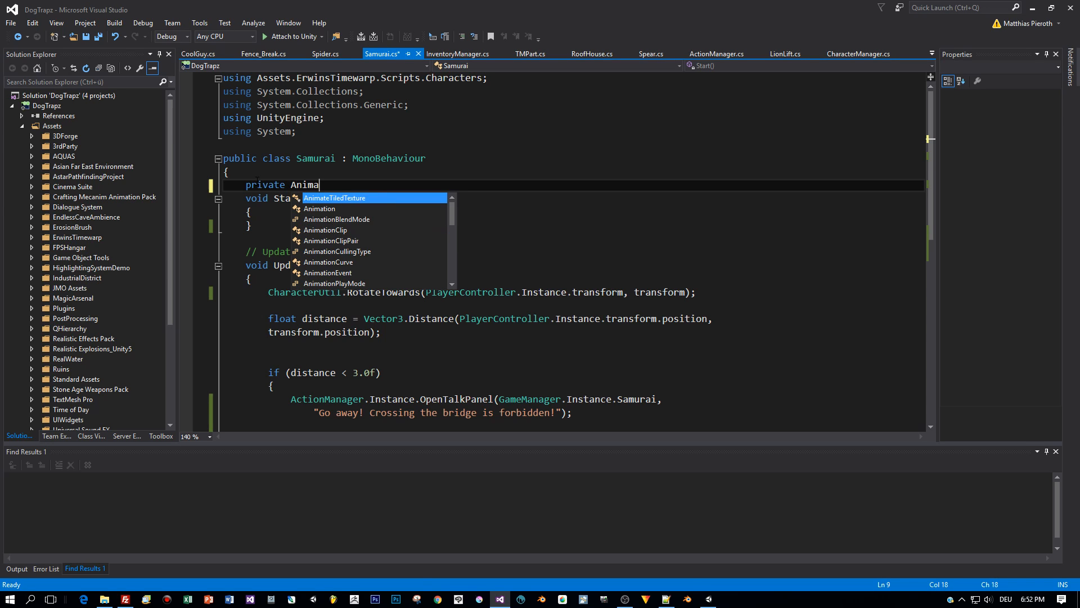
pyautogui.write('tor')
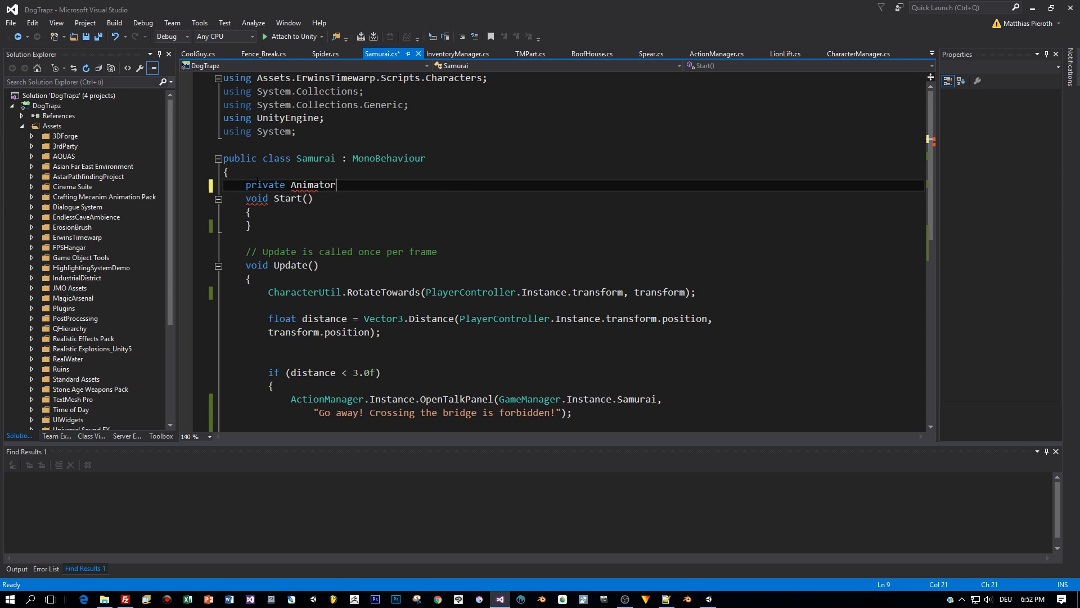
pyautogui.write('_animator;')
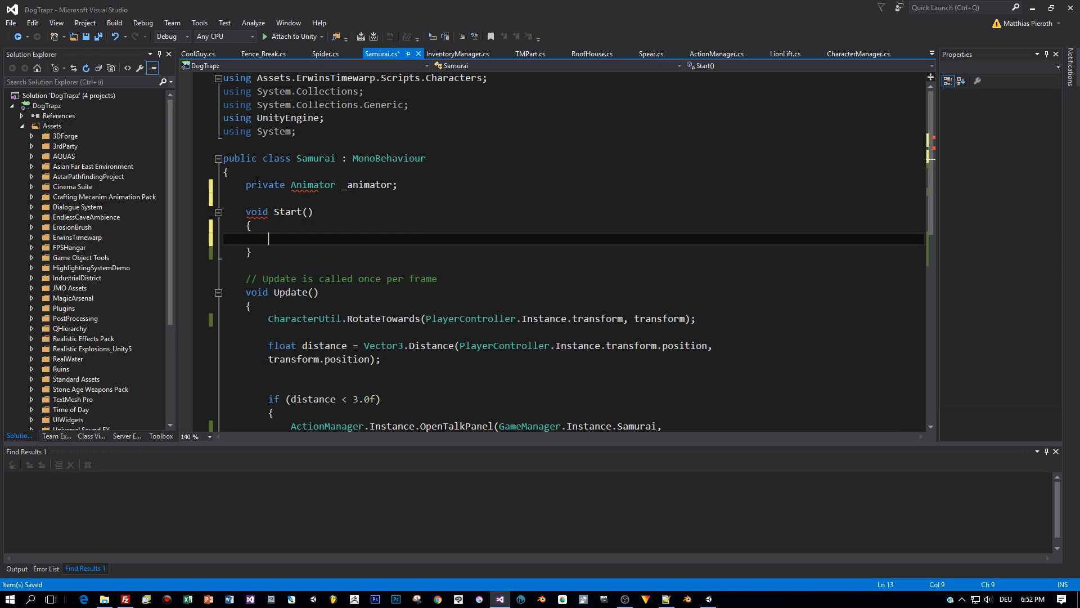
pyautogui.write('_animator =')
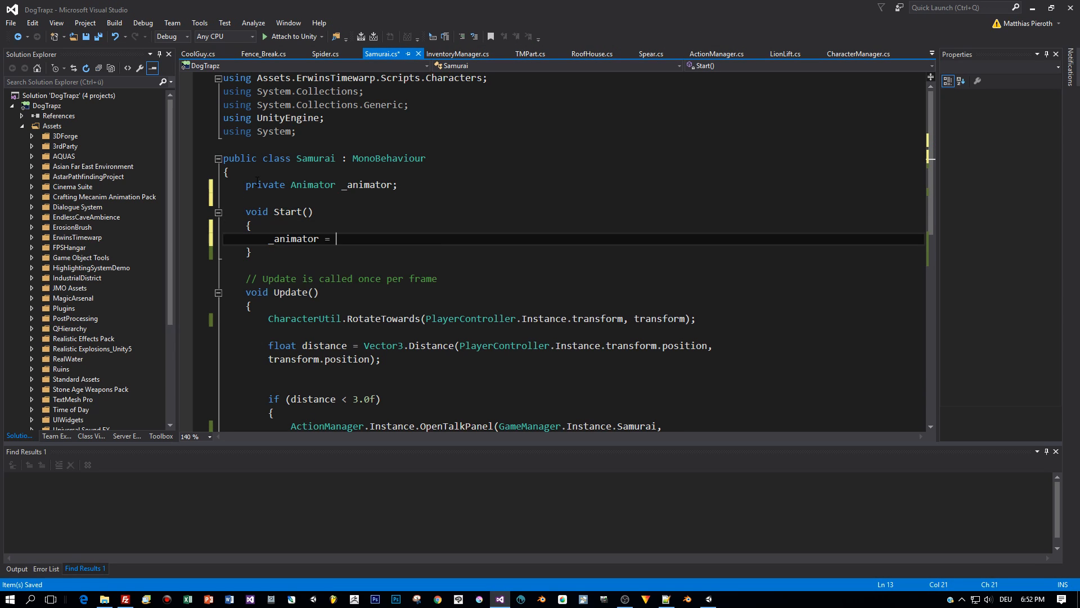
pyautogui.write('GetComponent<A>')
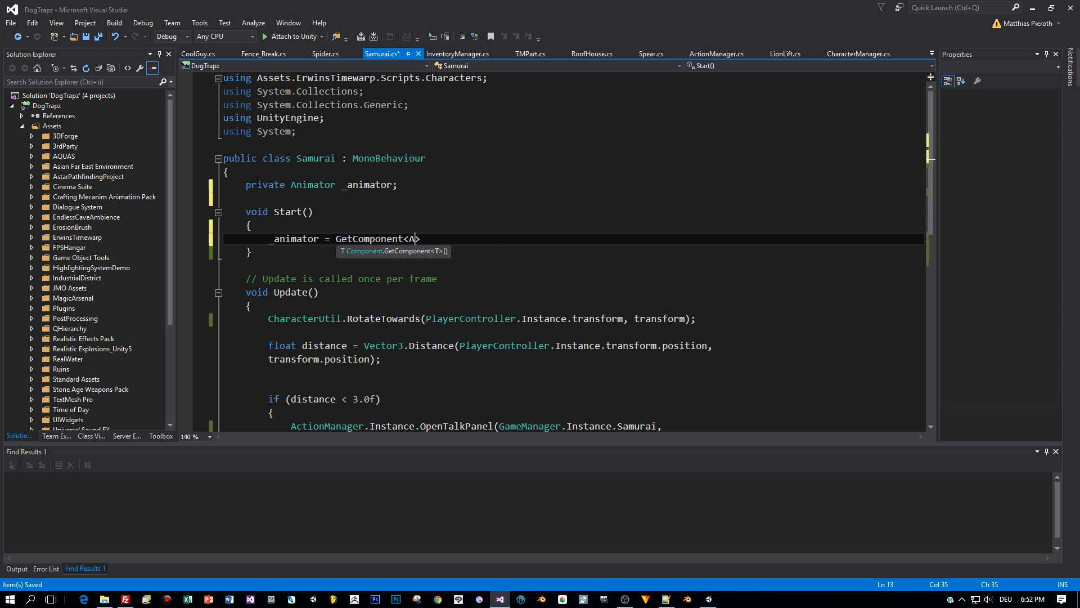
pyautogui.write('nimator')
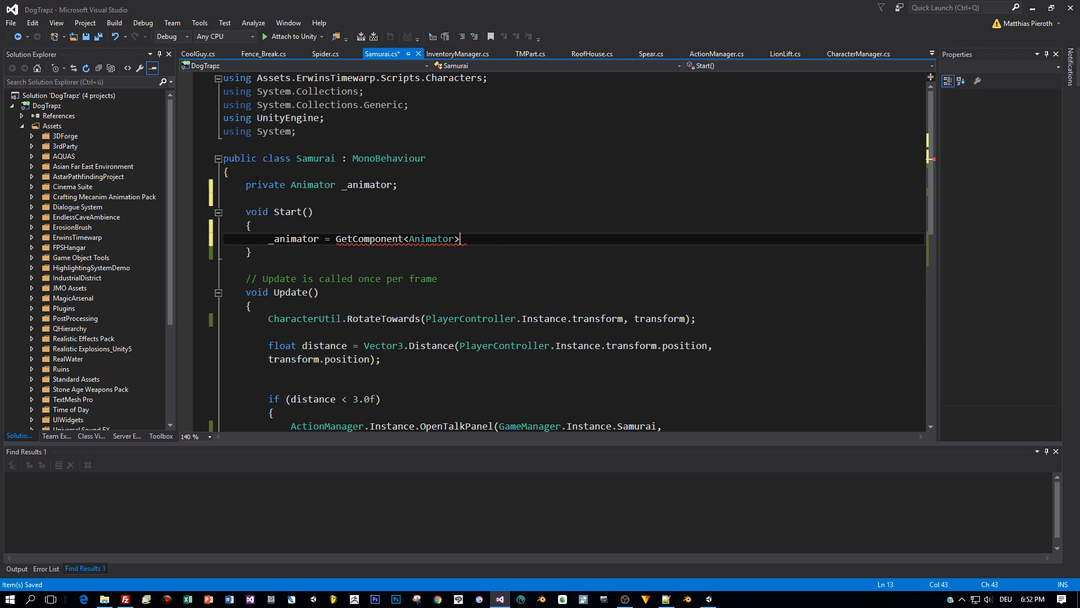
pyautogui.write('();')
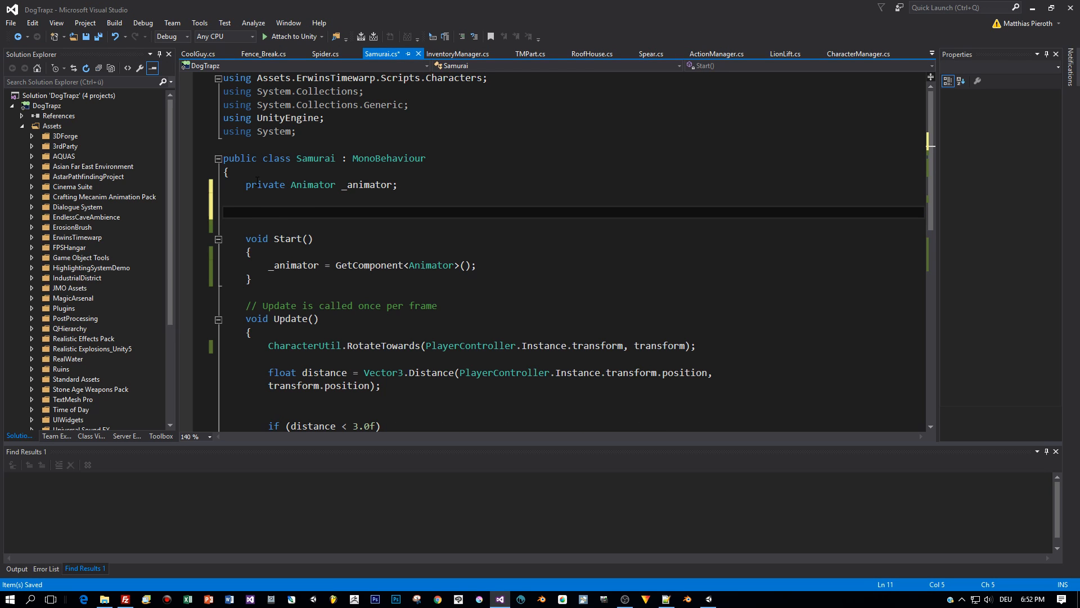
# - Add the field 'private bool _isDistanceCheck = false;'
pyautogui.write('private')
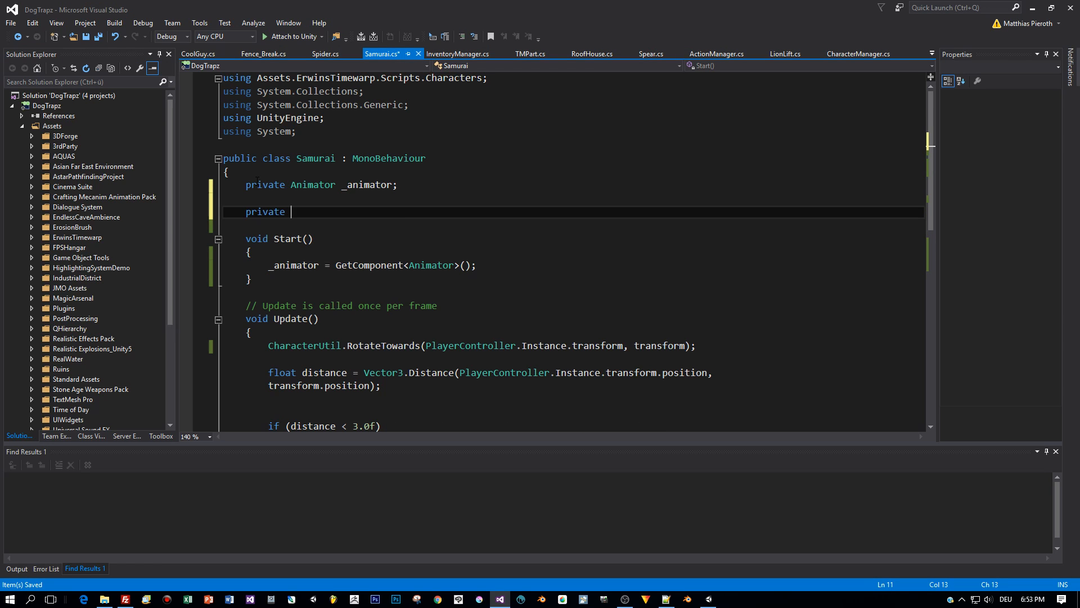
pyautogui.write('bool')
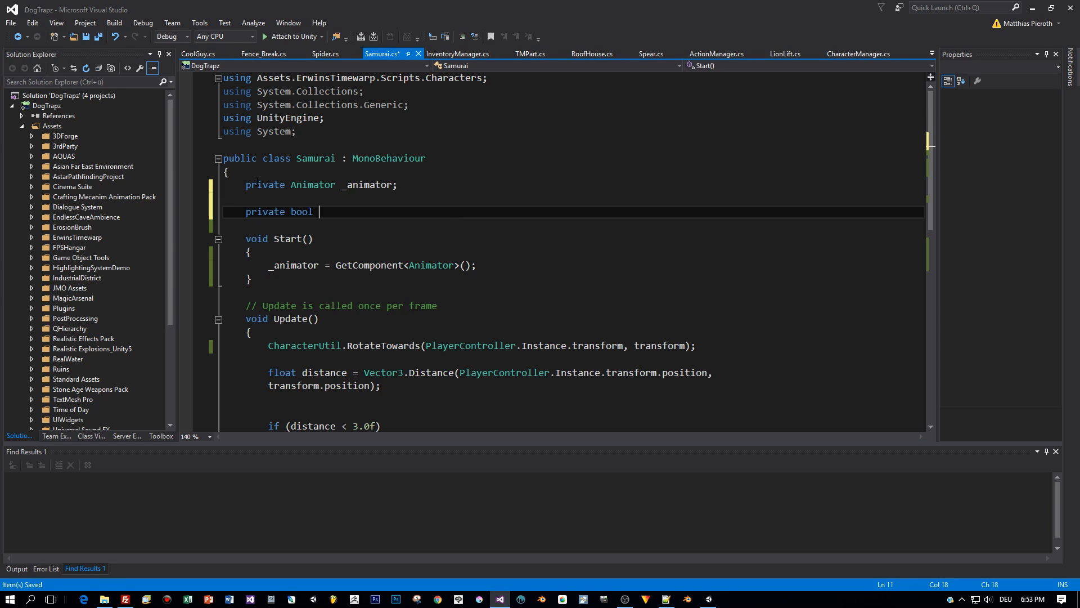
pyautogui.write('_is')
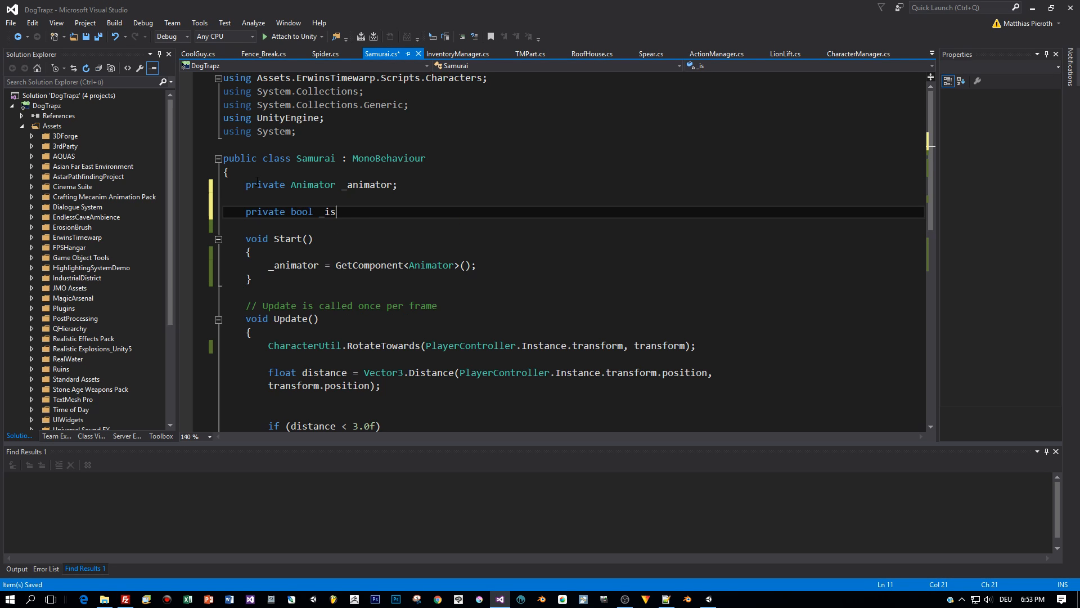
pyautogui.write('Distacne')
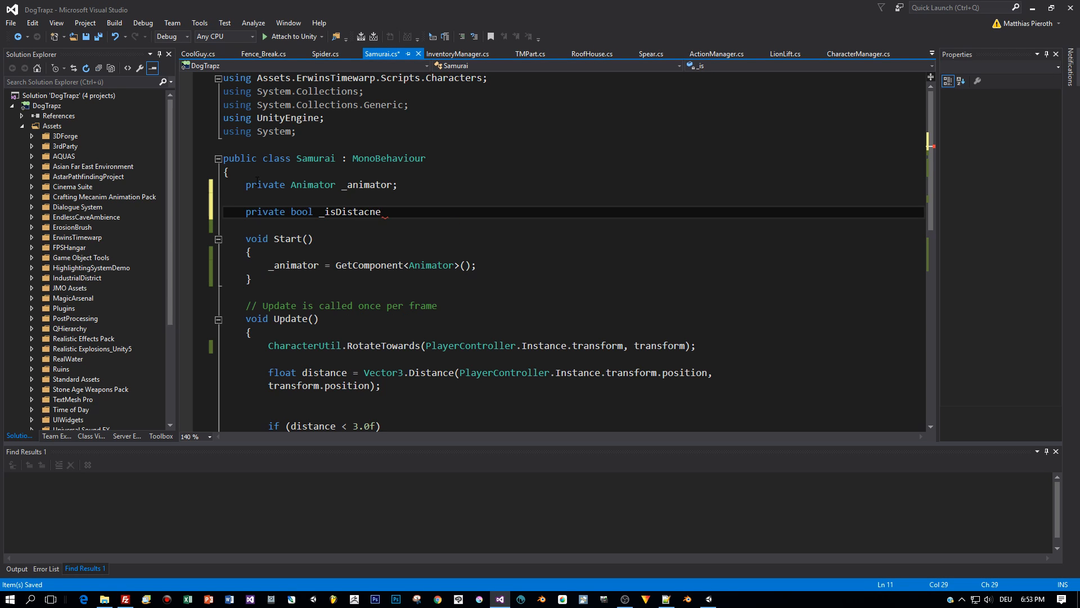
pyautogui.write('Che')
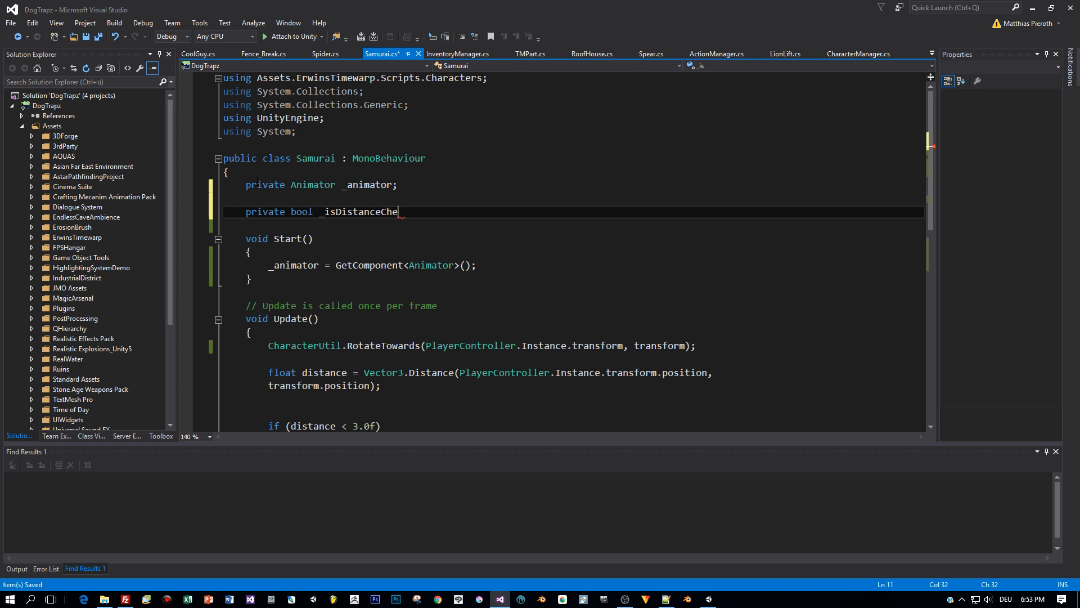
pyautogui.write('ck =')
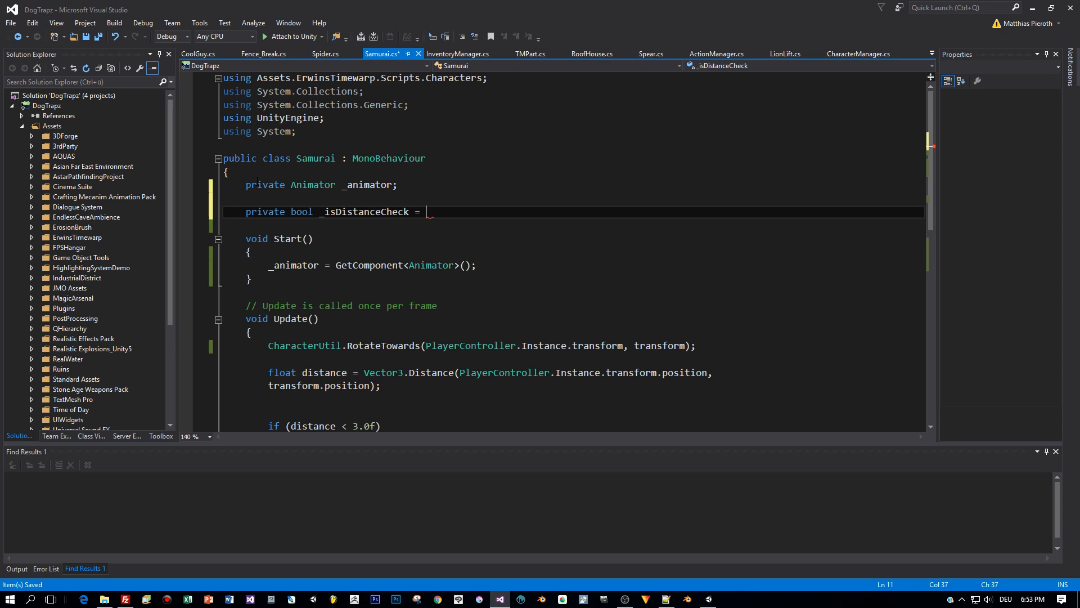
pyautogui.write('false;')
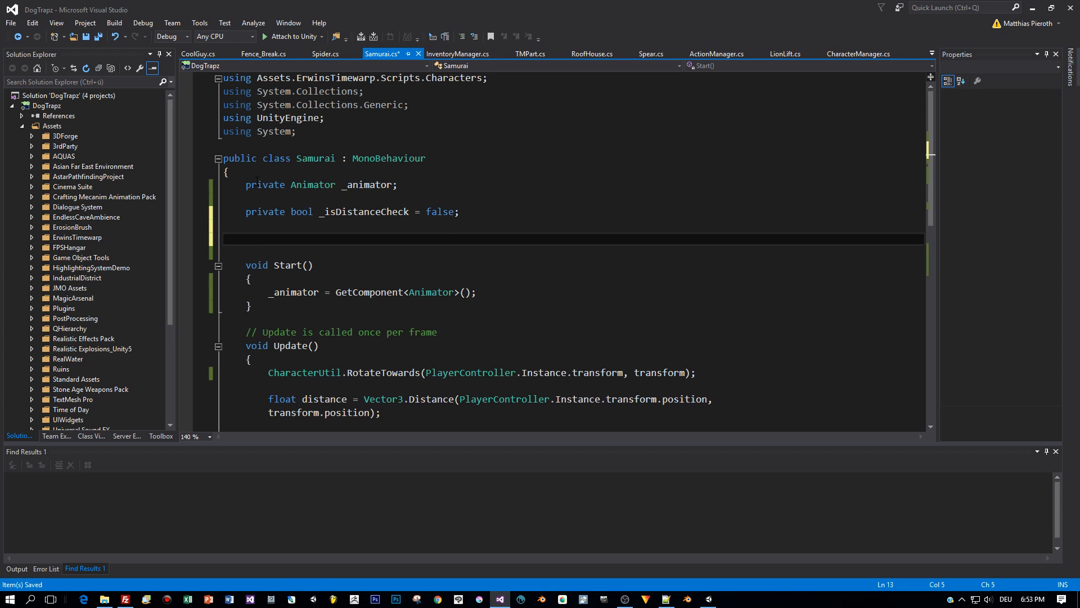
# - Add the field 'private float _timeLeft = 3.0f;' on a new line below it
pyautogui.click(246, 238)
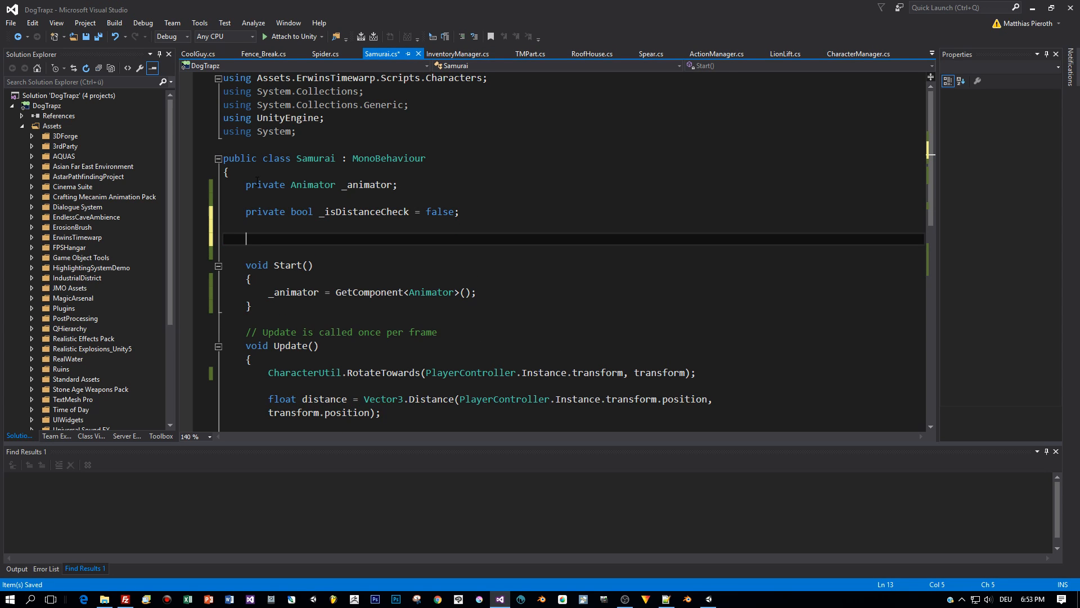
pyautogui.write('private')
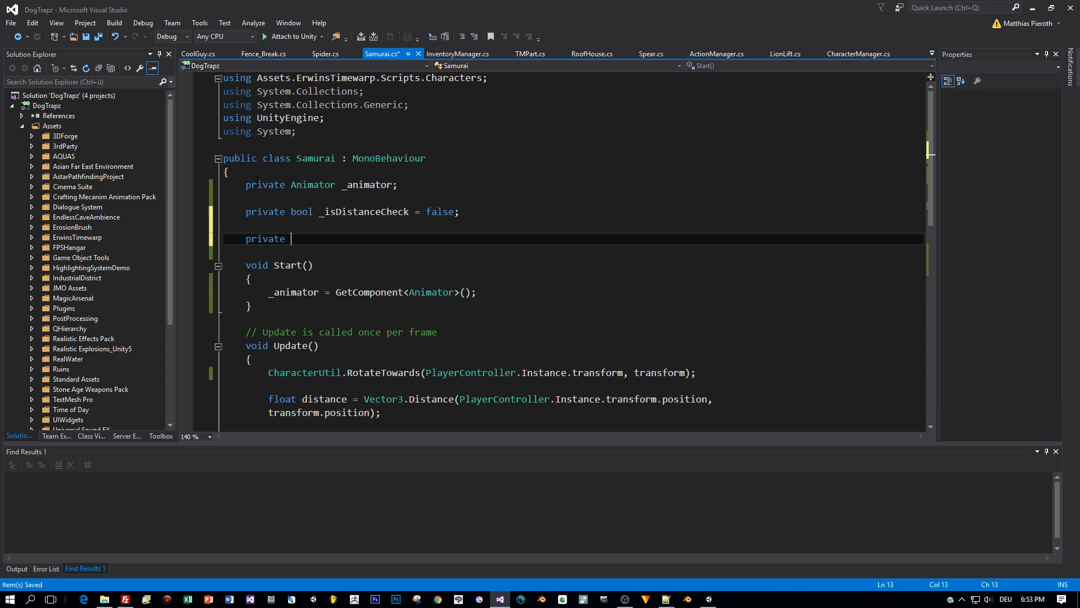
pyautogui.write('flo')
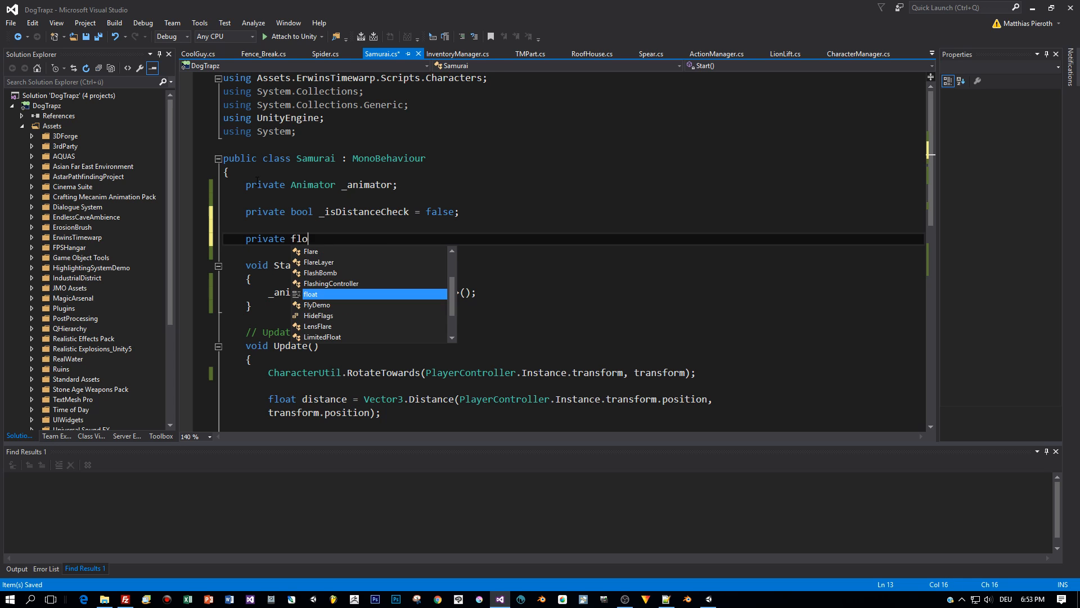
pyautogui.write('at')
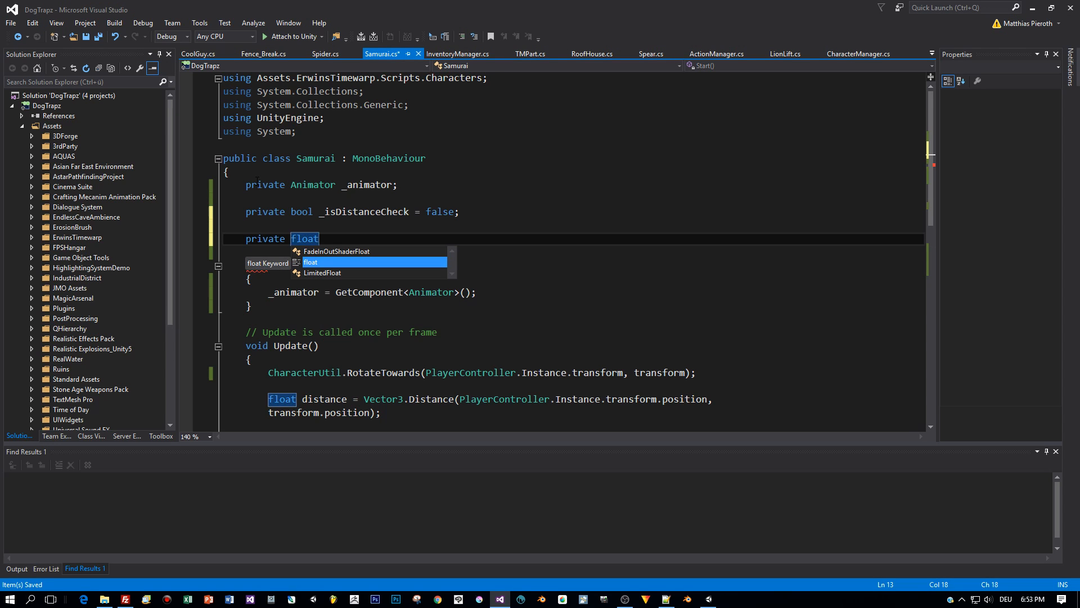
pyautogui.write('_time')
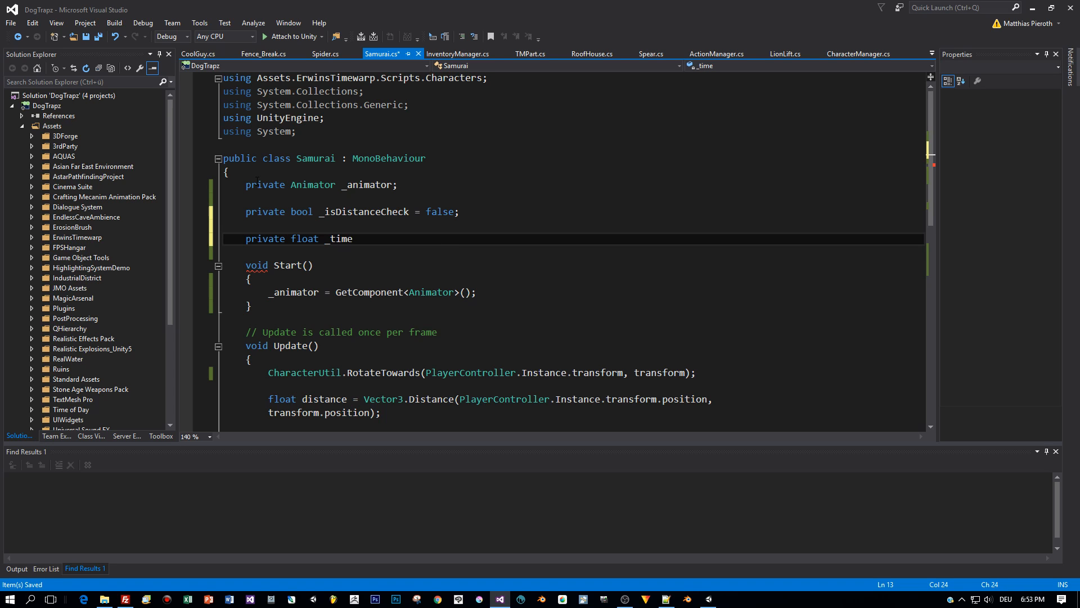
pyautogui.write('Left')
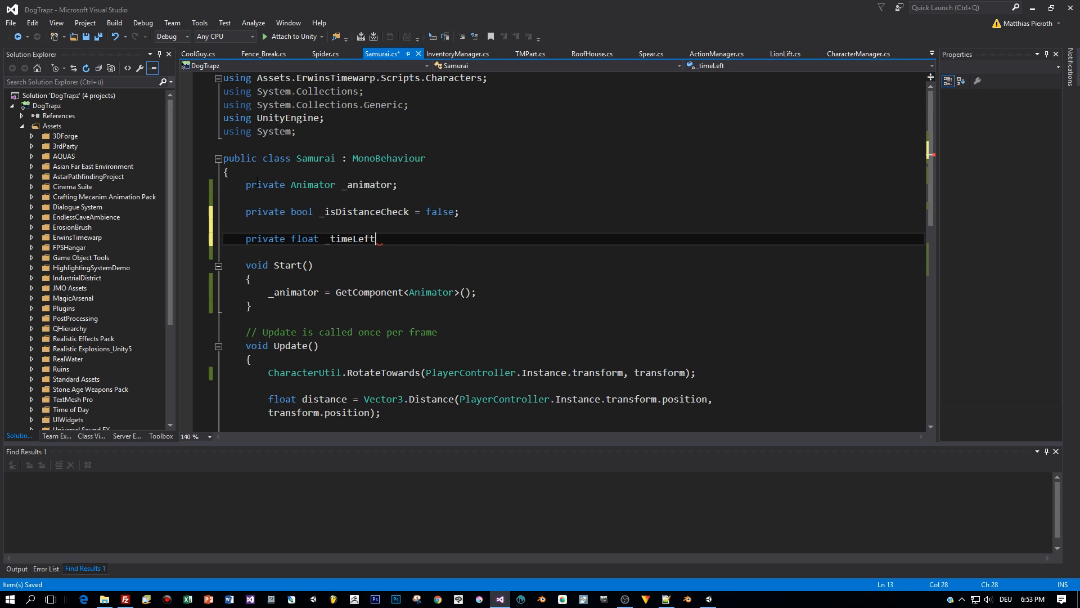
pyautogui.write('= 3.0f;')
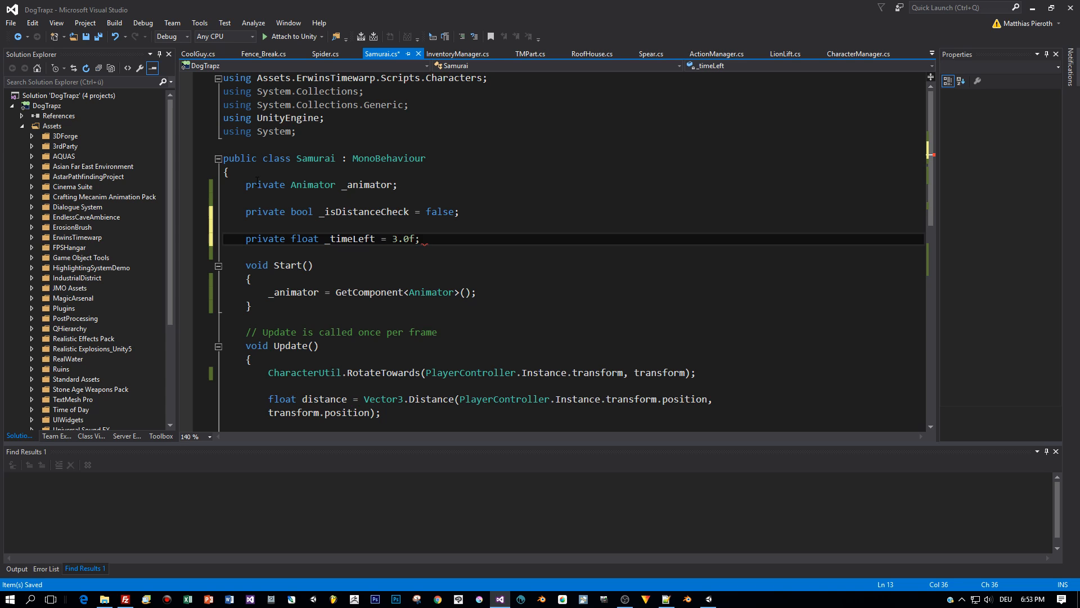
pyautogui.scroll(-3)
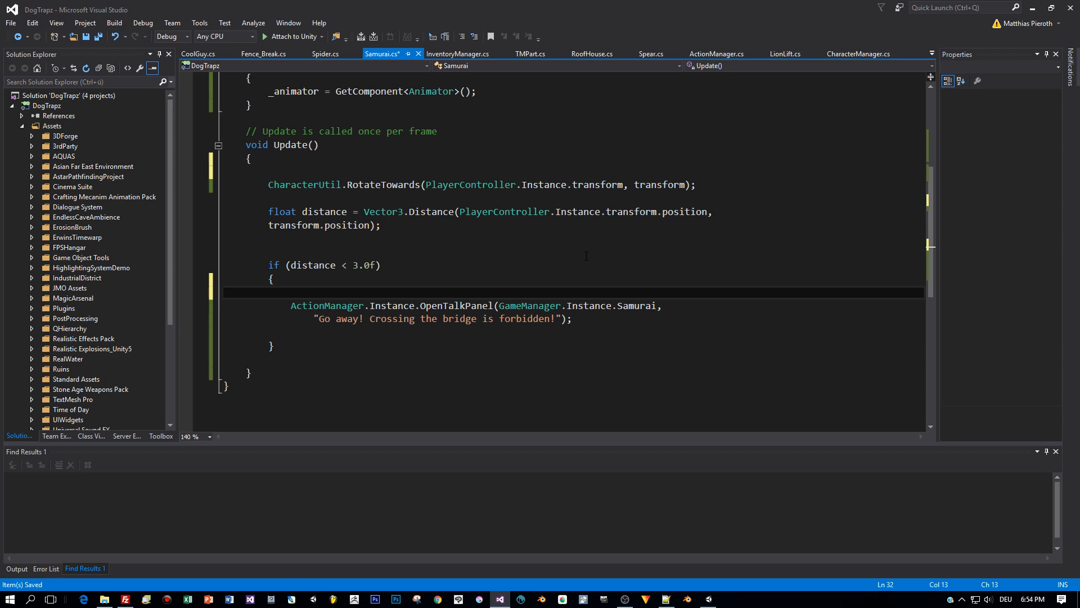
# - Wrap the talk panel call in if (!_isDistanceCheck) and set _isDistanceCheck = true
pyautogui.write('if(')
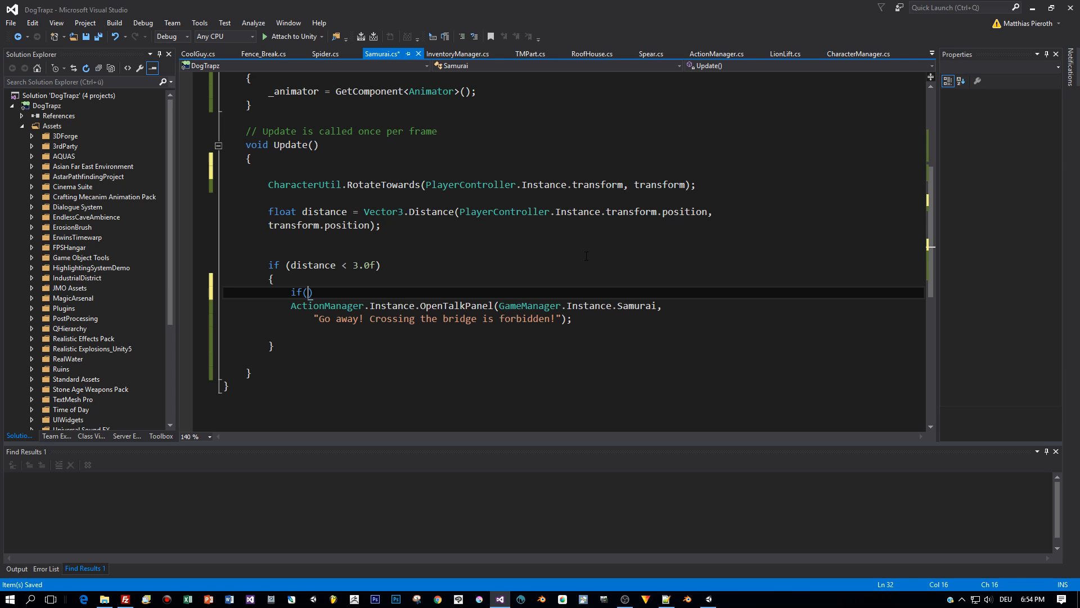
pyautogui.write('!')
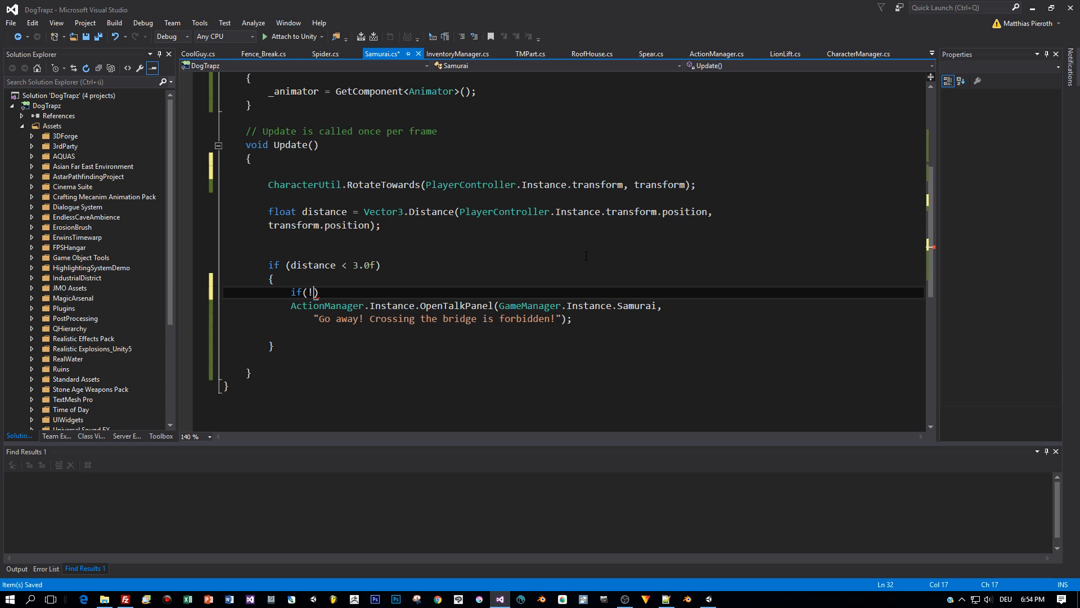
pyautogui.write('_isDistanceCheck')
pyautogui.write('{')
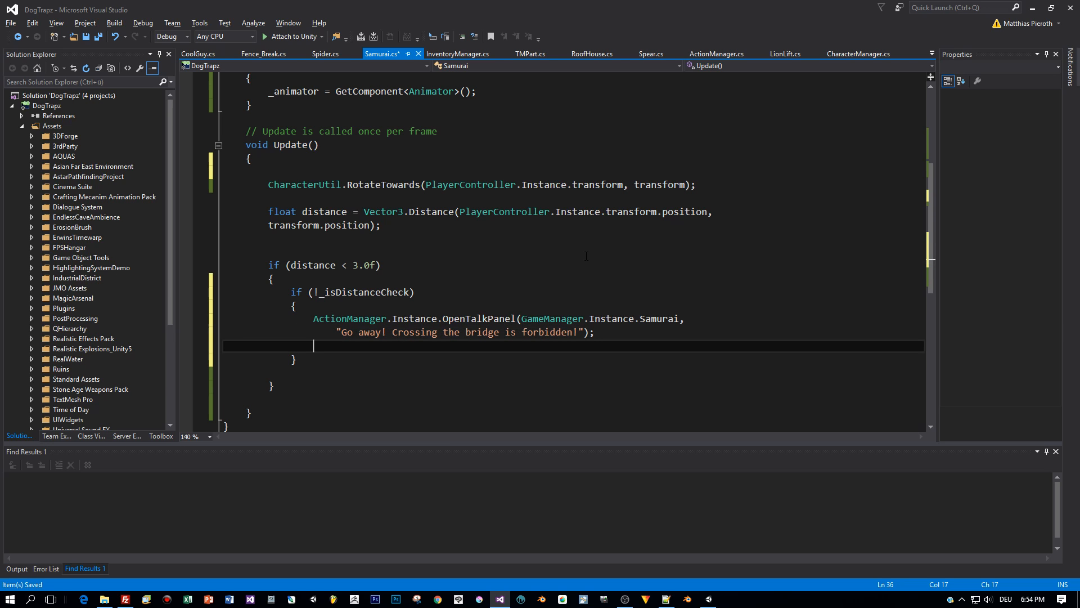
pyautogui.write('_isDistanceCheck')
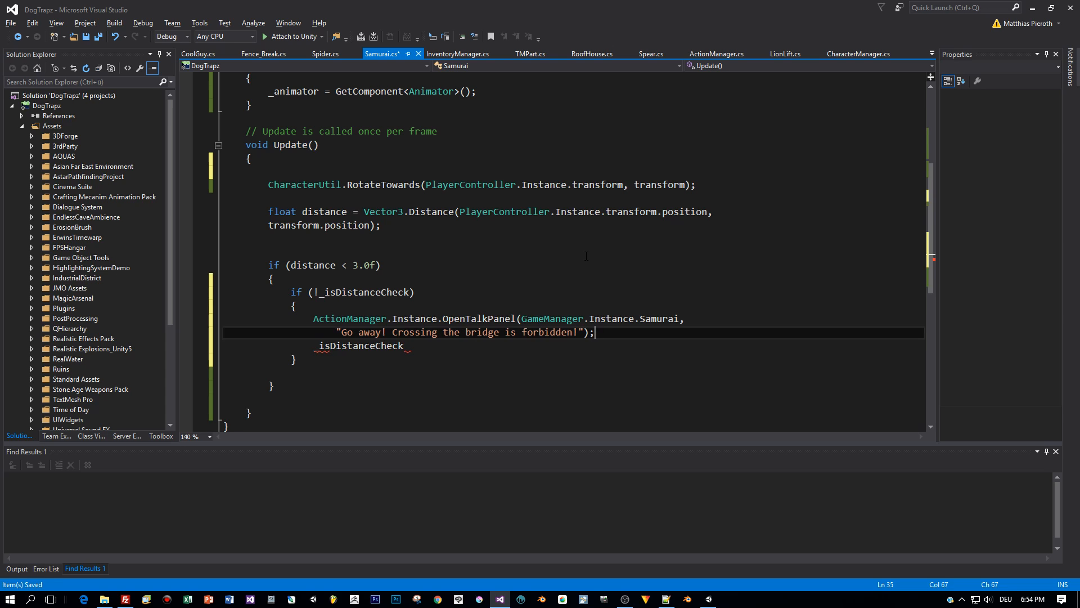
pyautogui.write('= true;')
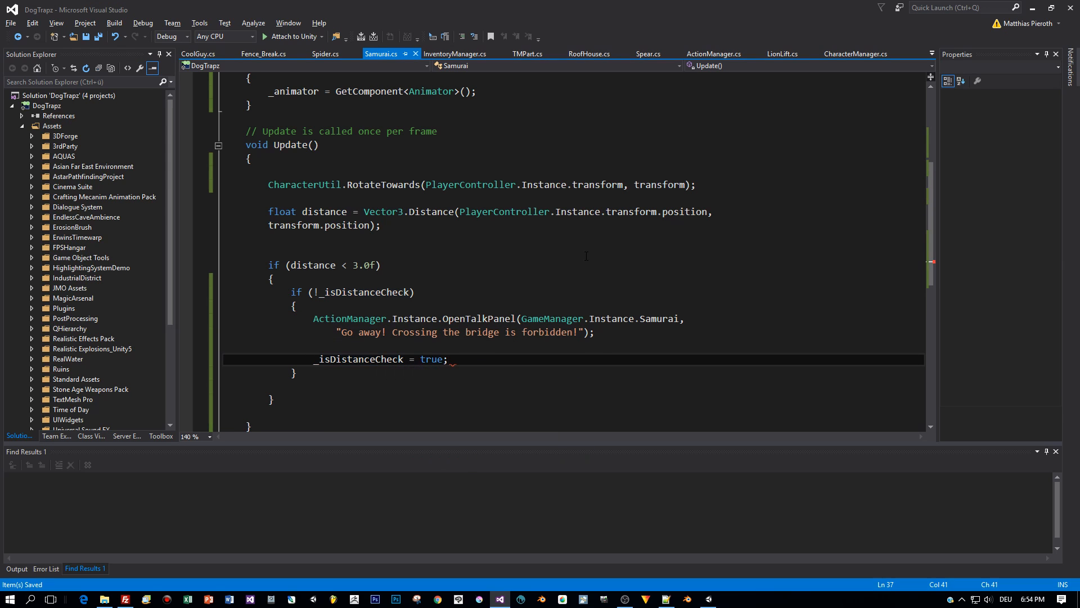
# - Add an else branch doing _timeLeft -= Time.deltaTime
pyautogui.write('else')
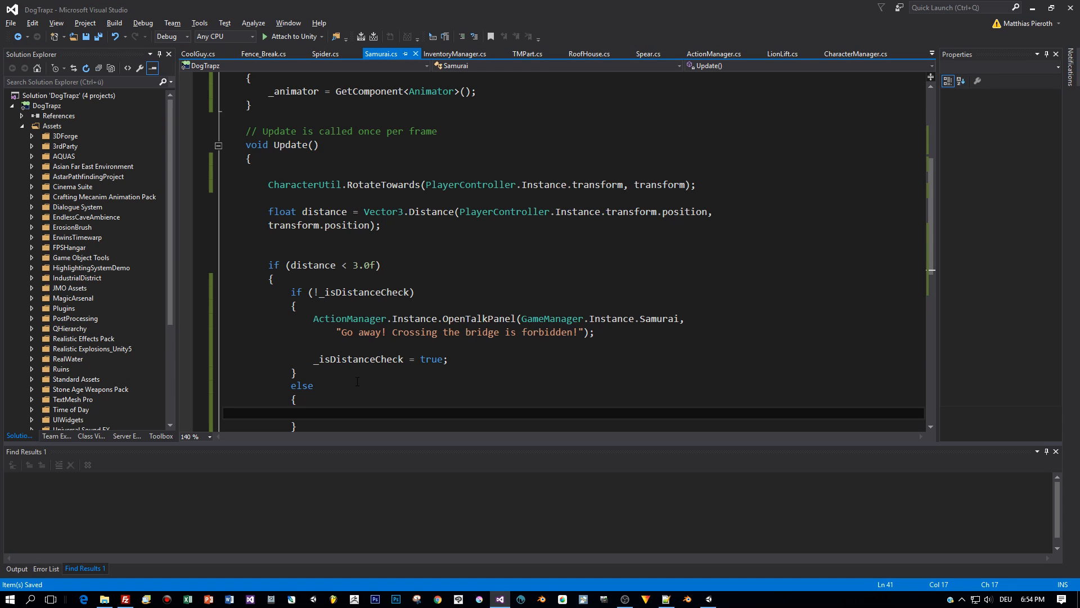
pyautogui.write('_timeLeft -')
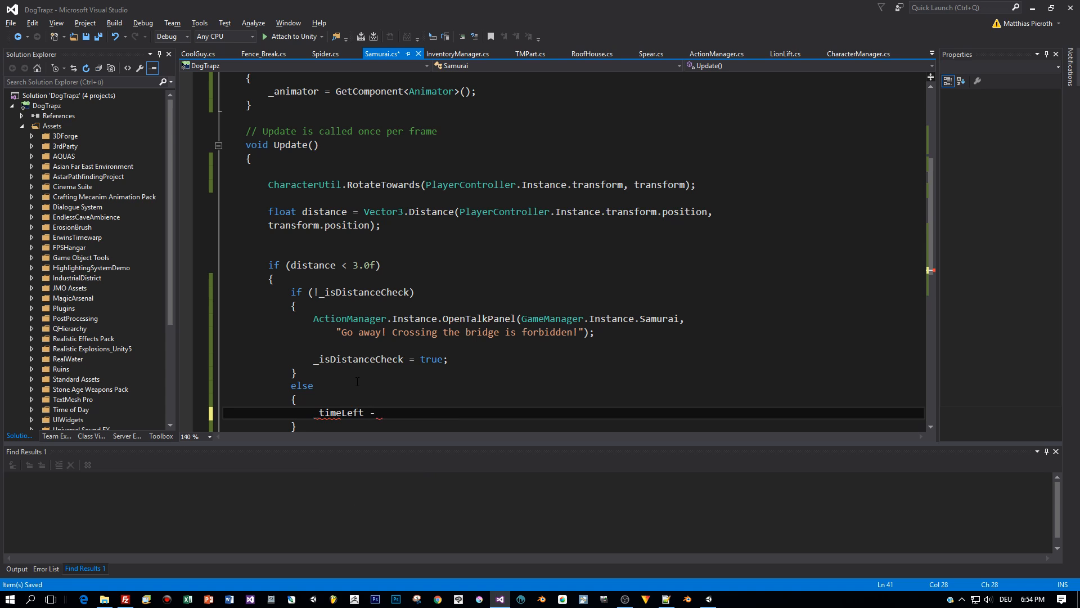
pyautogui.write('=')
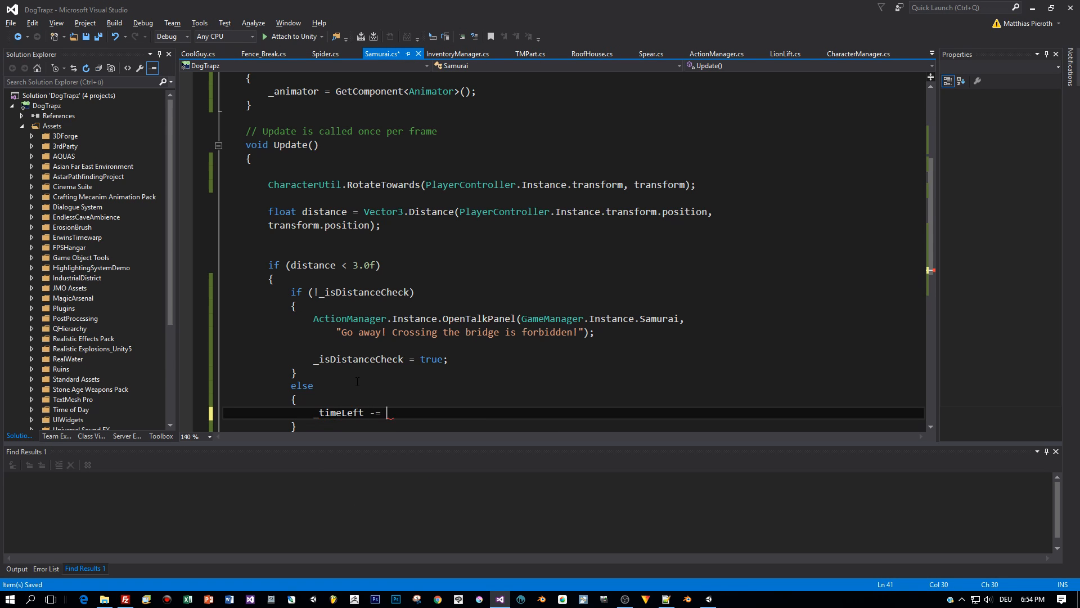
pyautogui.write('Time')
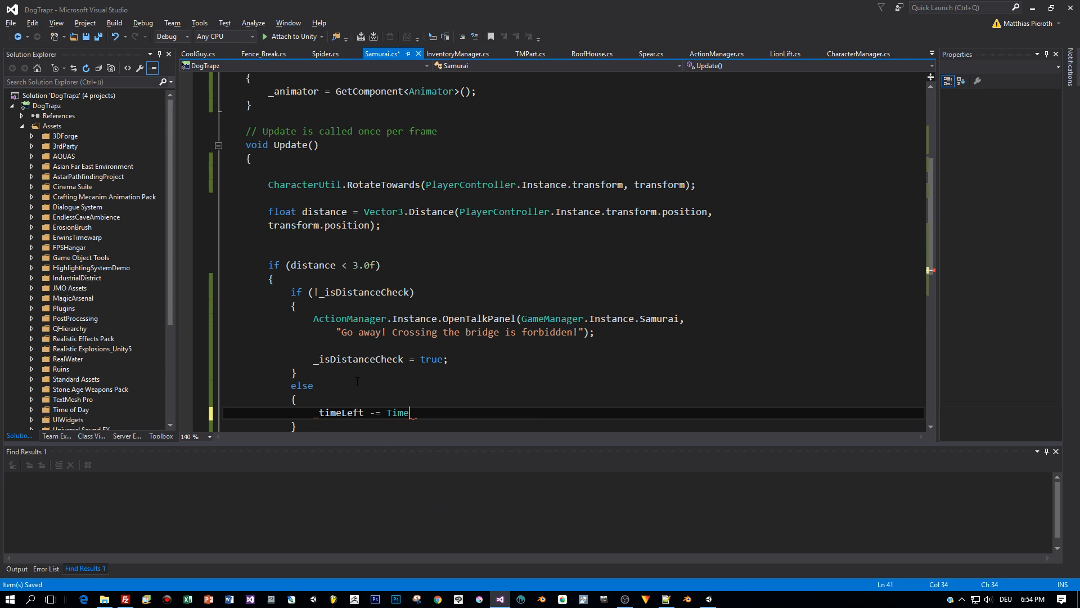
pyautogui.write('.deltaTime;')
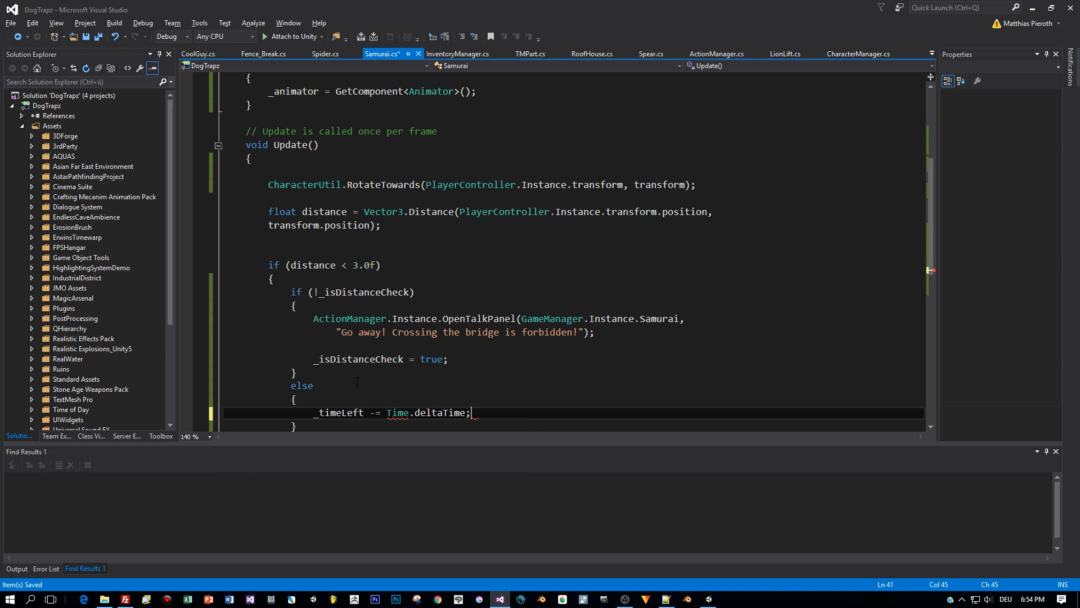
pyautogui.scroll(-3)
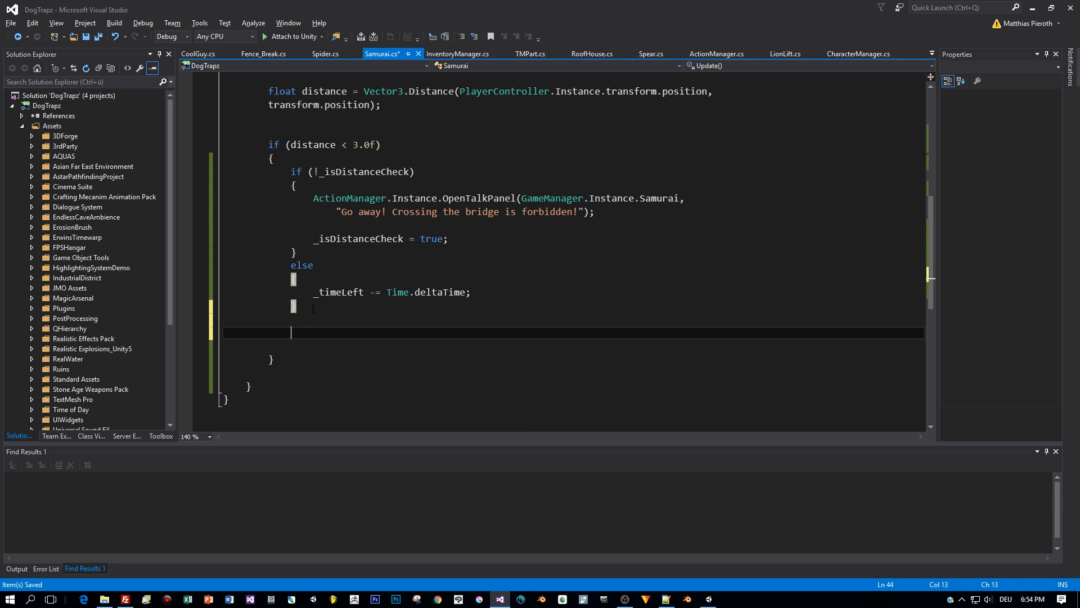
# - Add an if (_timeLeft <= 0.0f) block calling _animator.SetBool("Attack", true)
pyautogui.write('if(_timeLeft <')
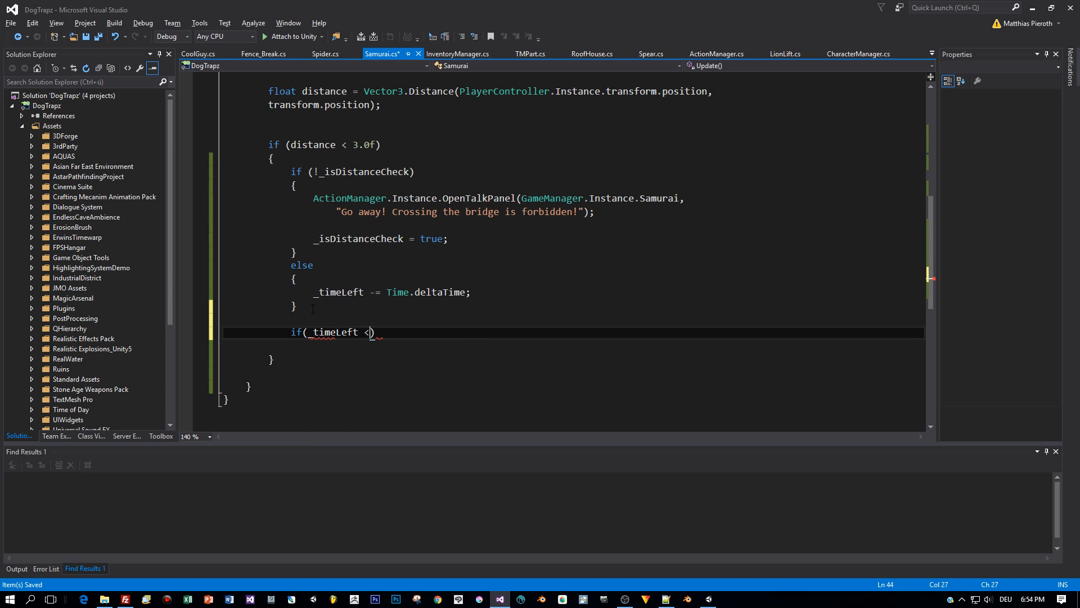
pyautogui.write('= 0.0f')
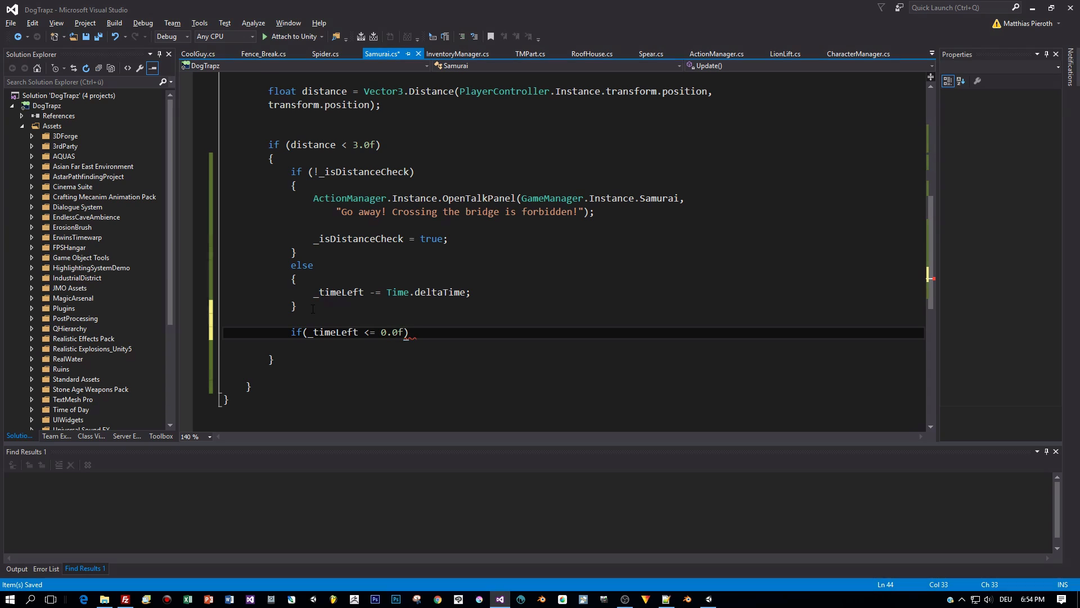
pyautogui.write('{')
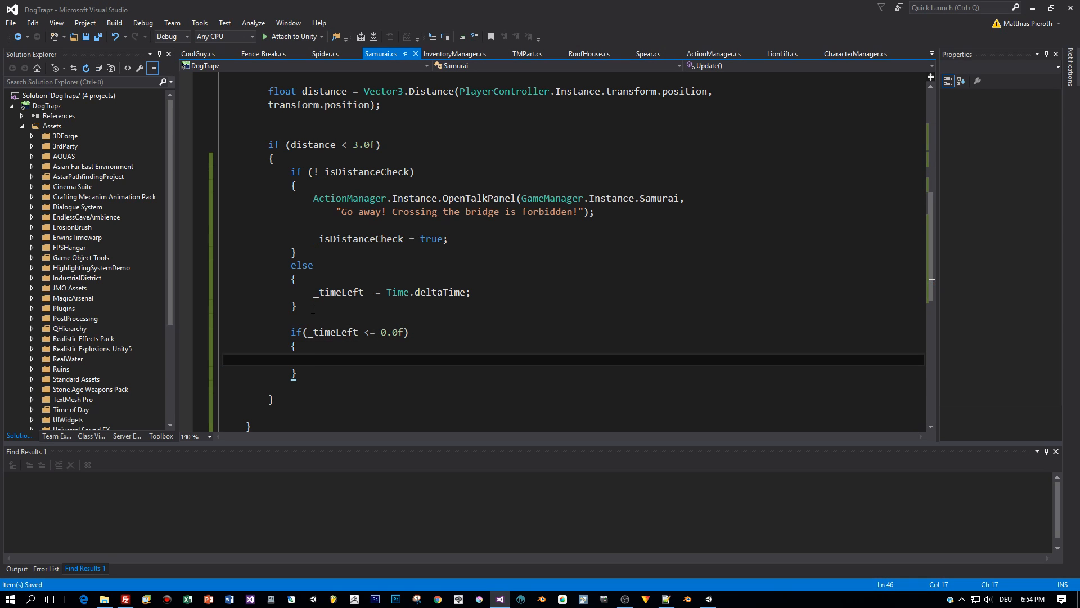
pyautogui.write('// Attack')
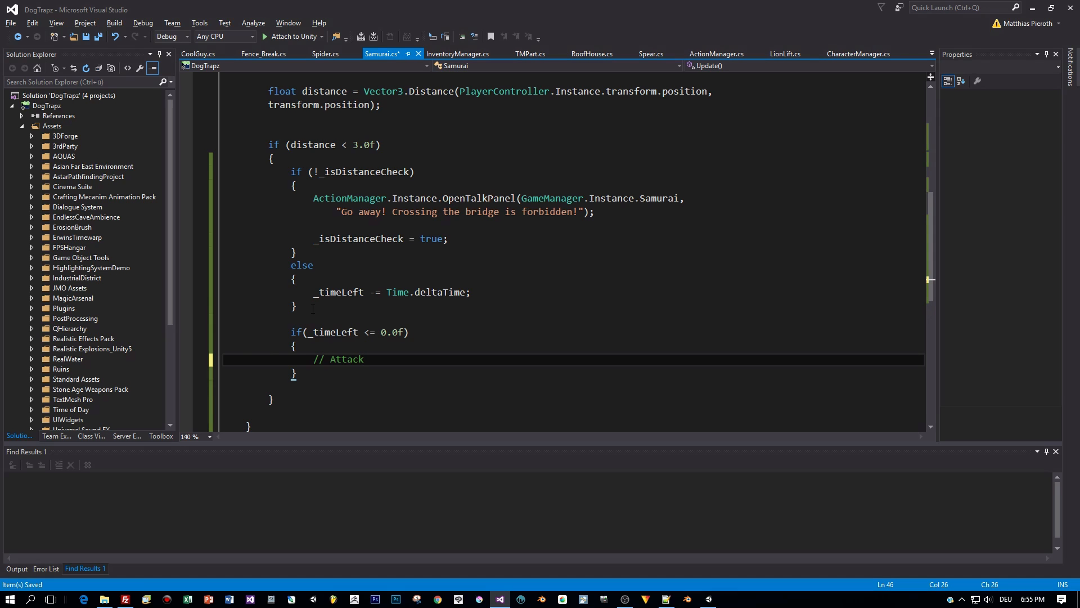
pyautogui.write('_an')
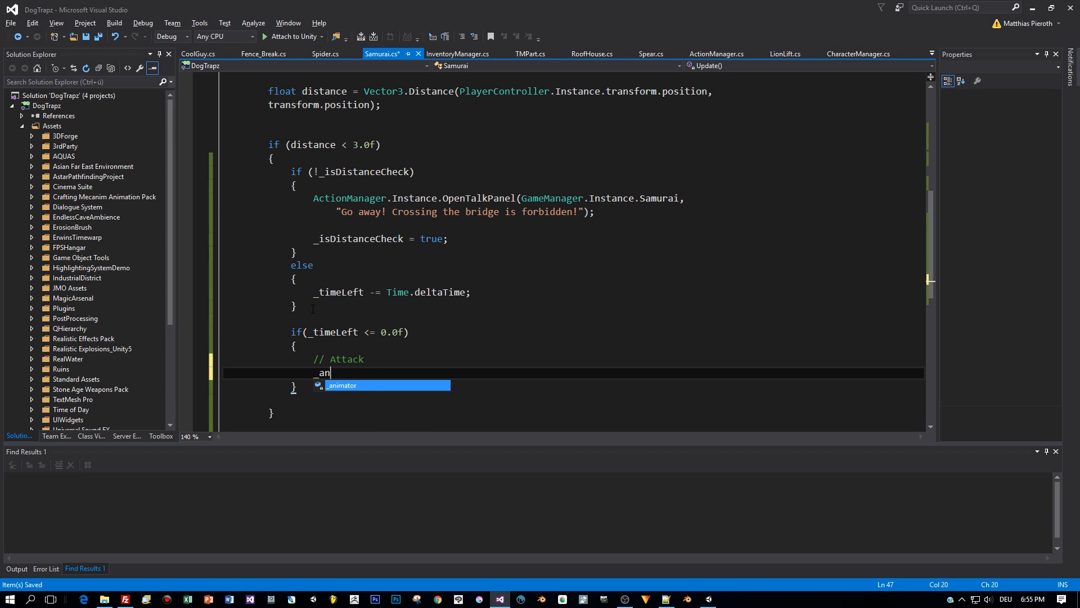
pyautogui.write('imator.SetBool(')
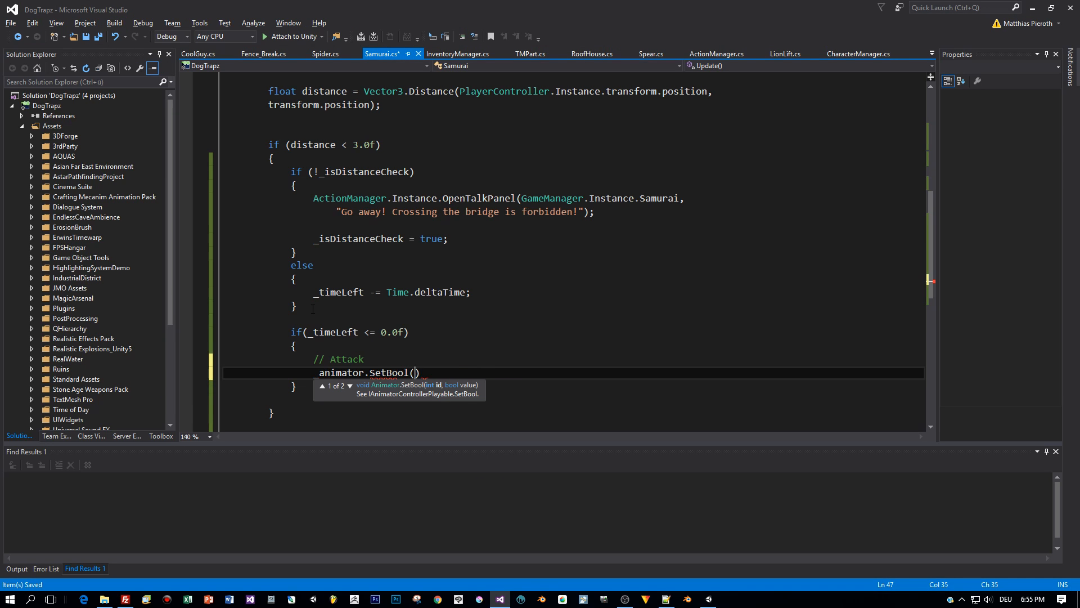
pyautogui.write('"Attac')
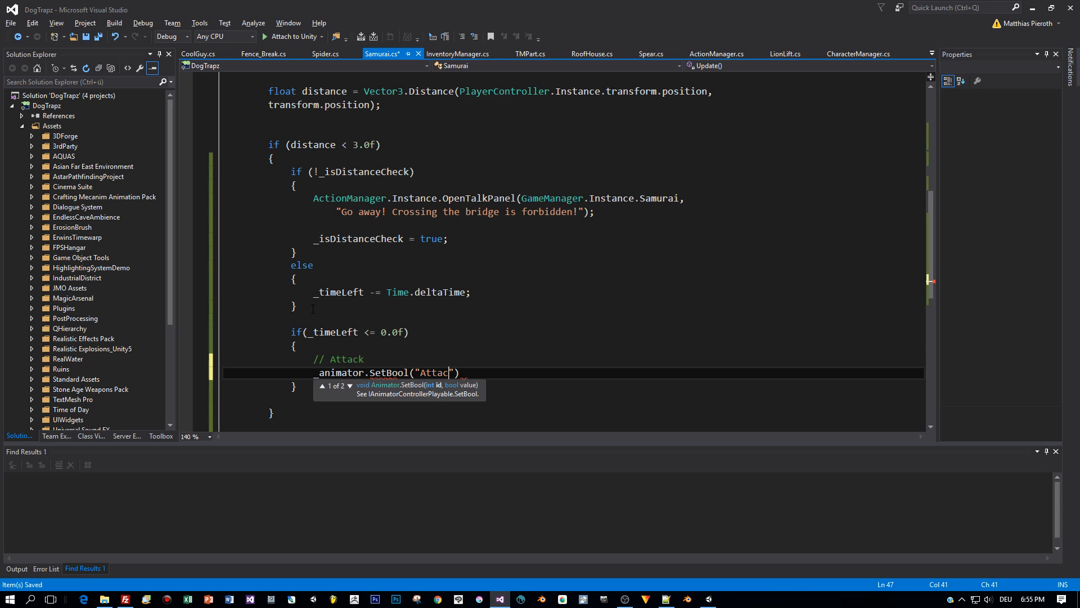
pyautogui.write(', true')
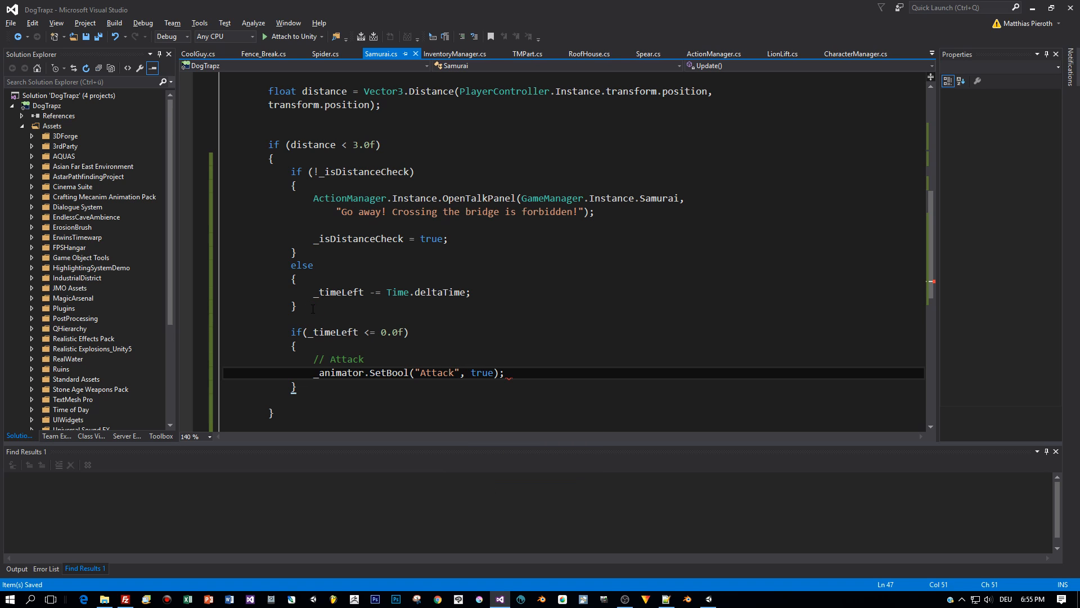
pyautogui.moveTo(324, 332)
pyautogui.write('else')
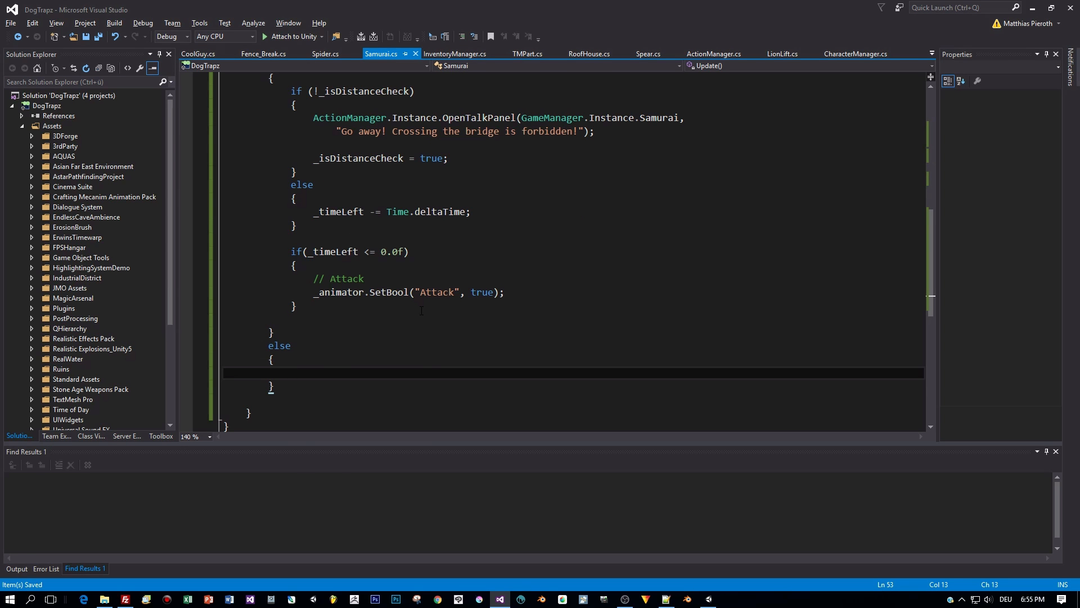
# - Fill the distance else branch: SetBool("Attack", false), _isDistanceCheck = false, _timeLeft = 3.0f
pyautogui.write('_animator.SetBool')
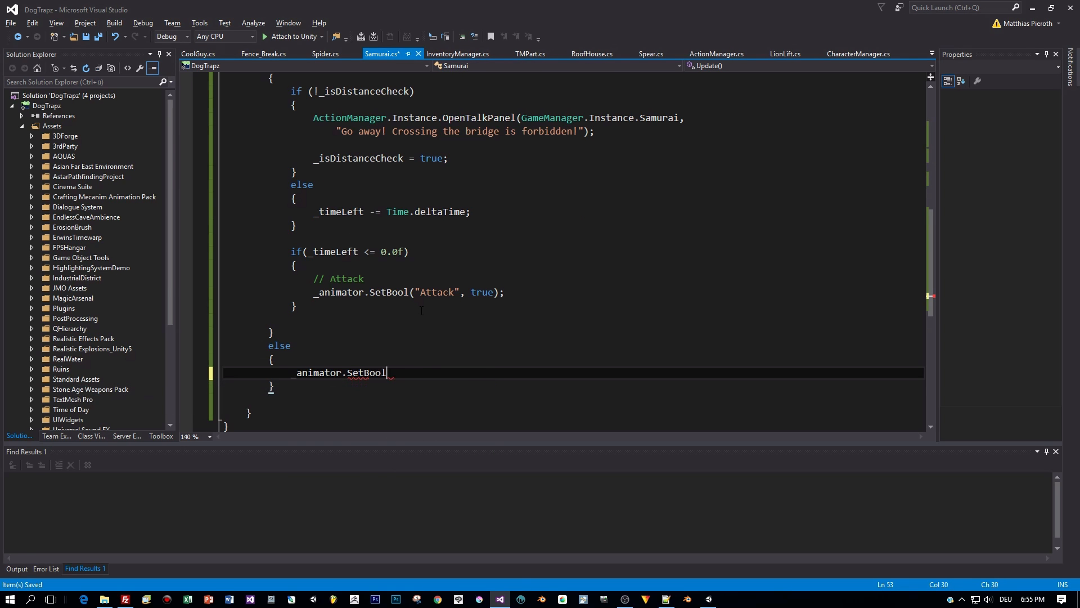
pyautogui.write('("Attack", false);')
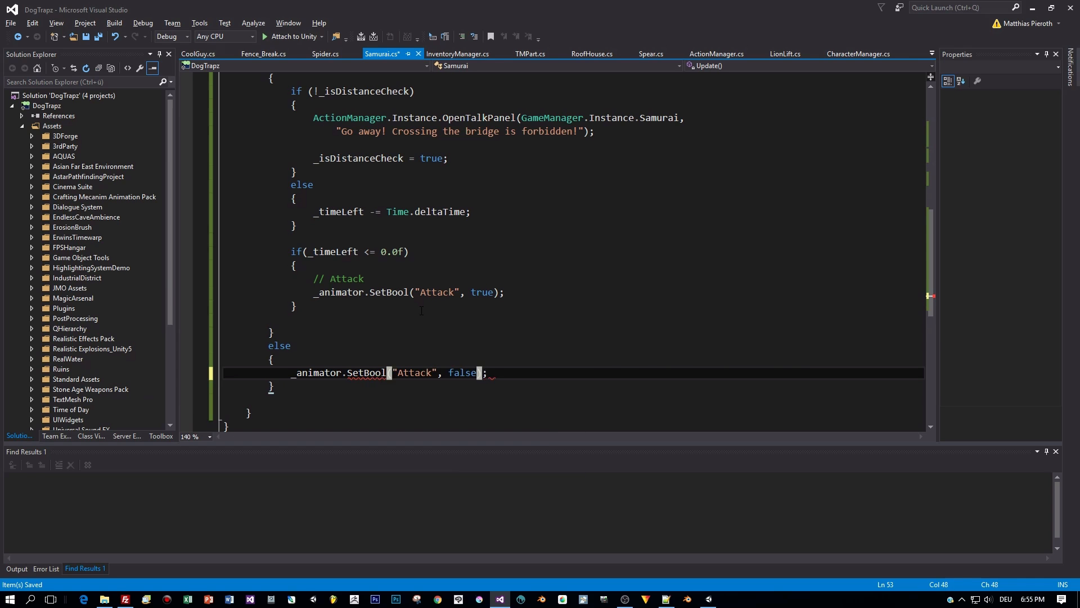
pyautogui.write('_isDistanceCheck = false;')
pyautogui.write('_timeLeft =')
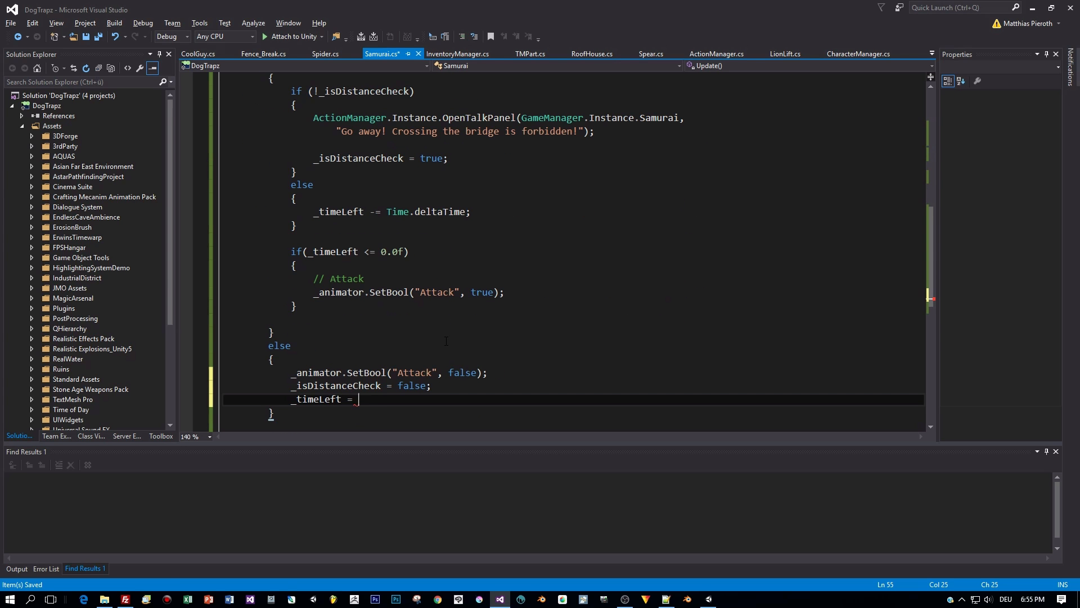
pyautogui.write('3.0f;')
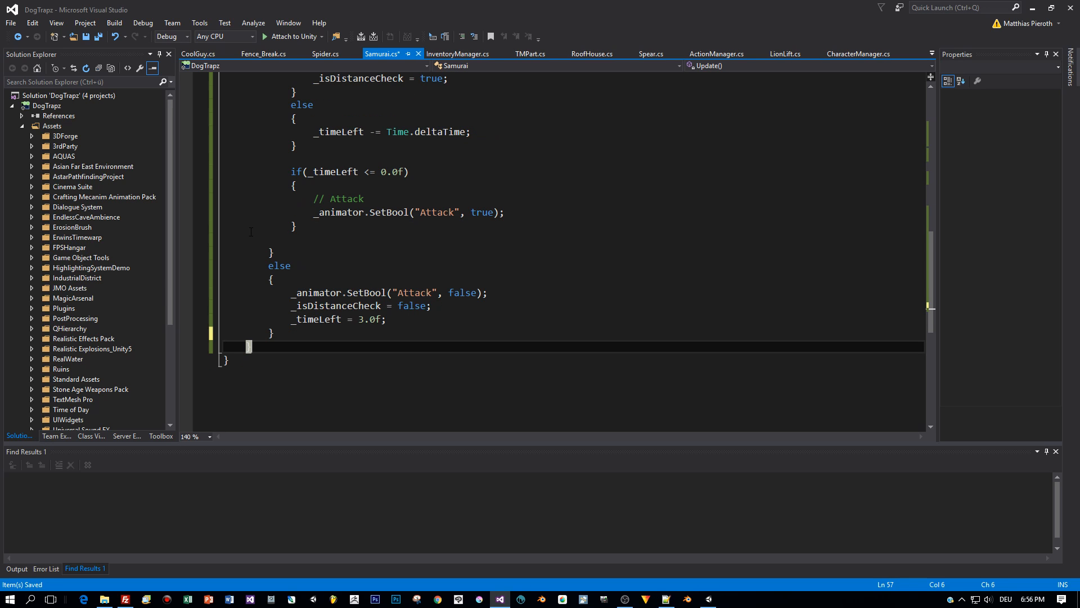
# - Declare a public AttackEnd method below Update with an 'Animation event' comment
pyautogui.press('enter')
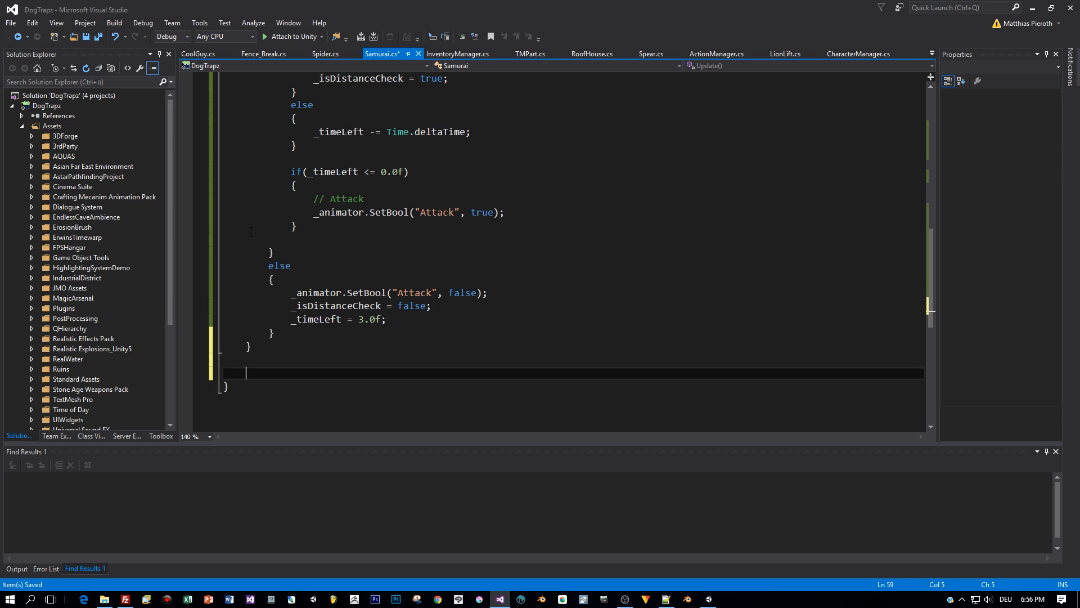
pyautogui.write('pu')
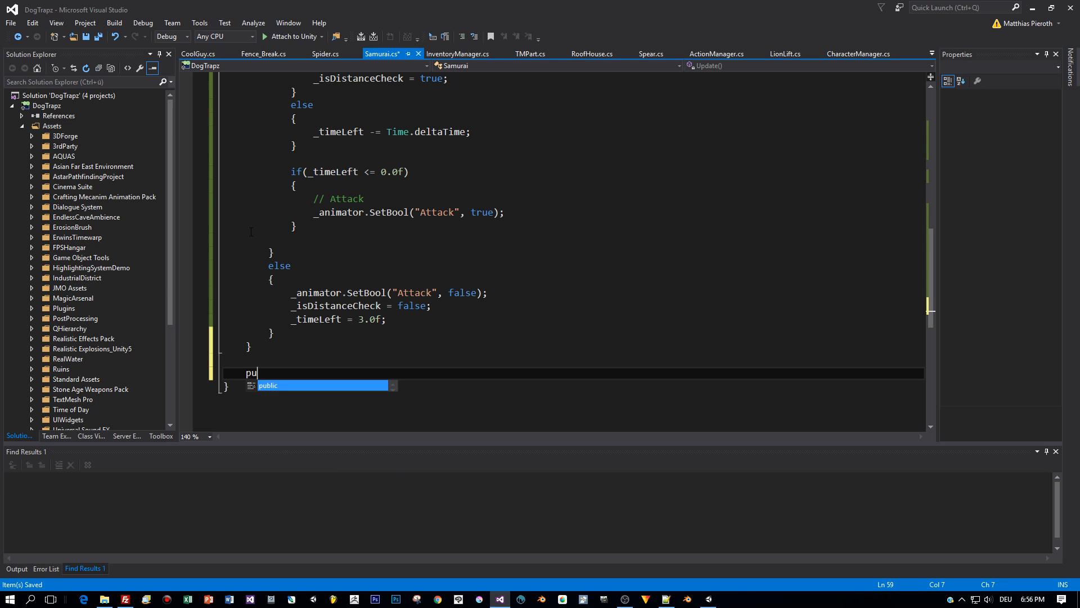
pyautogui.write('blic void')
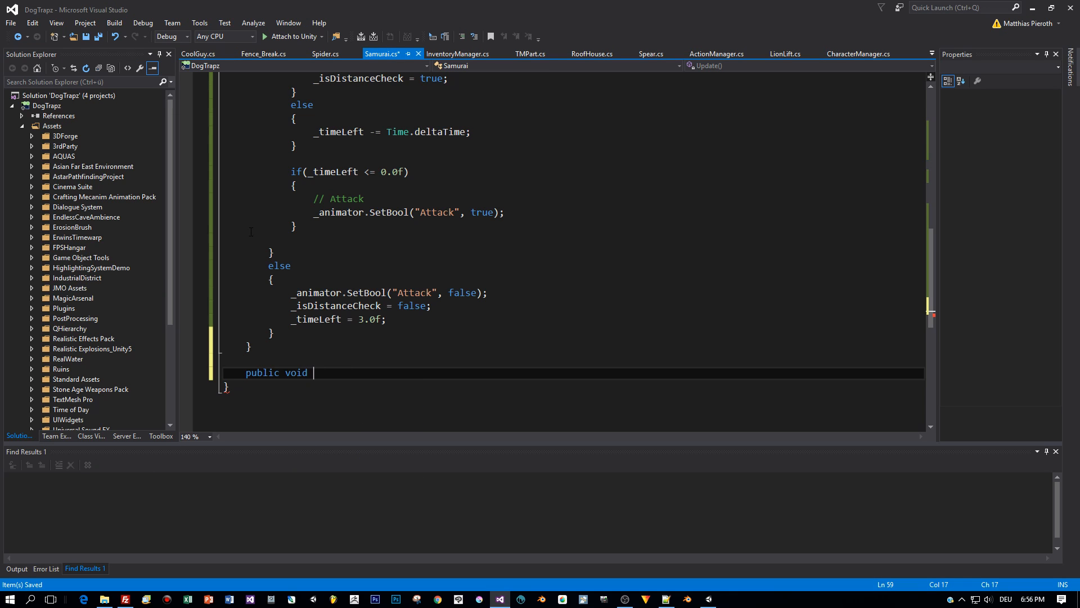
pyautogui.write('Attack')
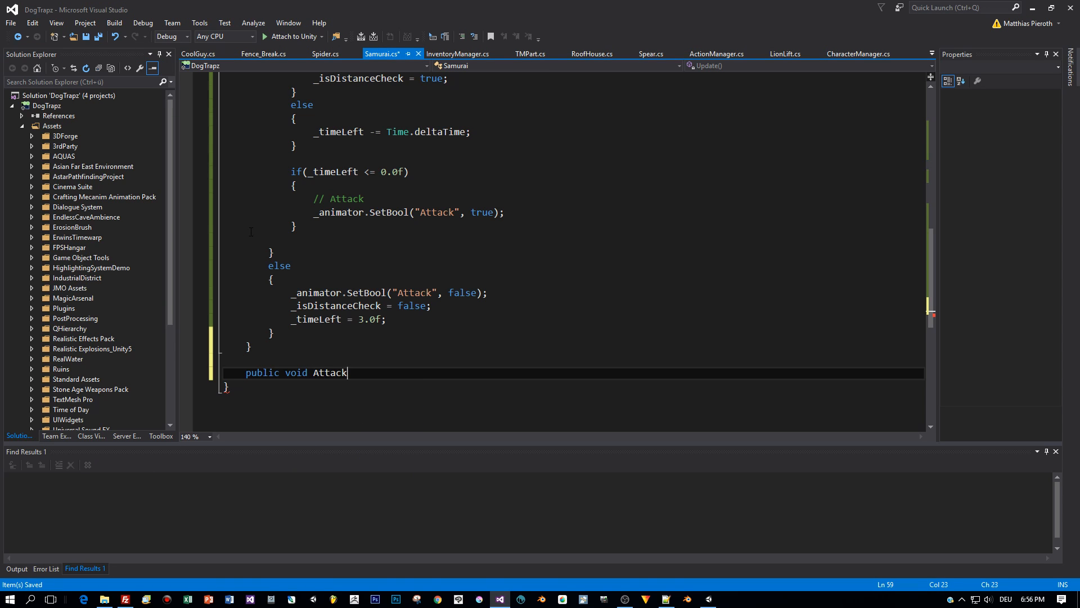
pyautogui.write('End(')
pyautogui.write('{ ')
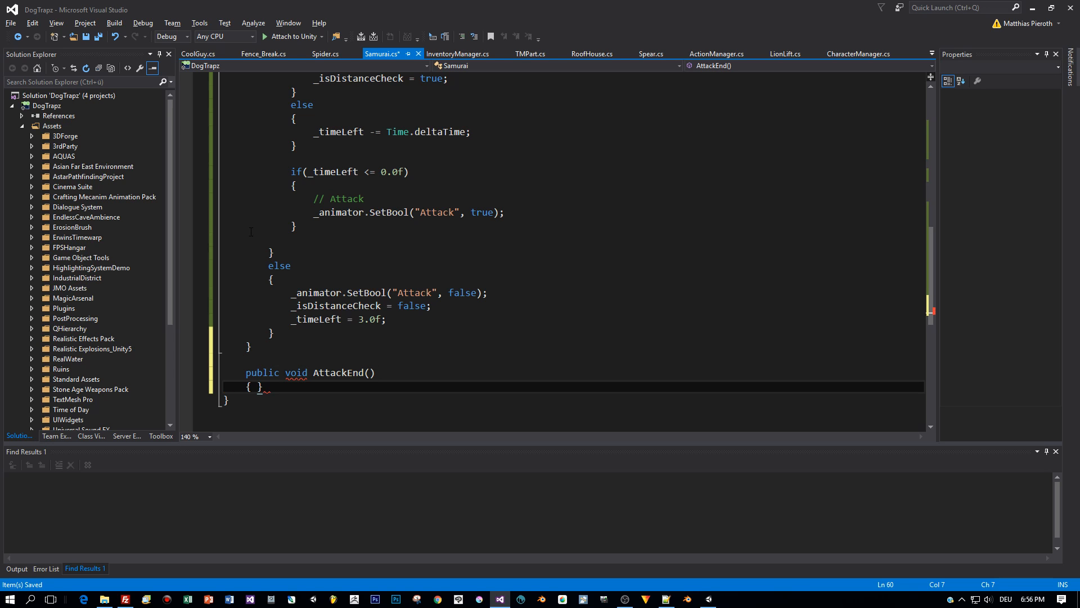
pyautogui.write('/')
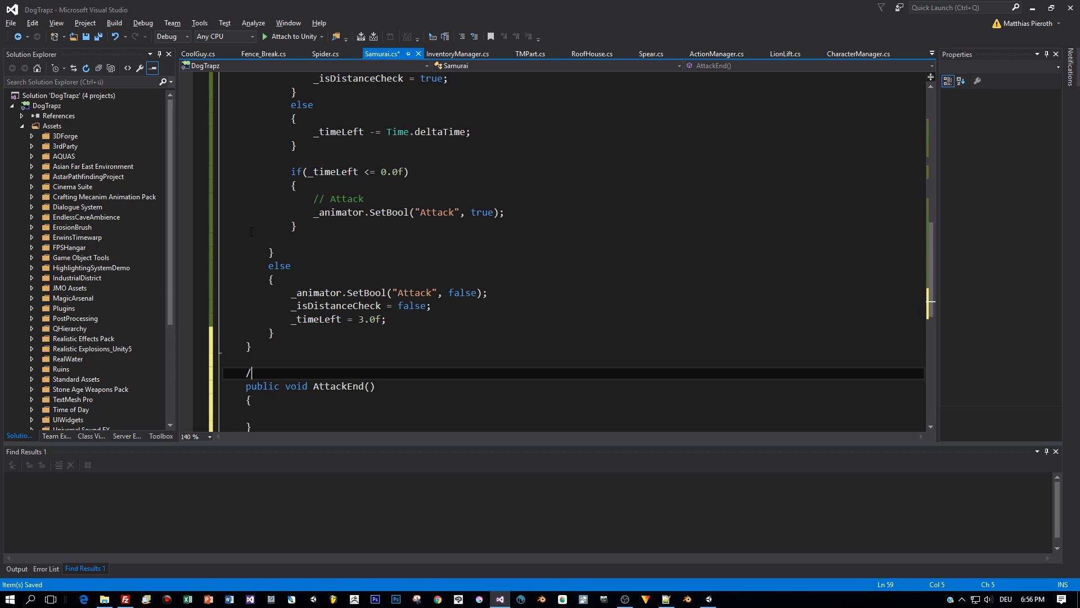
pyautogui.write('/ Anit')
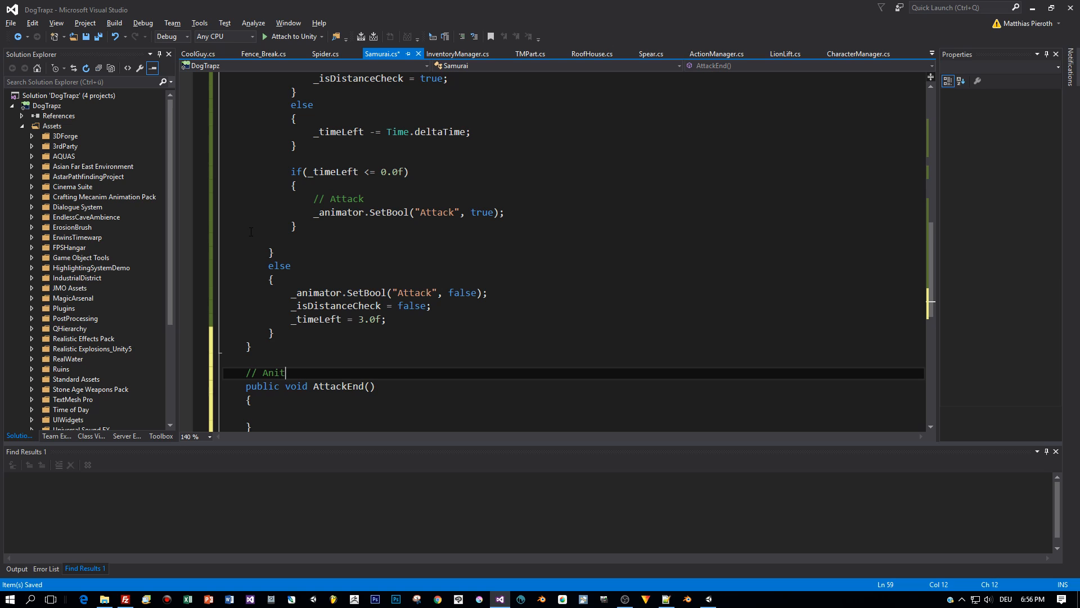
pyautogui.write('mation event')
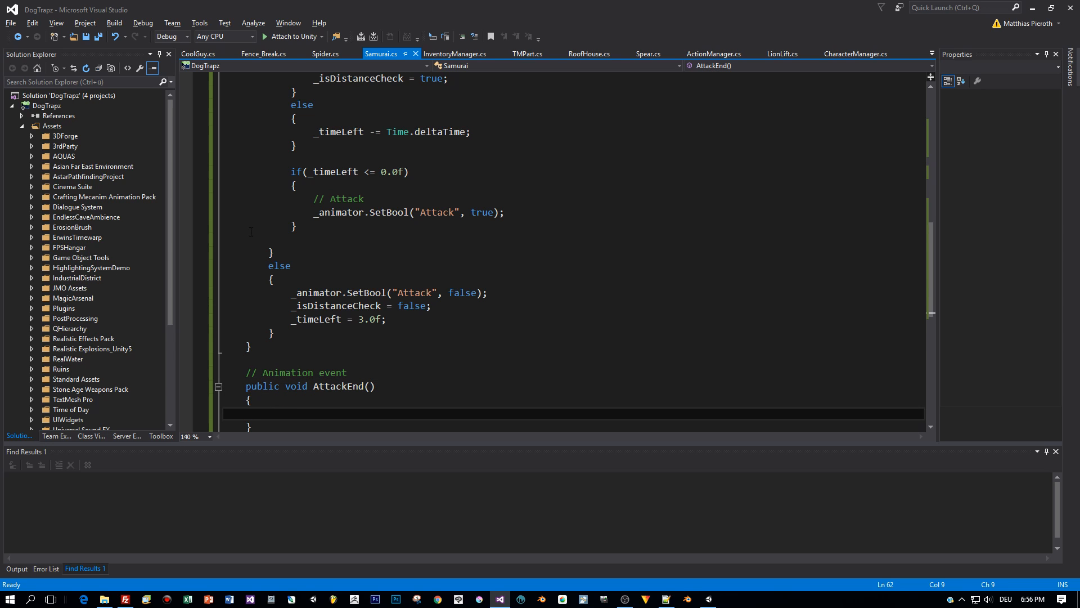
# - In AttackEnd, call PlayerController.Instance.OnHit(this.gameObject, 35) and begin DoDeadByDamage("Dying")
pyautogui.write('// Send damage to the player')
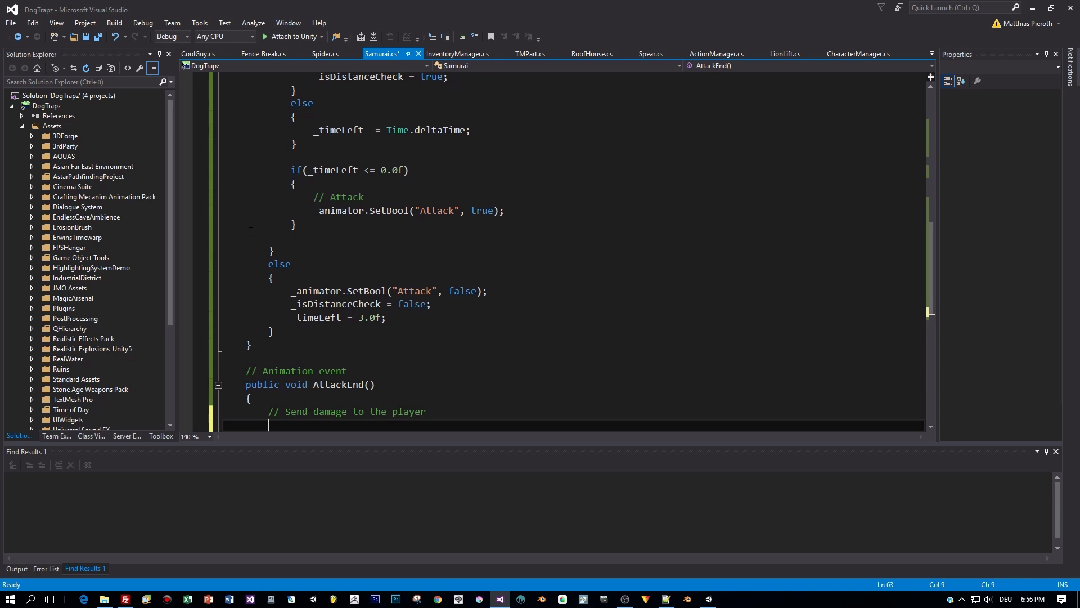
pyautogui.write('PlayerController.')
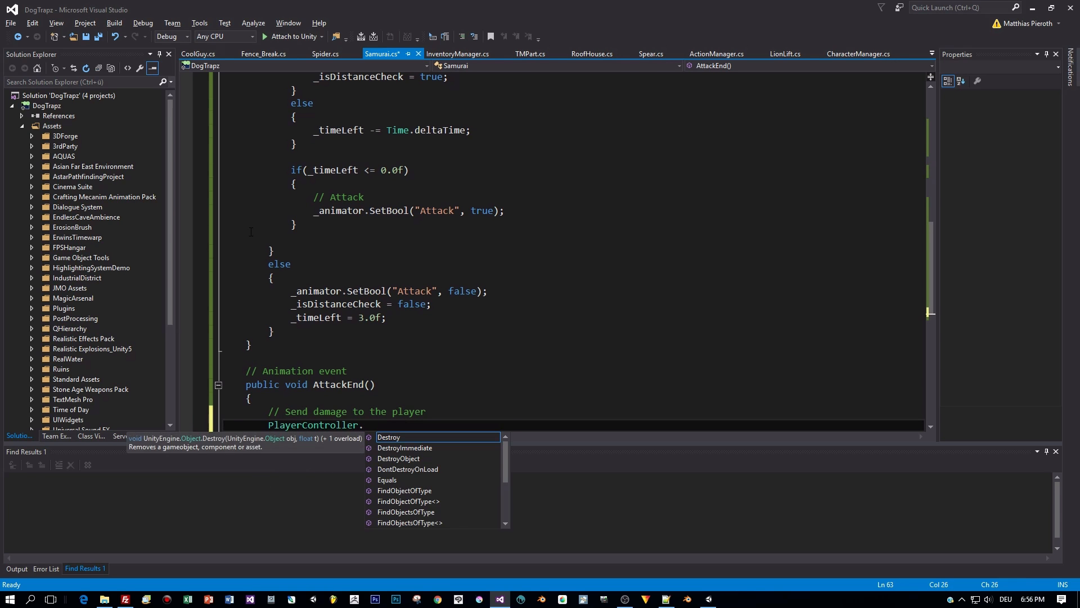
pyautogui.write('.Instance.OnHit')
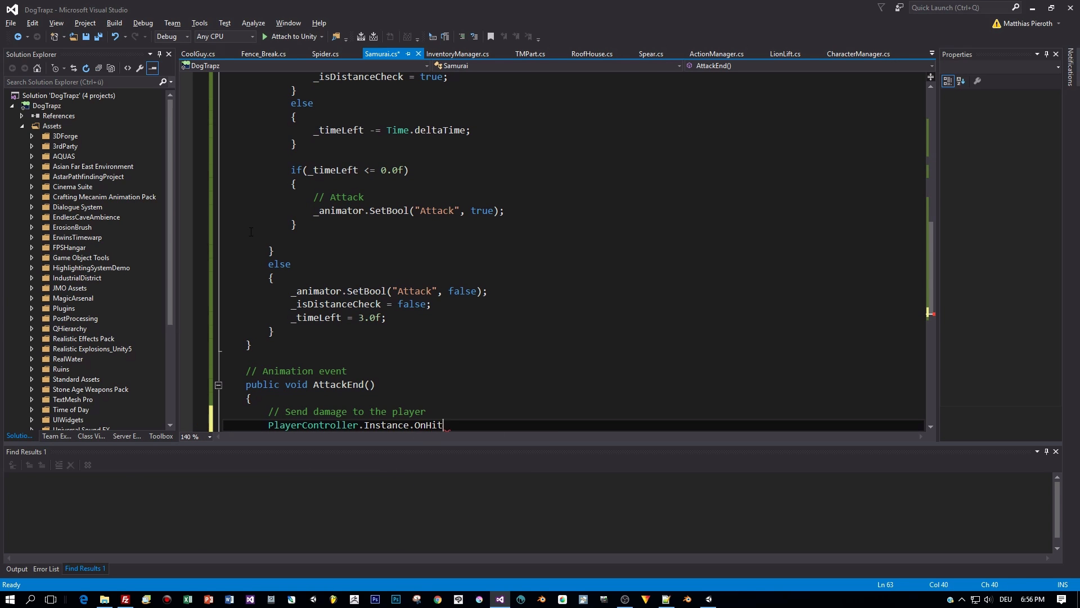
pyautogui.write('(this.gameObject)')
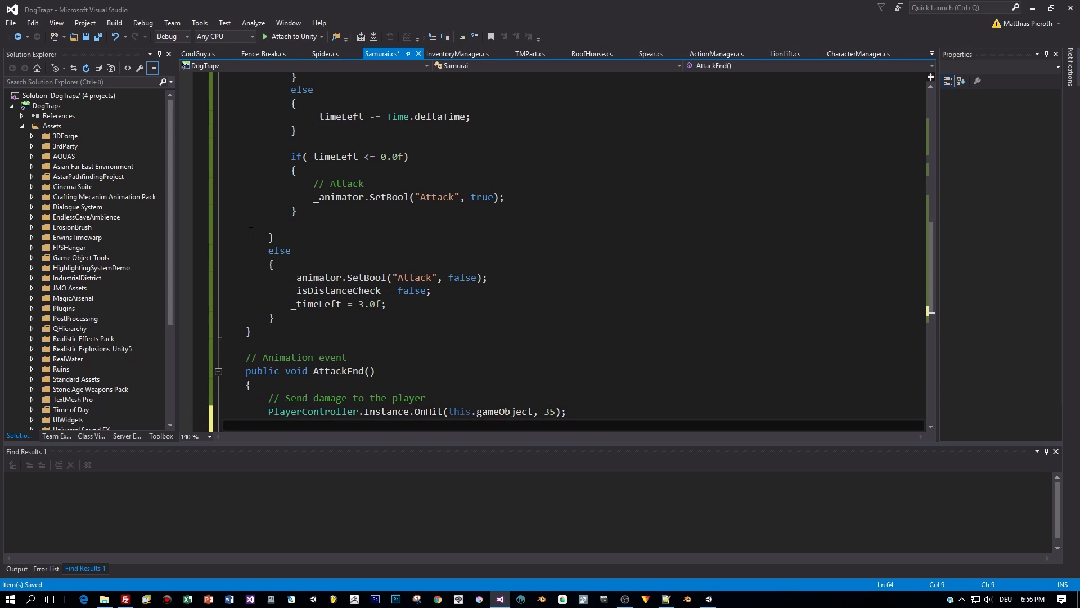
pyautogui.write('PlayerController.')
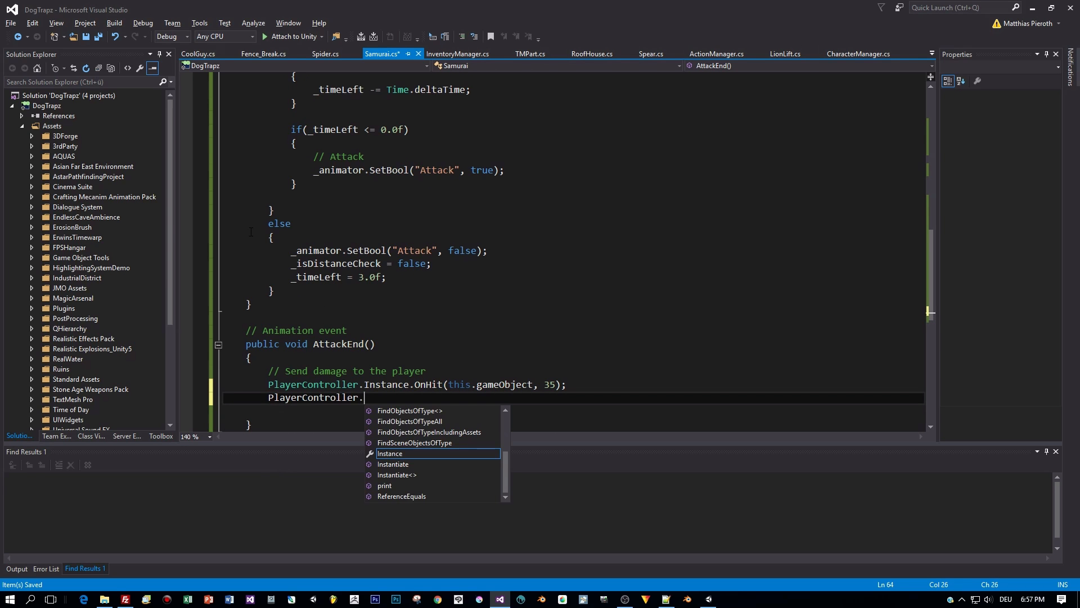
pyautogui.write('Instance.DoDeadByDamage("Dying')
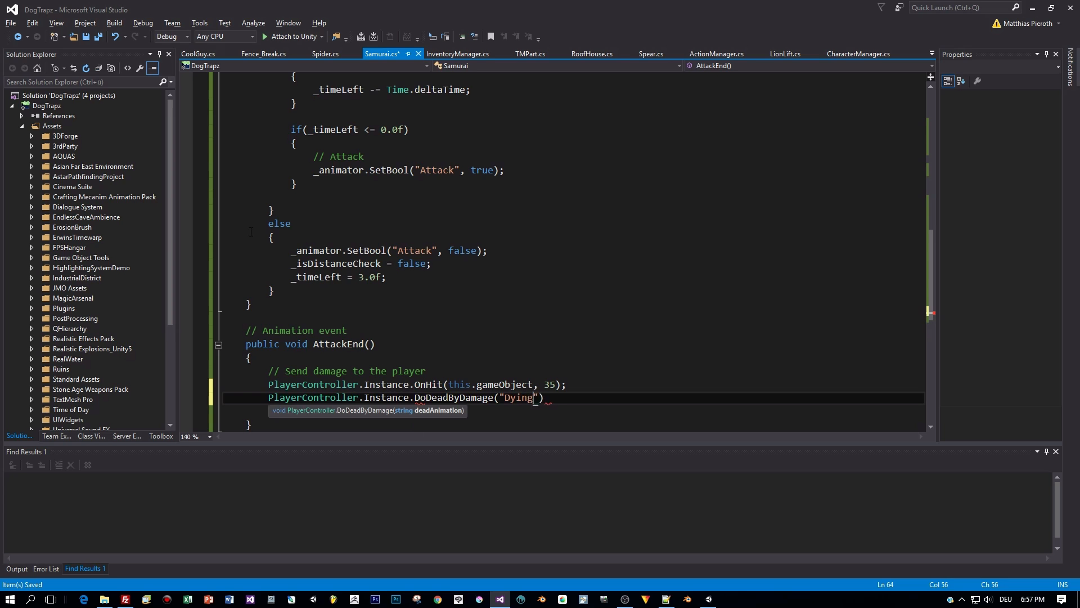
pyautogui.rightClick(427, 384)
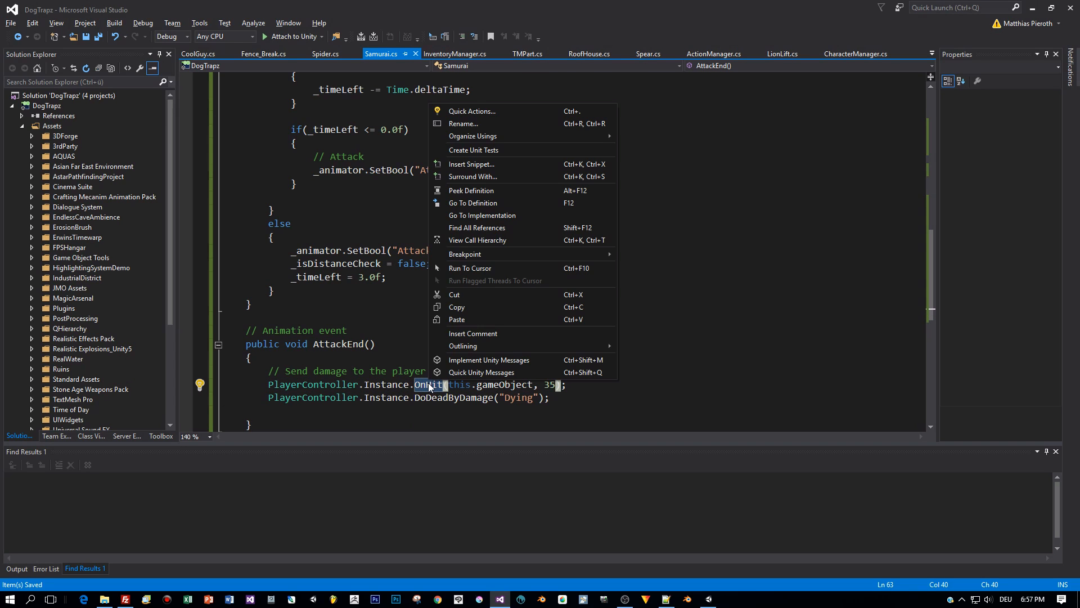
pyautogui.click(472, 202)
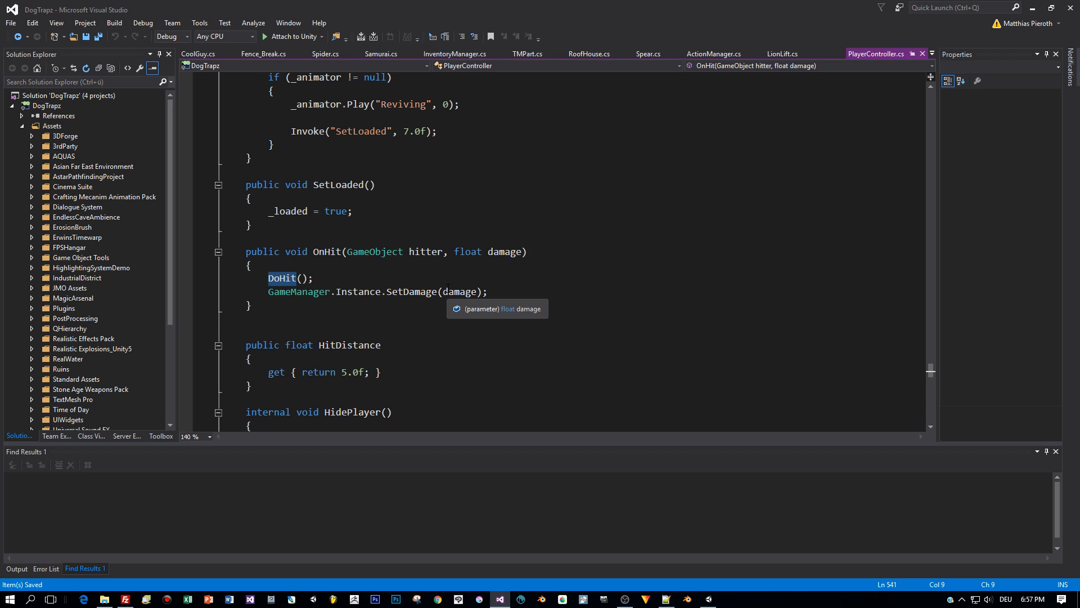
pyautogui.rightClick(283, 277)
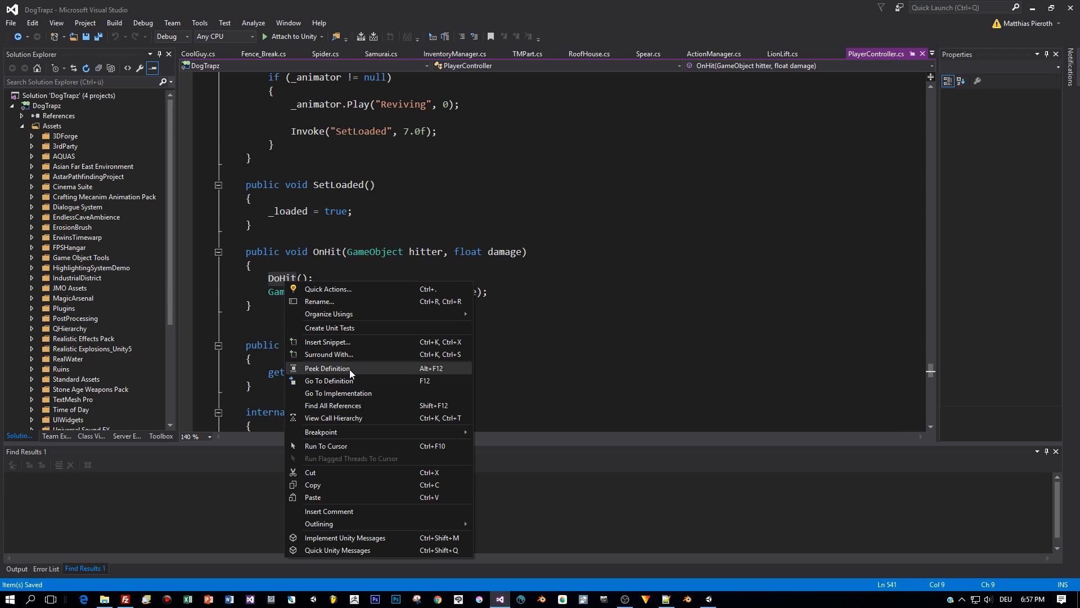
pyautogui.click(326, 368)
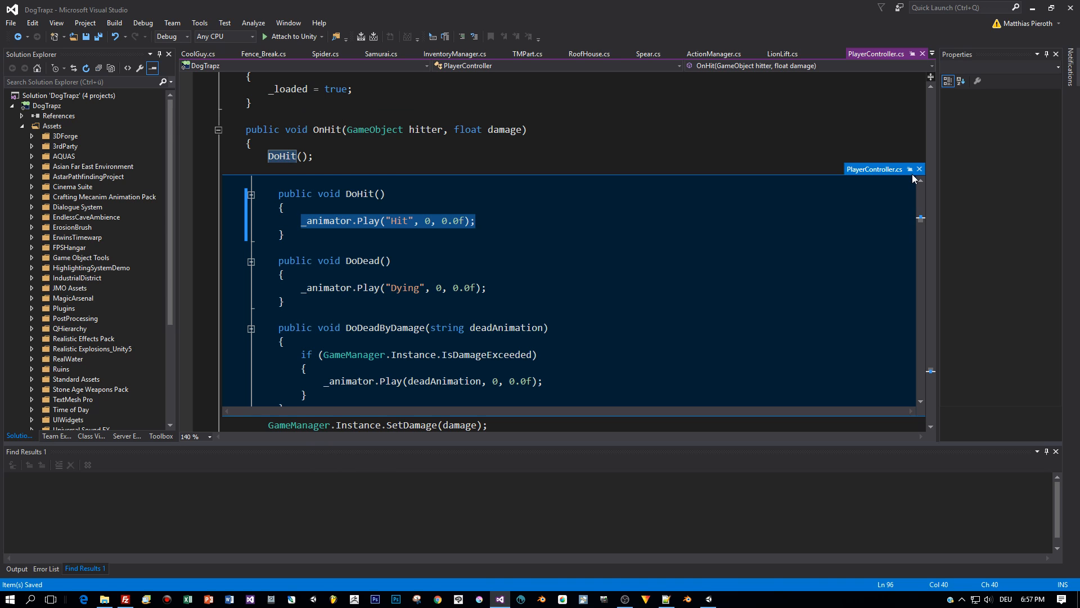
pyautogui.moveTo(918, 168)
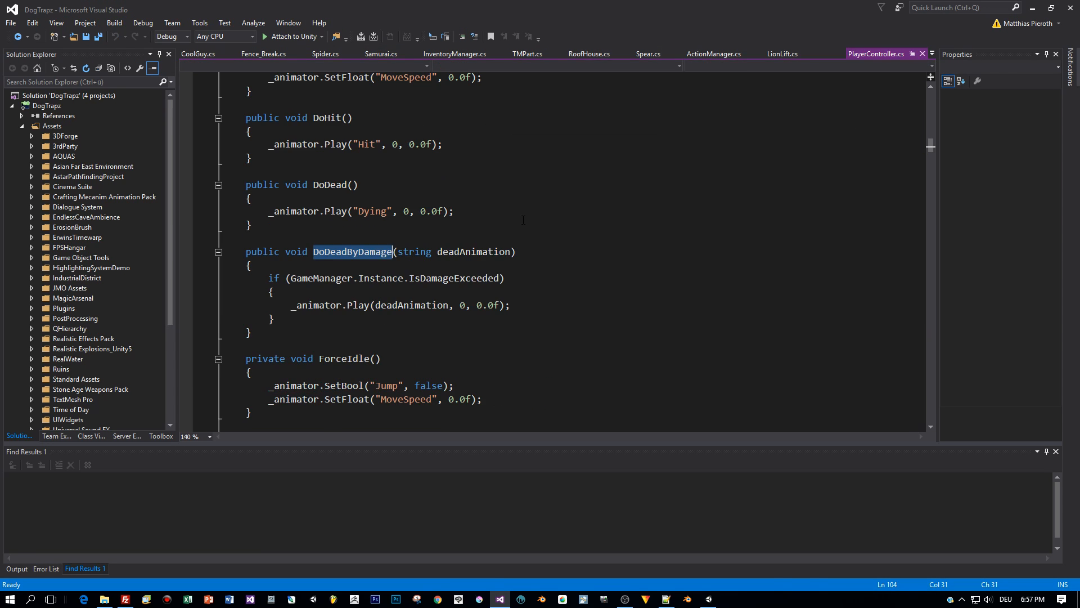
pyautogui.doubleClick(454, 277)
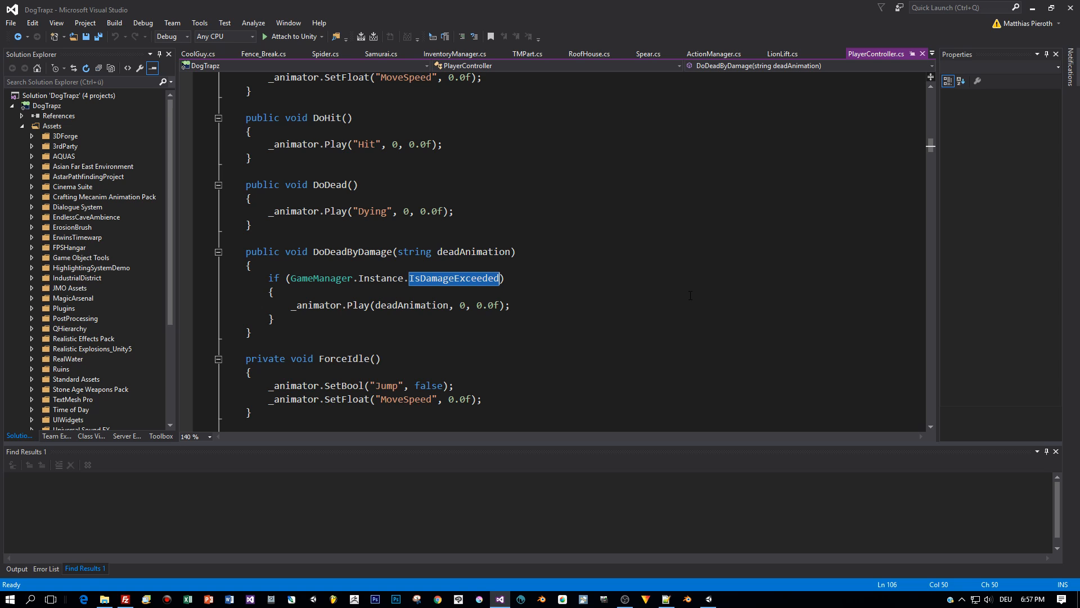
pyautogui.click(412, 305)
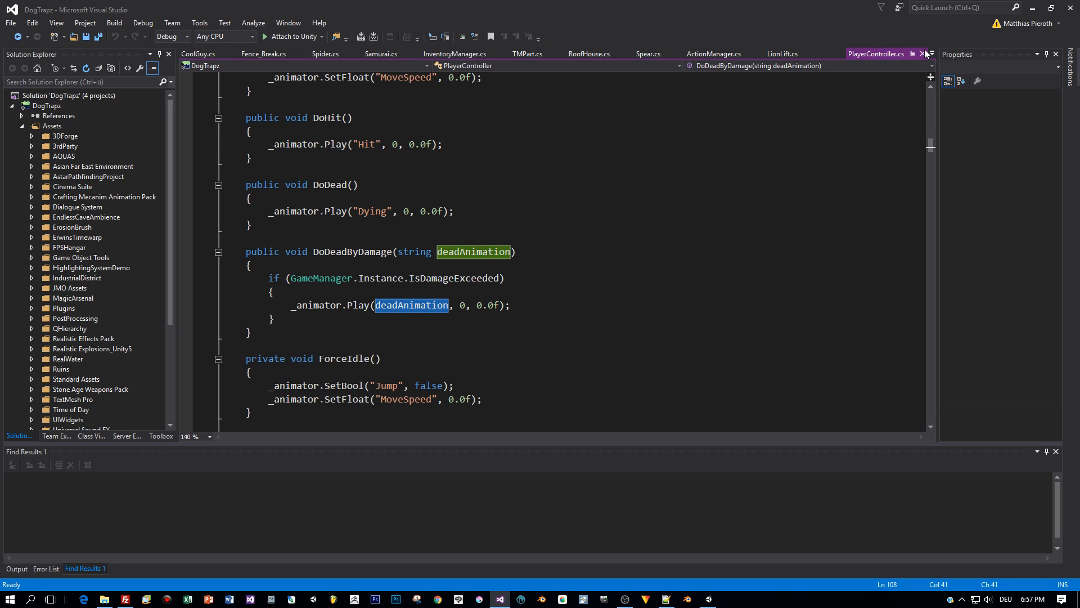
pyautogui.click(380, 54)
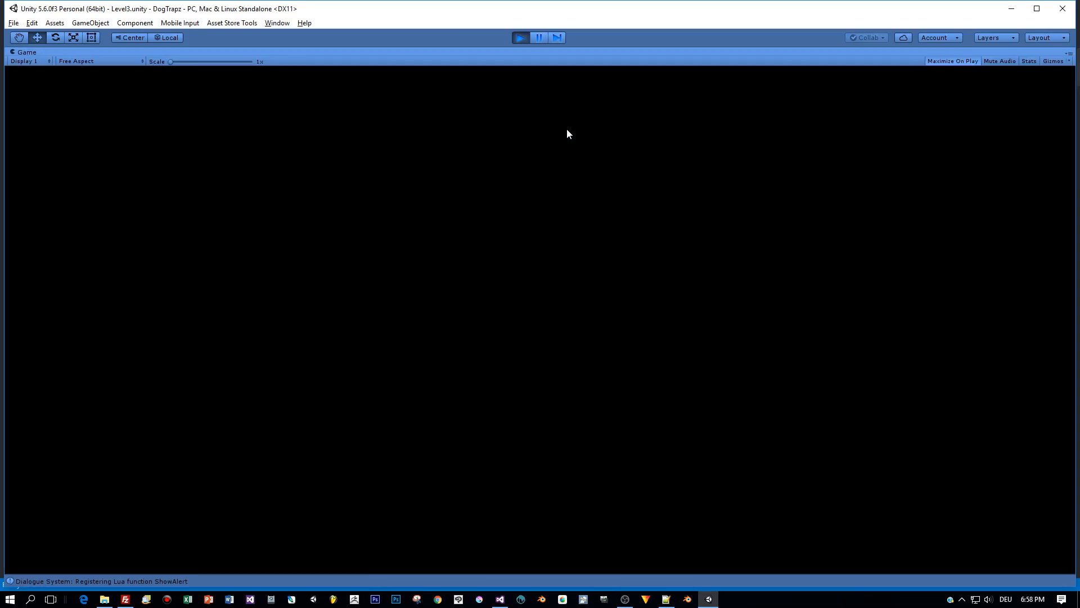
# - Play-test the Level3 samurai-versus-dog encounter, then return to Visual Studio
pyautogui.click(519, 37)
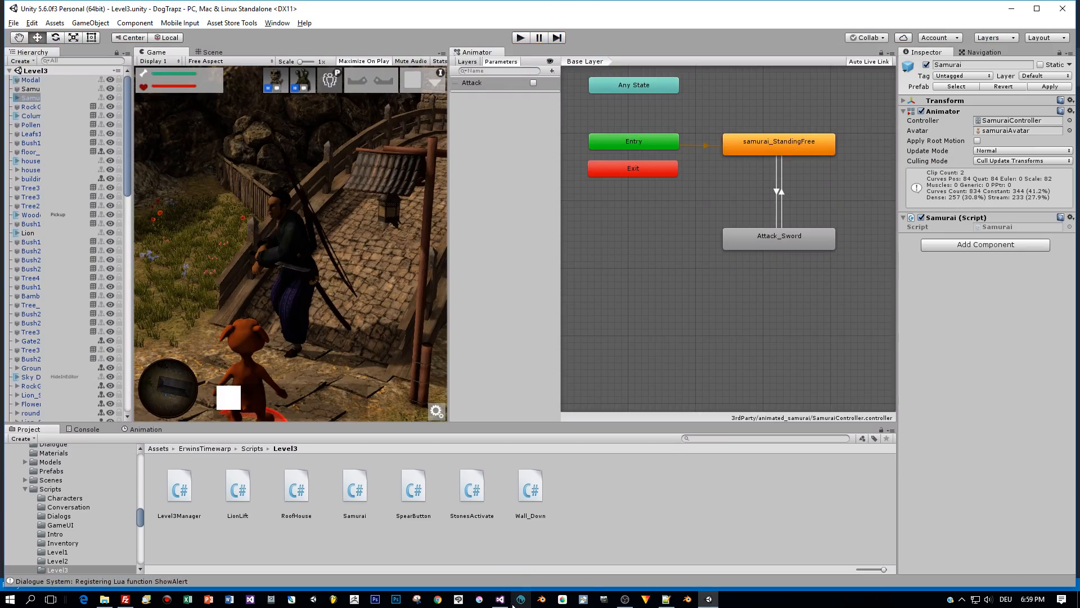
pyautogui.click(501, 599)
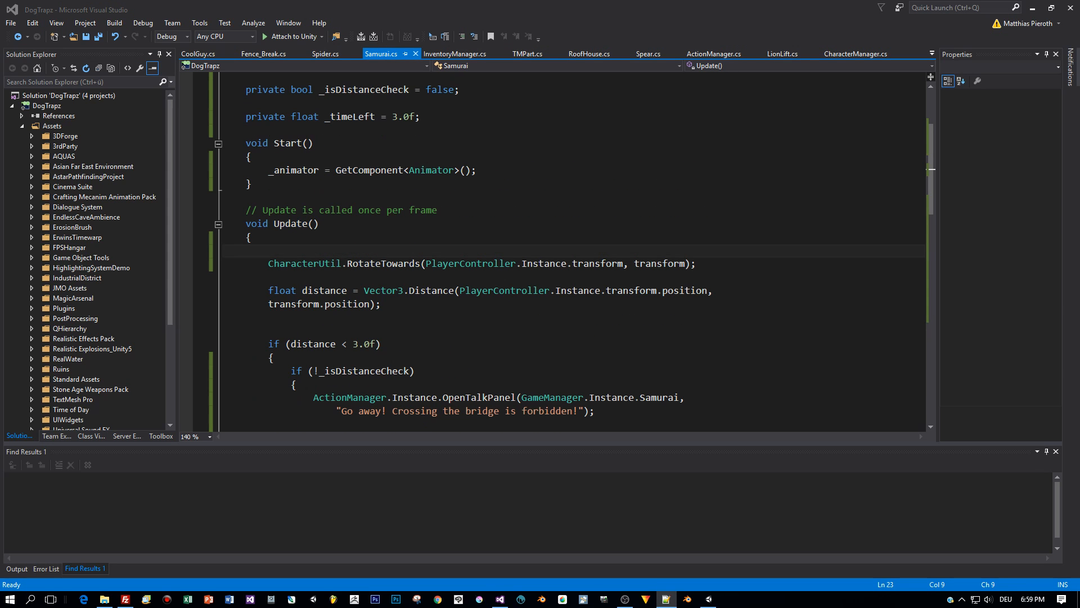
# - Start Update with if (GameManager.Instance.IsDead) setting Attack false and returning
pyautogui.click(283, 249)
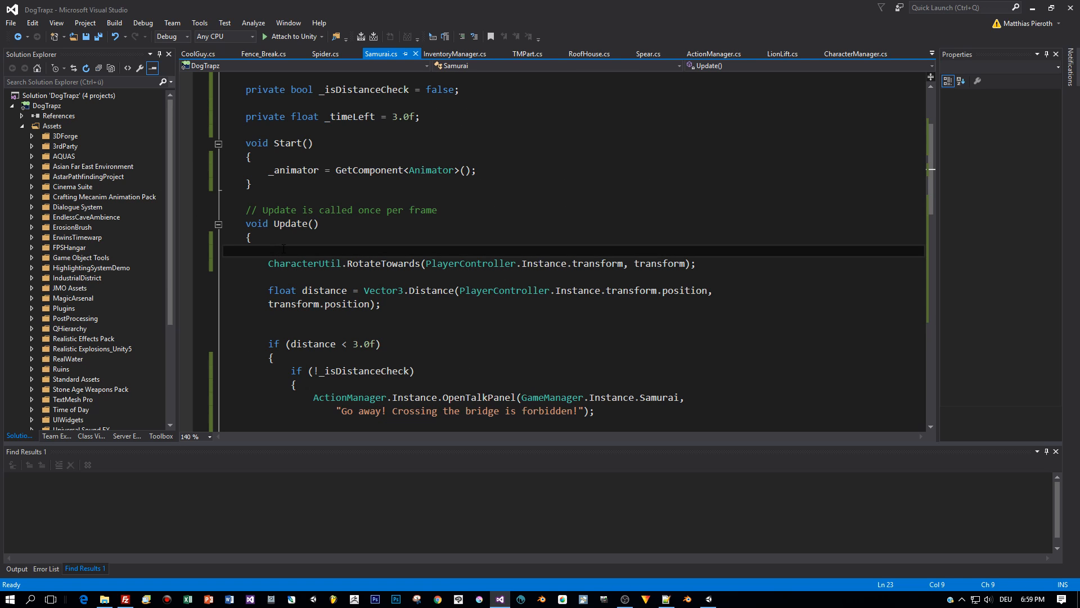
pyautogui.write('if(Ha')
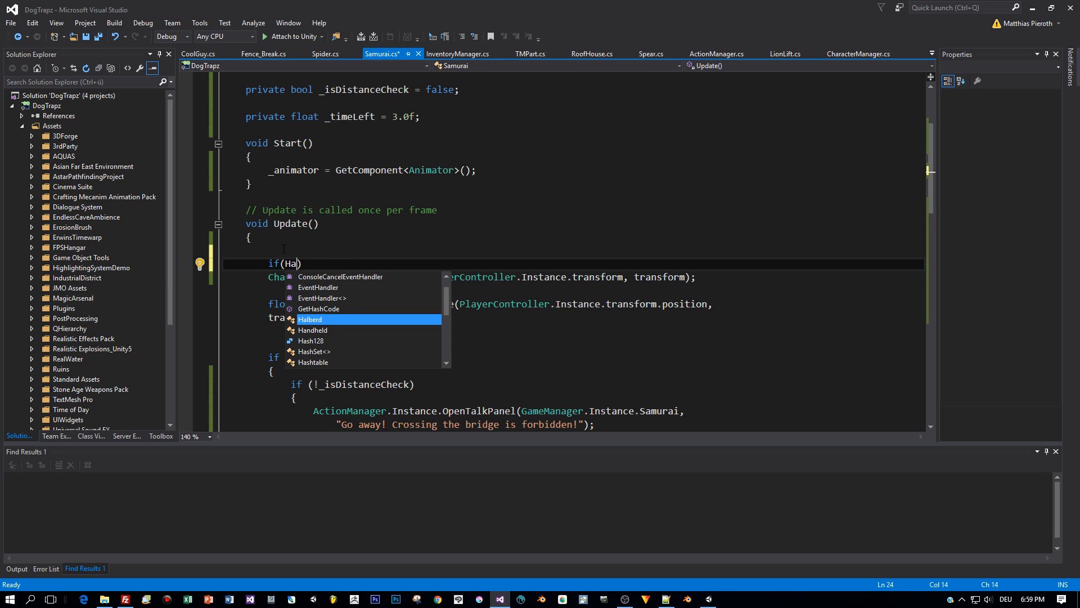
pyautogui.write('GameManager.Instance')
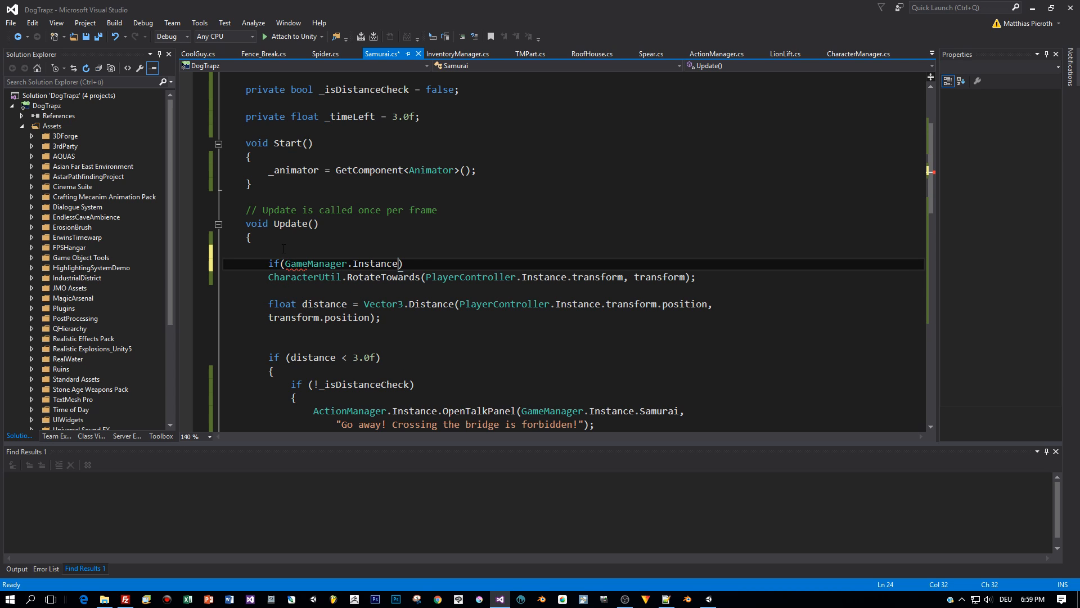
pyautogui.write('.IsDead')
pyautogui.write('{ ')
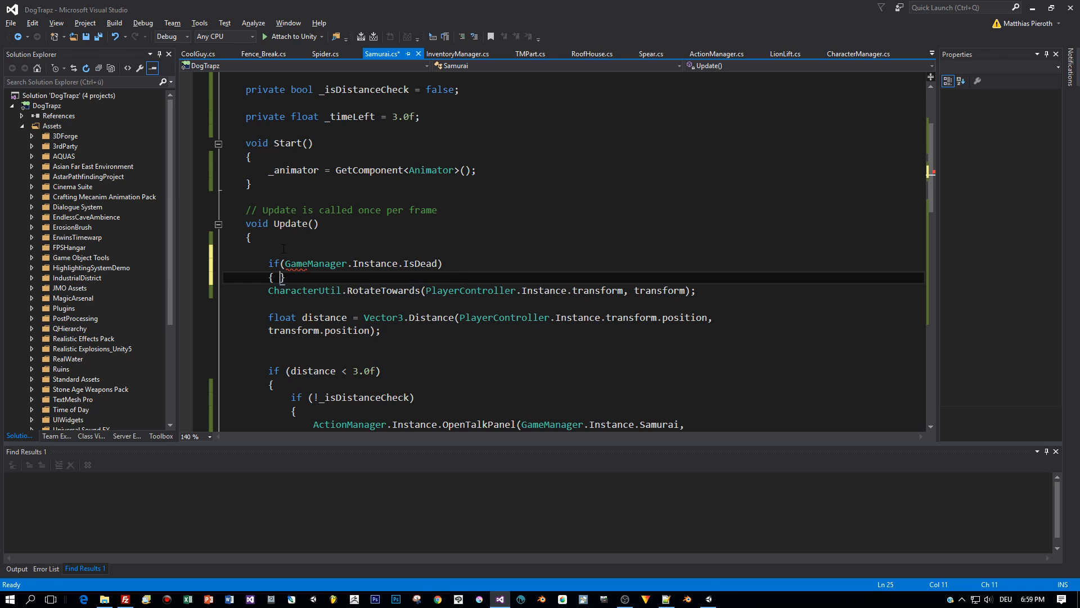
pyautogui.write('_animator.')
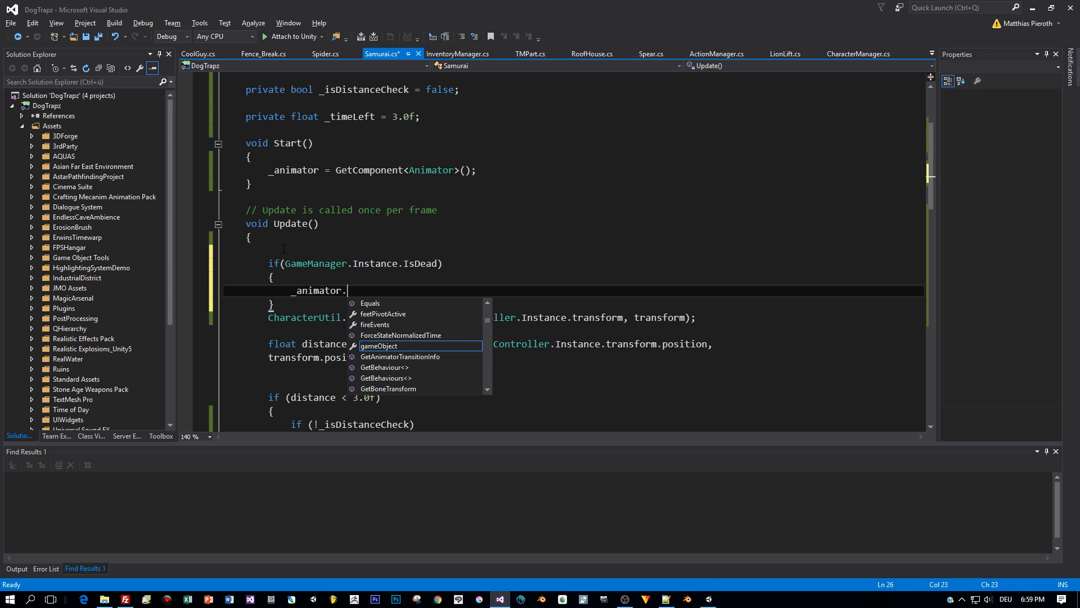
pyautogui.write('SetBool')
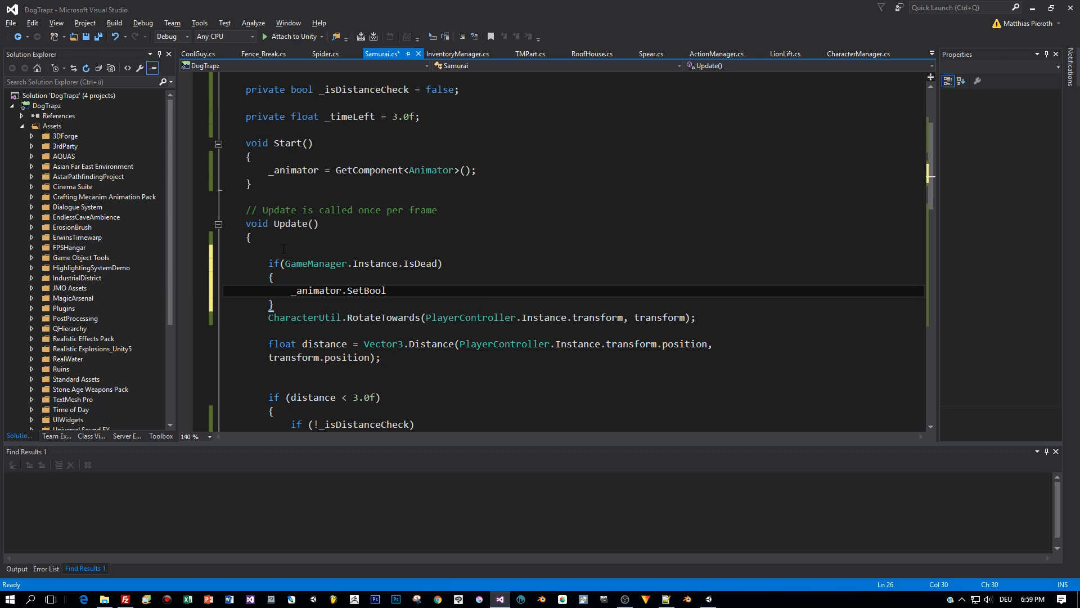
pyautogui.write('("Attack"')
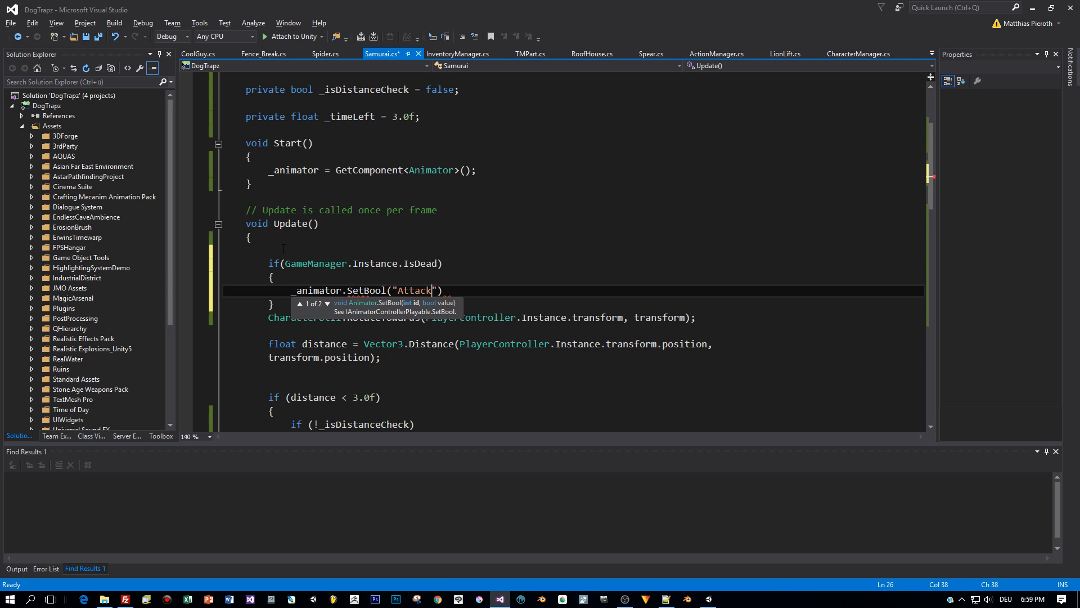
pyautogui.write(', false')
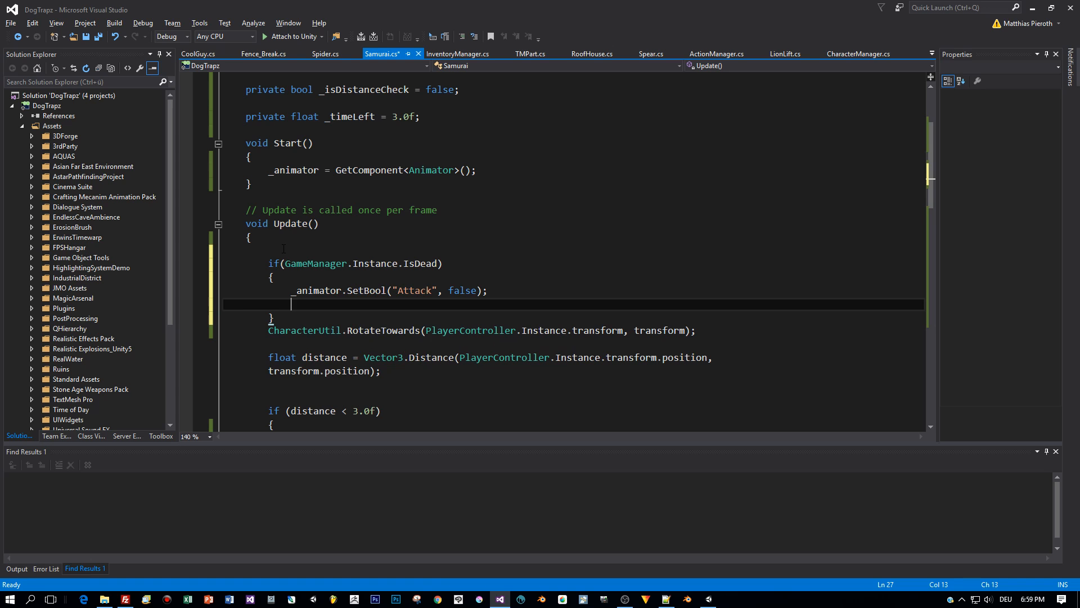
pyautogui.write('return;')
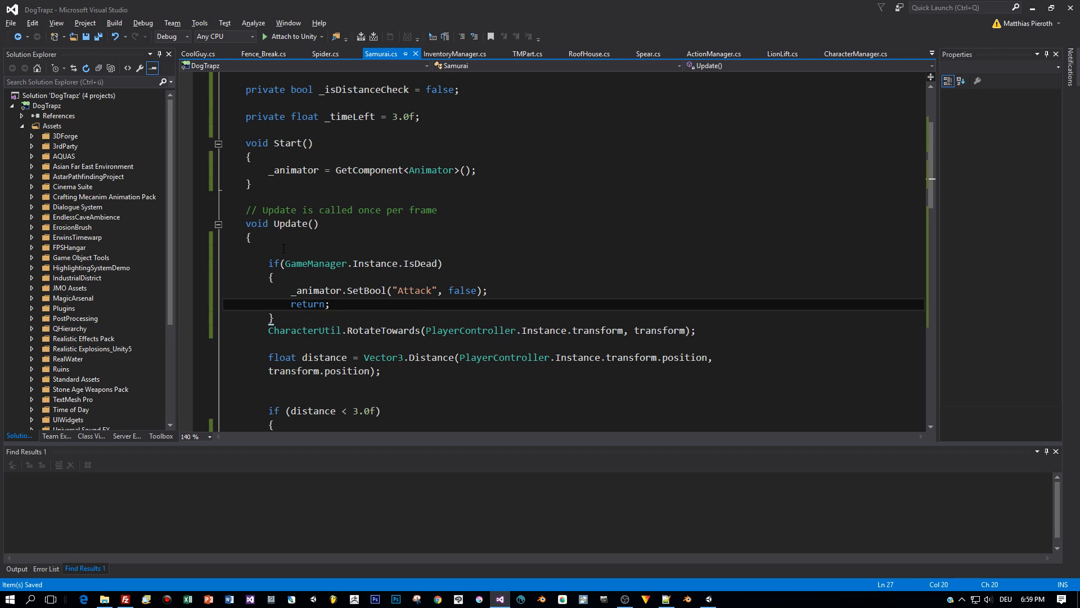
pyautogui.doubleClick(307, 304)
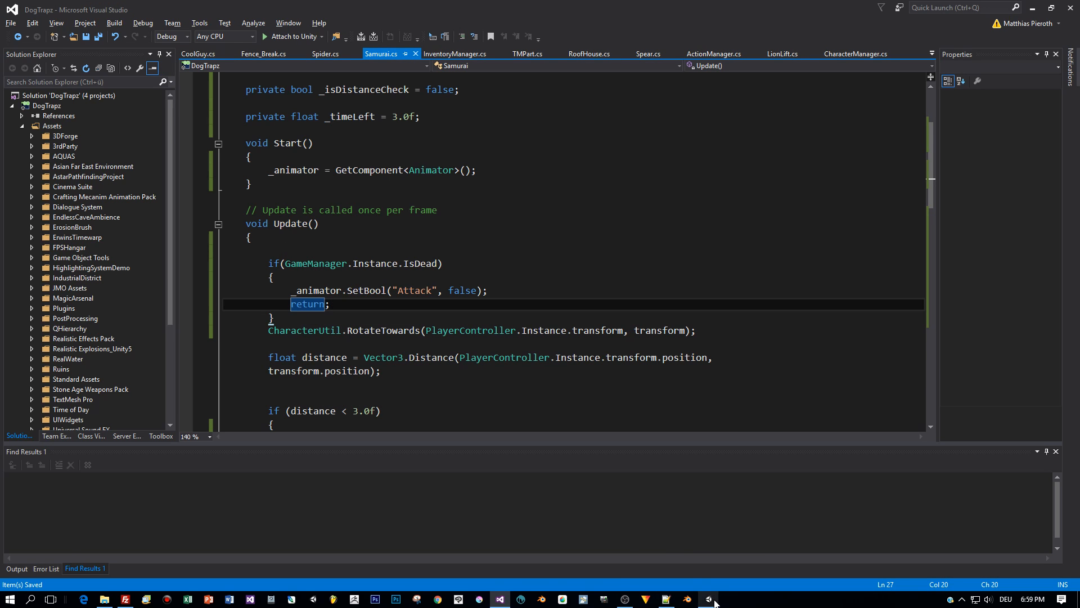